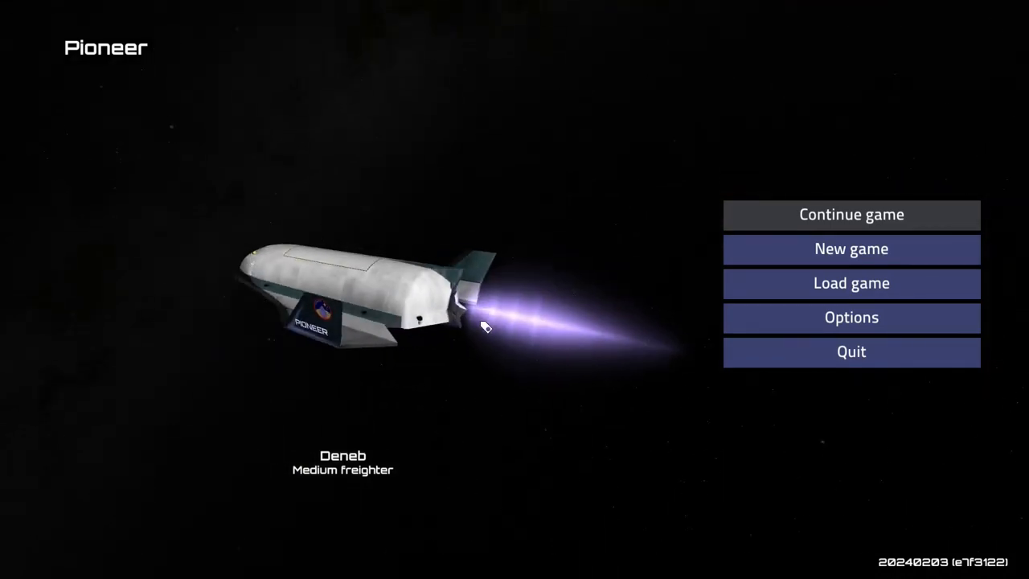
# Continue the saved game so the ship appears docked in the station hangar
pyautogui.click(850, 283)
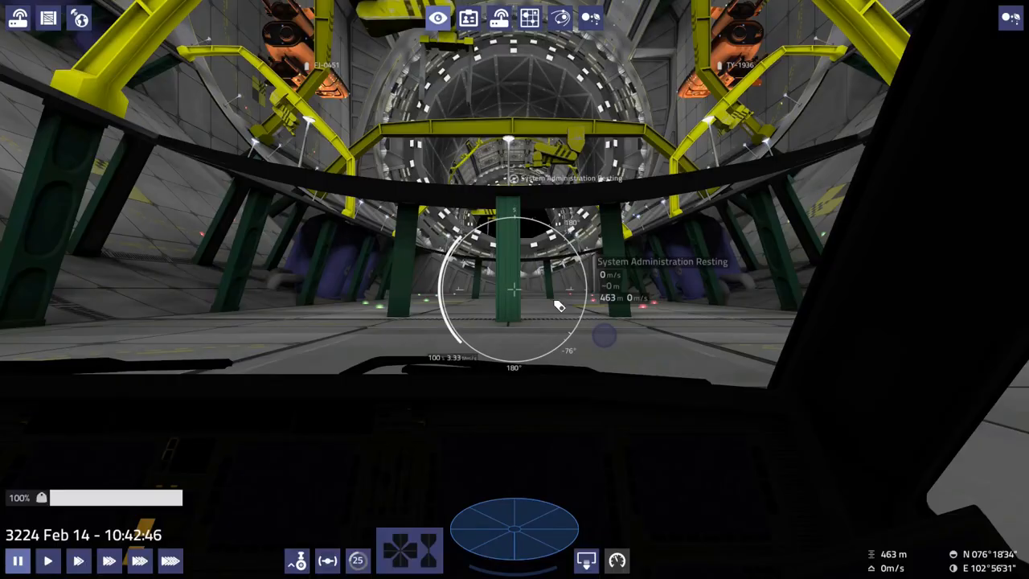
pyautogui.moveTo(559, 18)
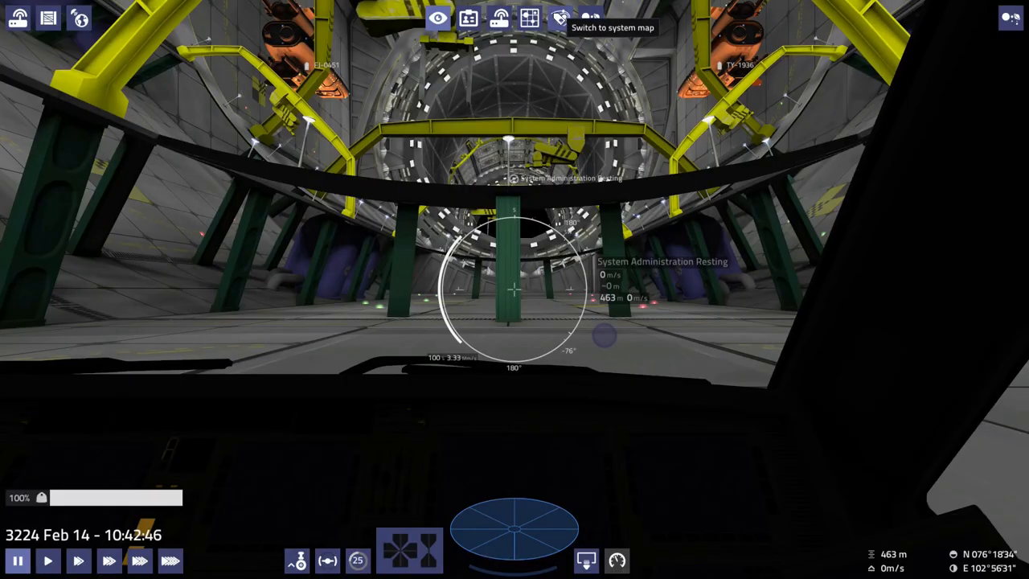
# Show Formations on the Barnard's star system map, then the OPLI Pax starport's details
pyautogui.click(559, 17)
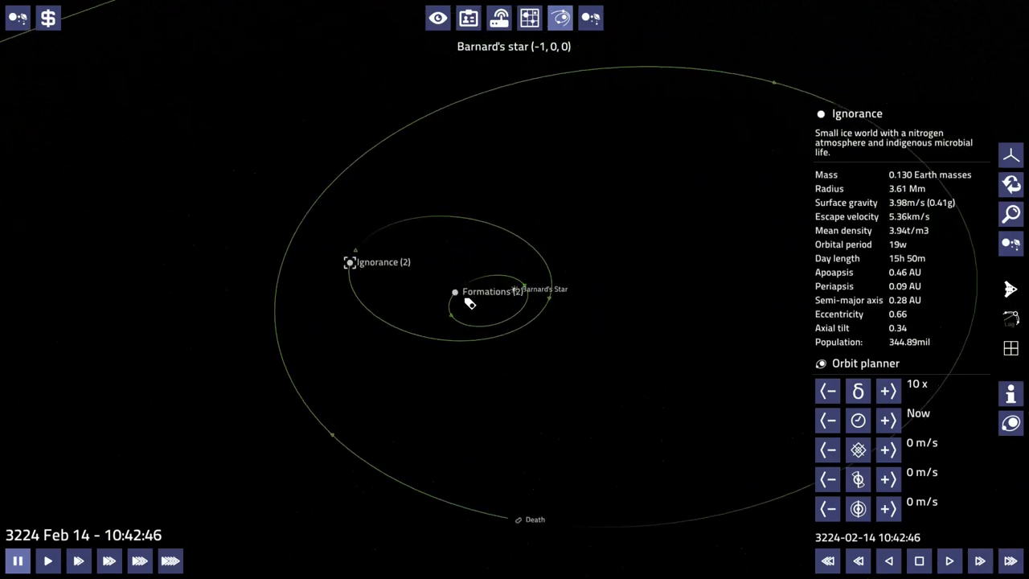
pyautogui.click(456, 291)
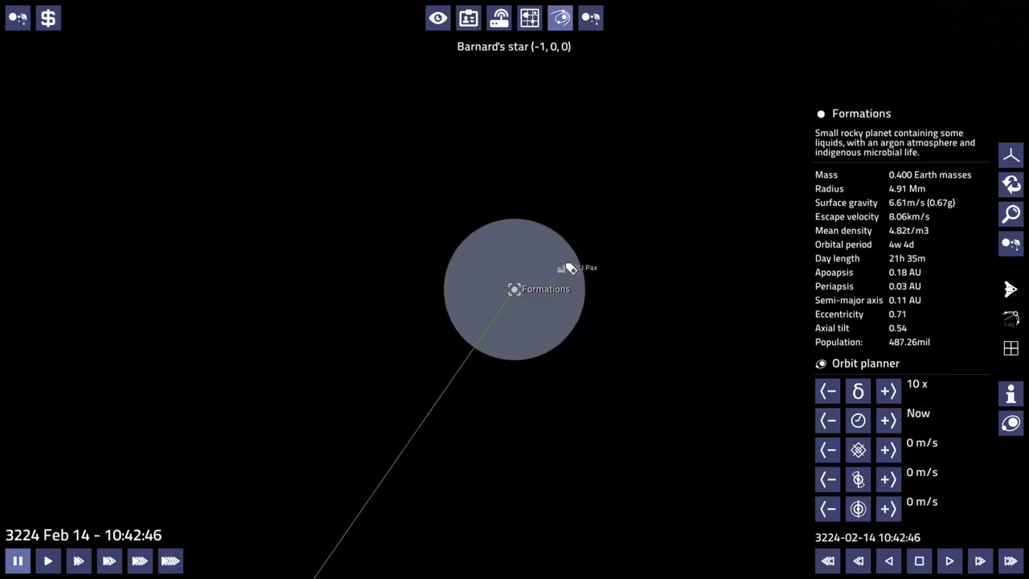
pyautogui.click(563, 267)
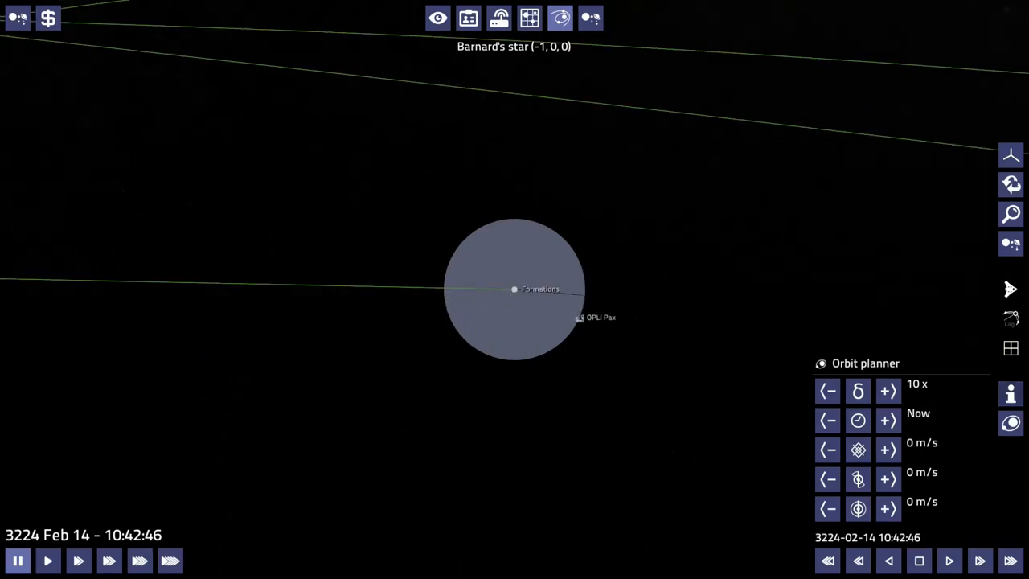
pyautogui.click(576, 318)
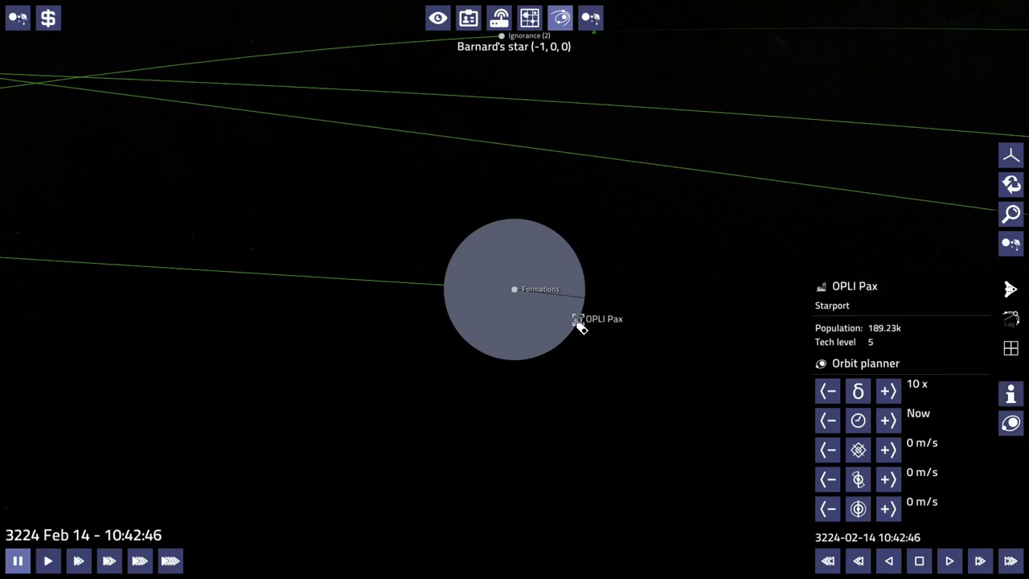
pyautogui.moveTo(627, 513)
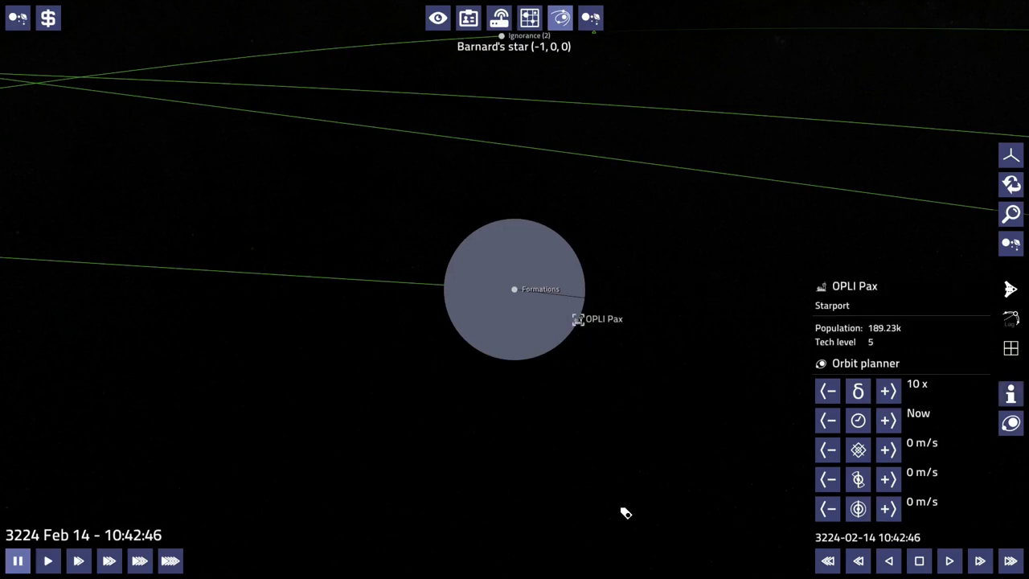
pyautogui.moveTo(537, 334)
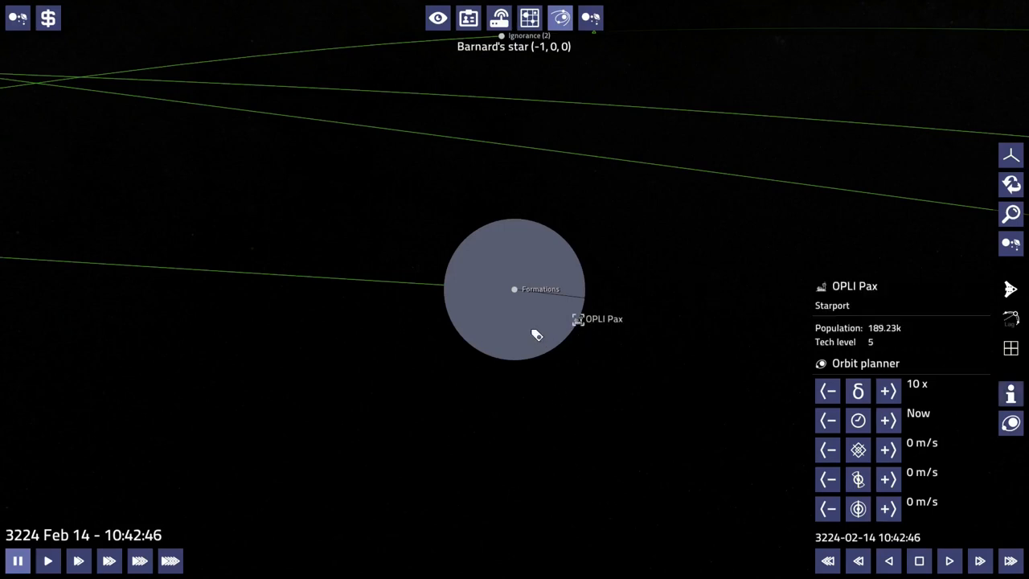
pyautogui.moveTo(547, 345)
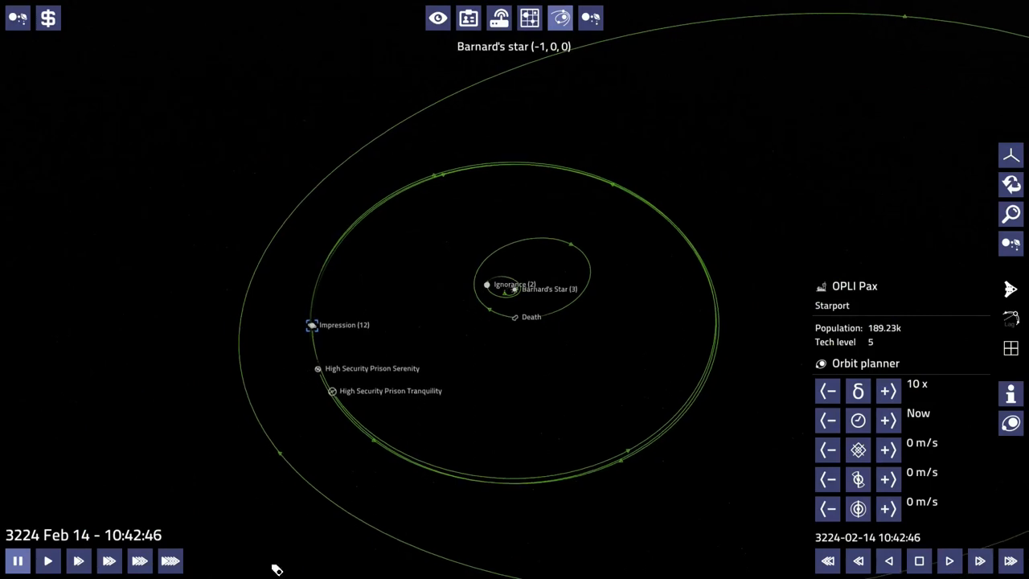
pyautogui.moveTo(366, 318)
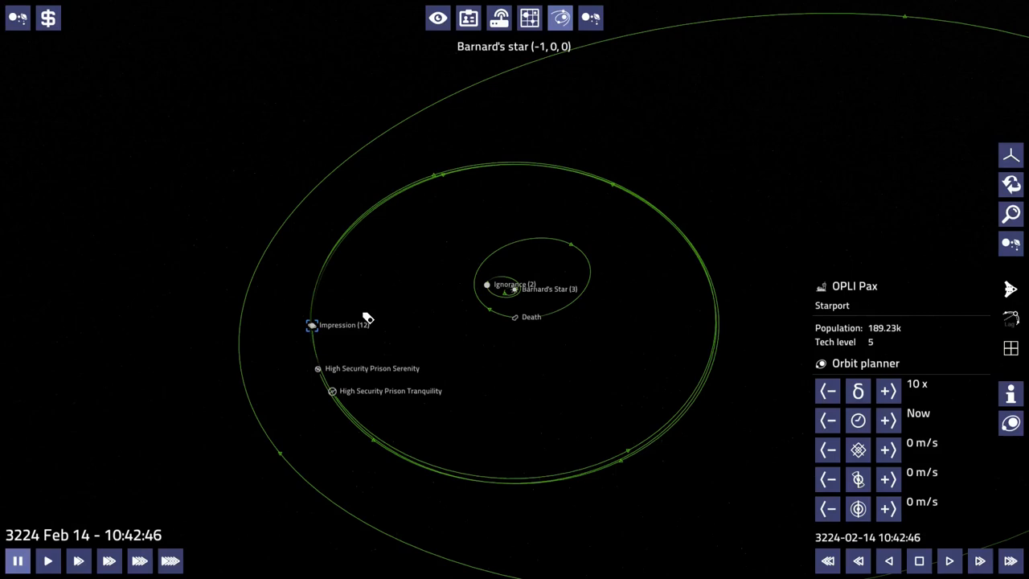
pyautogui.moveTo(502, 308)
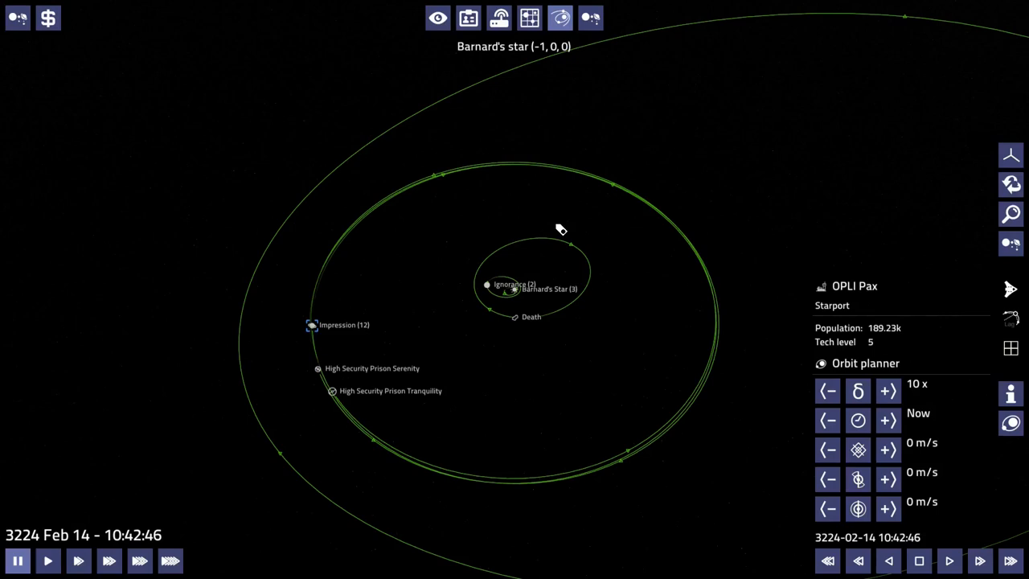
pyautogui.moveTo(592, 236)
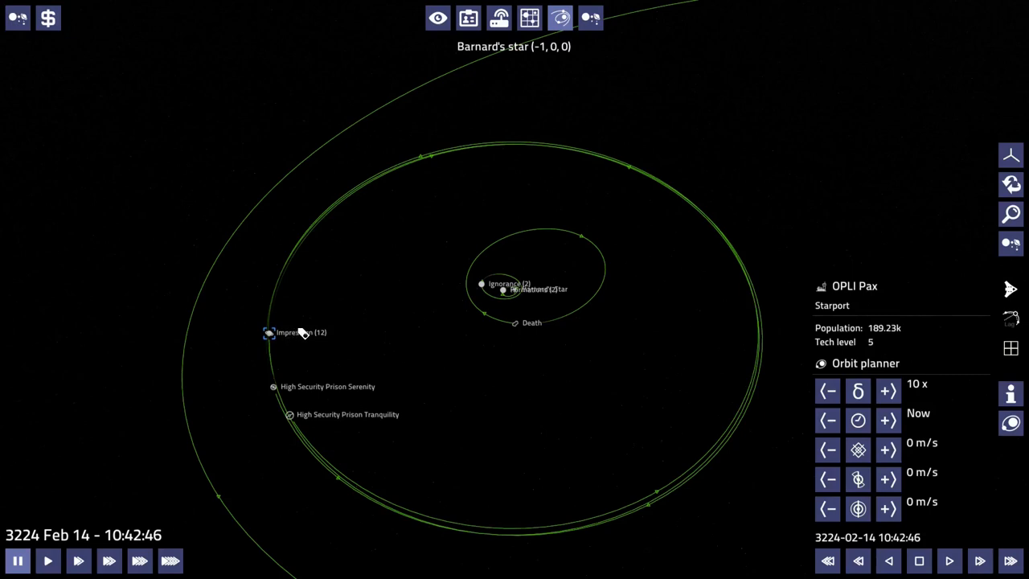
pyautogui.moveTo(513, 293)
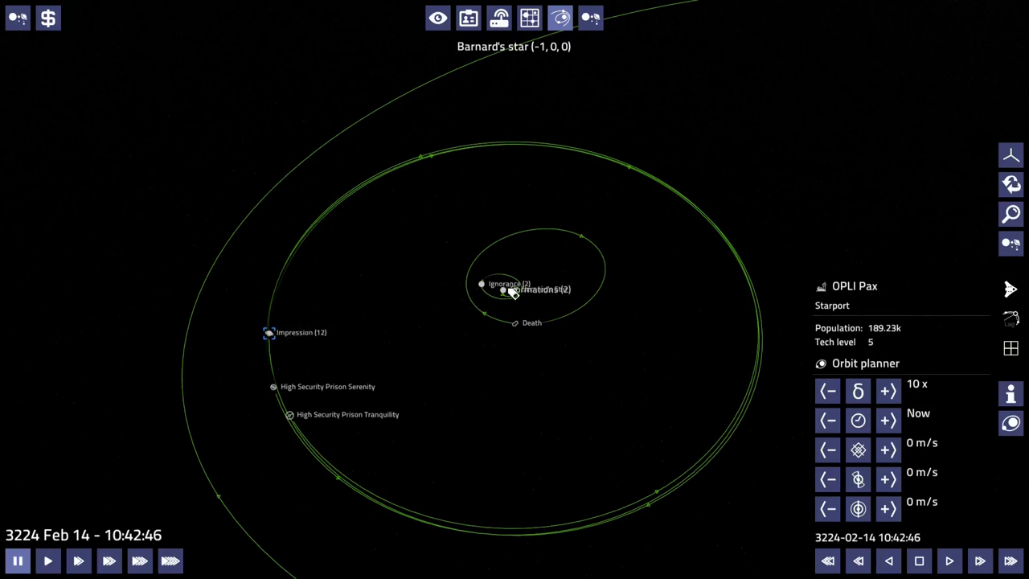
pyautogui.moveTo(378, 173)
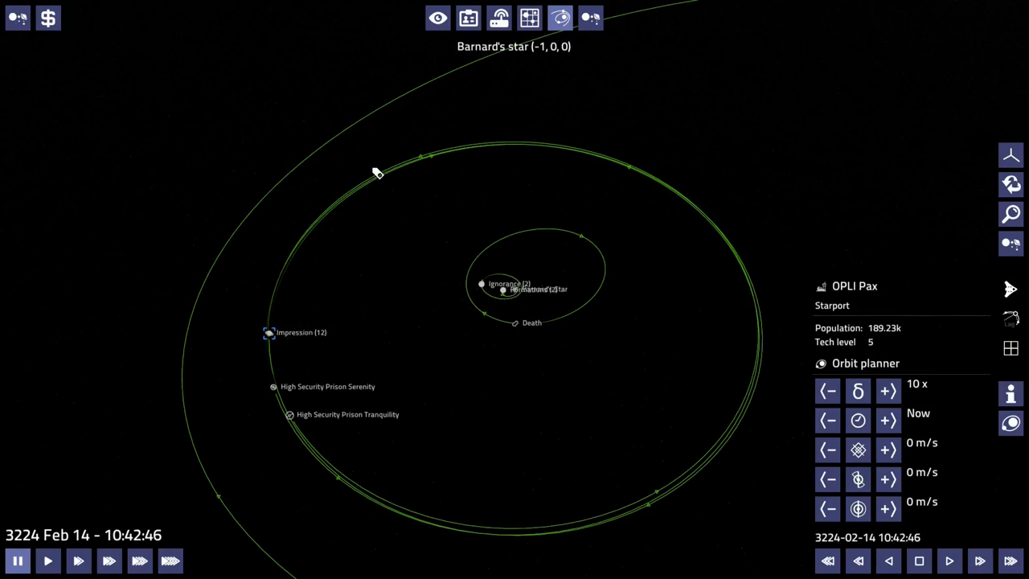
pyautogui.moveTo(456, 90)
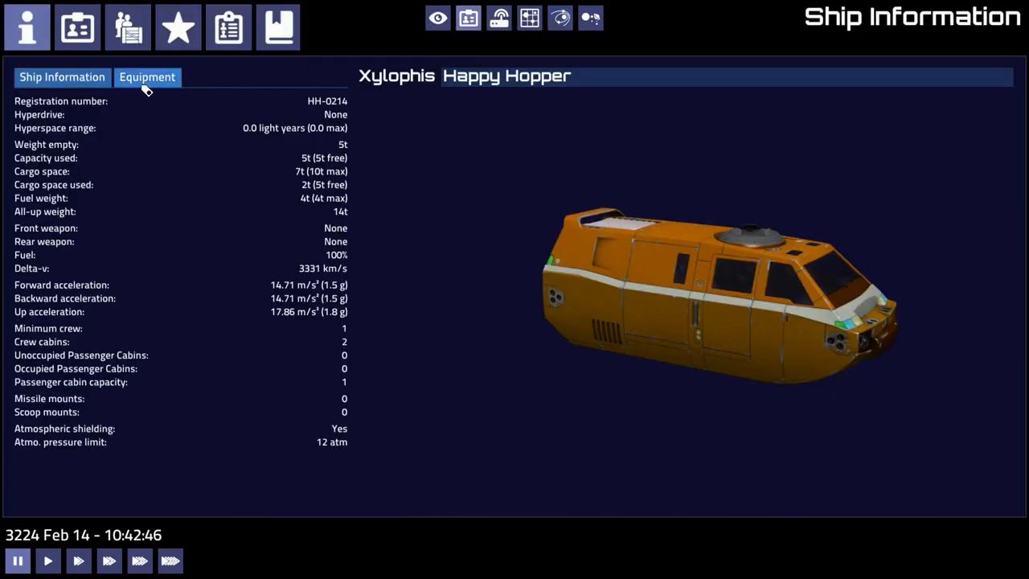
# View the commander's profile and the ship model from the front, then return to the cockpit
pyautogui.click(77, 26)
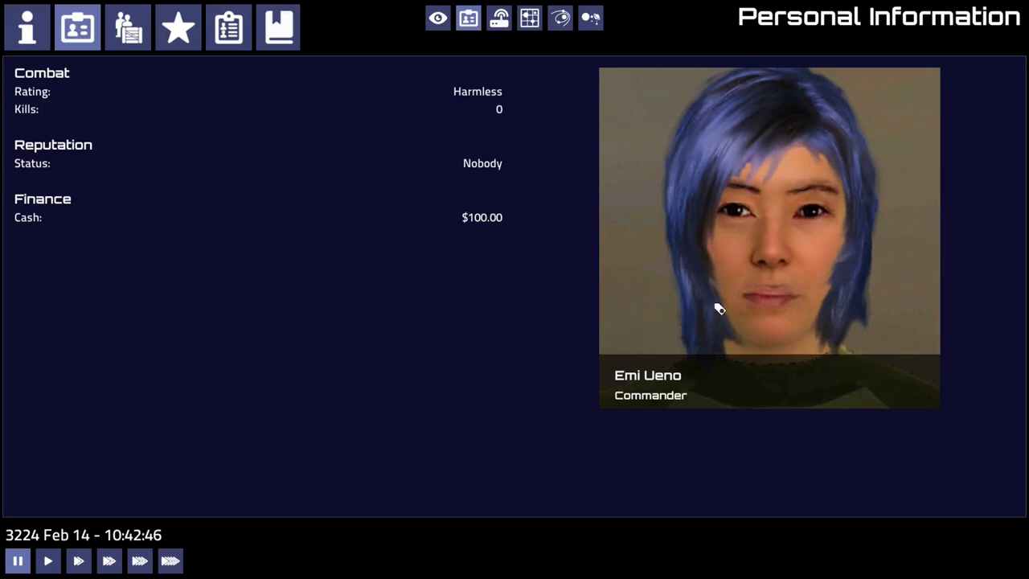
pyautogui.moveTo(457, 182)
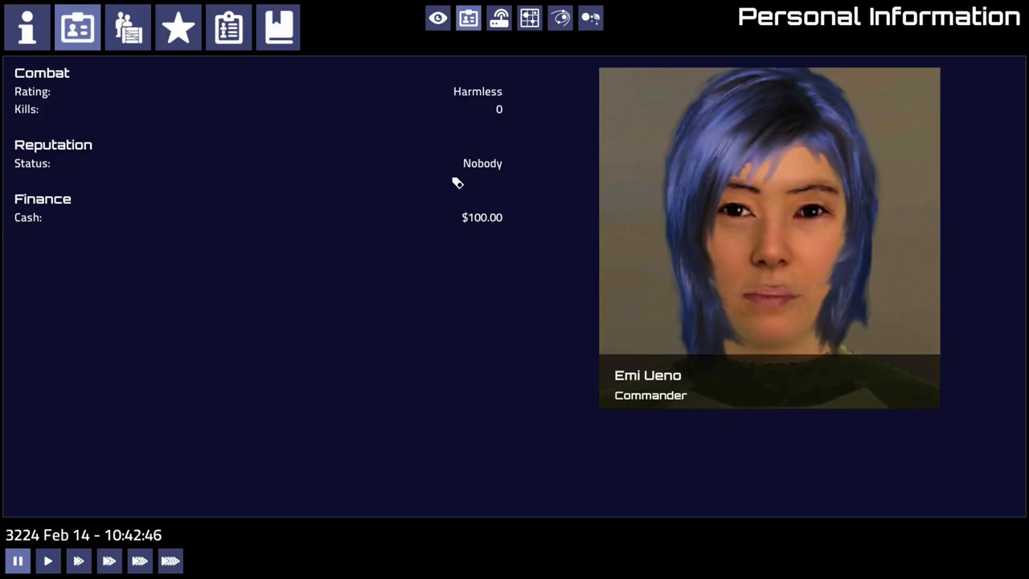
pyautogui.moveTo(26, 26)
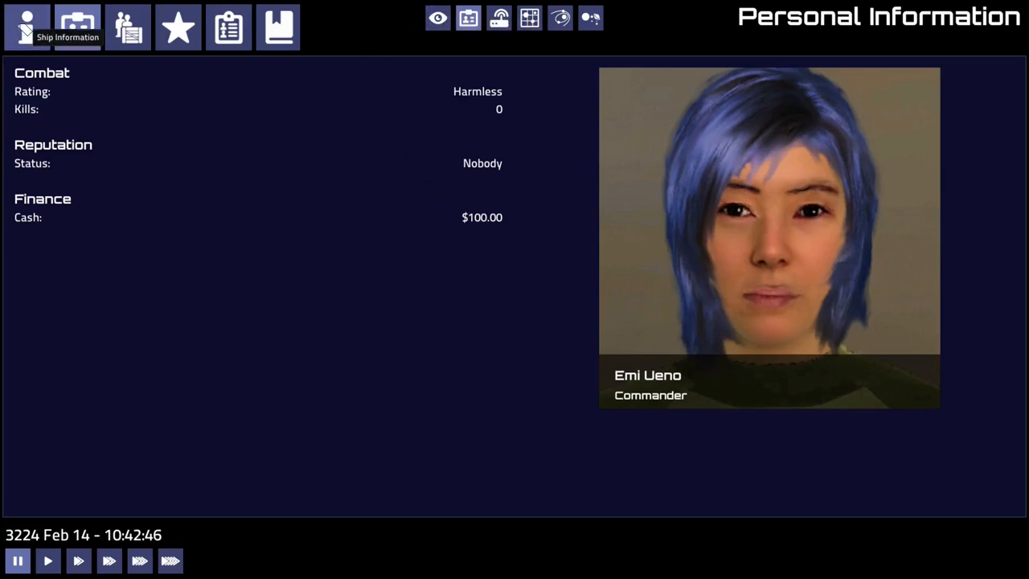
pyautogui.click(77, 26)
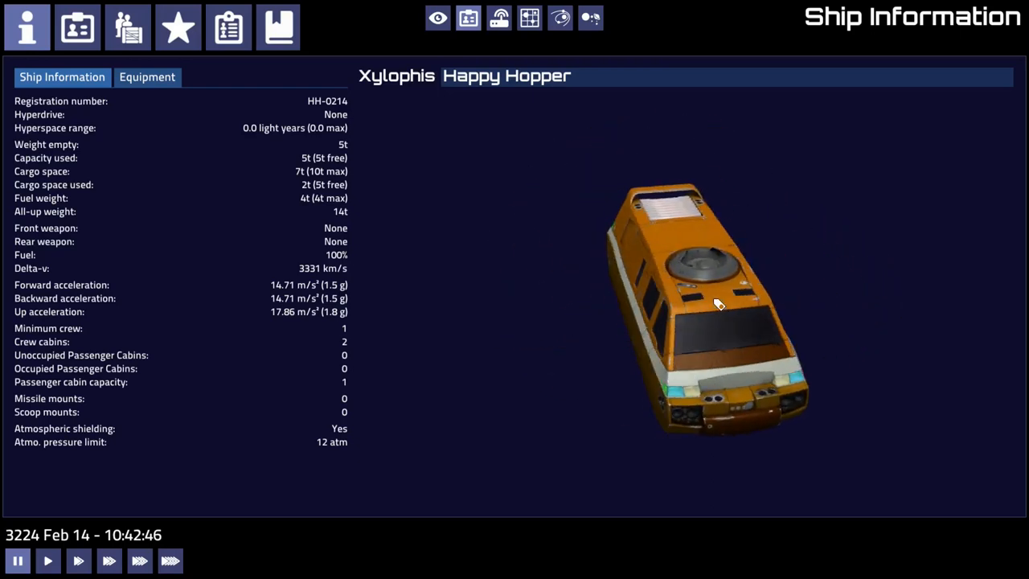
pyautogui.moveTo(717, 304); pyautogui.dragTo(912, 256)
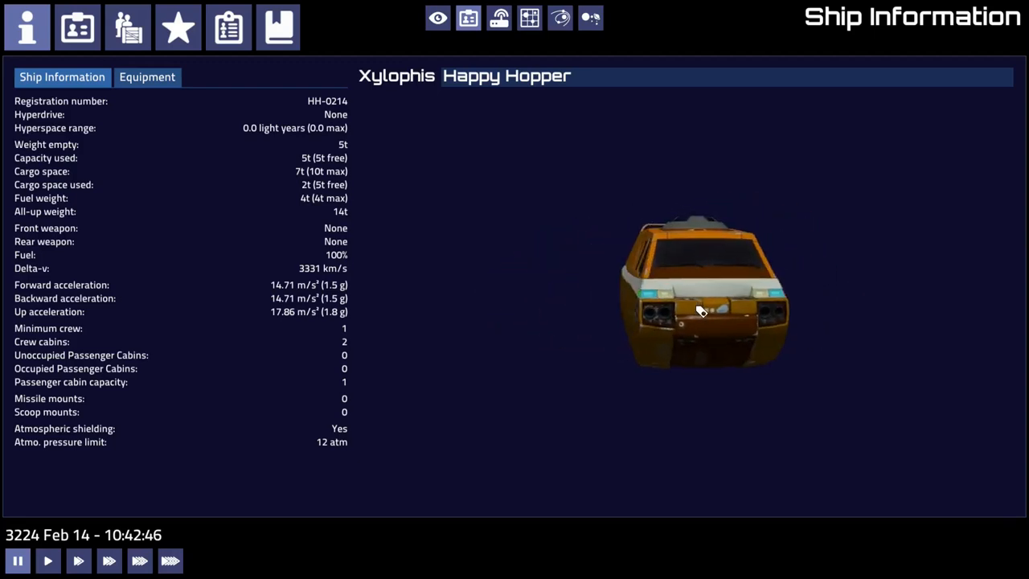
pyautogui.moveTo(278, 26)
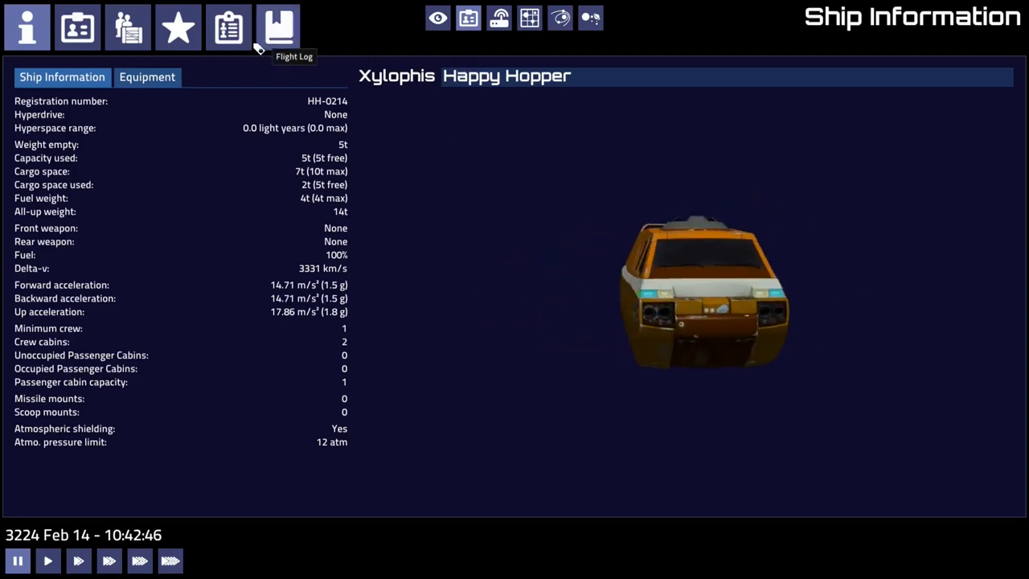
pyautogui.click(77, 26)
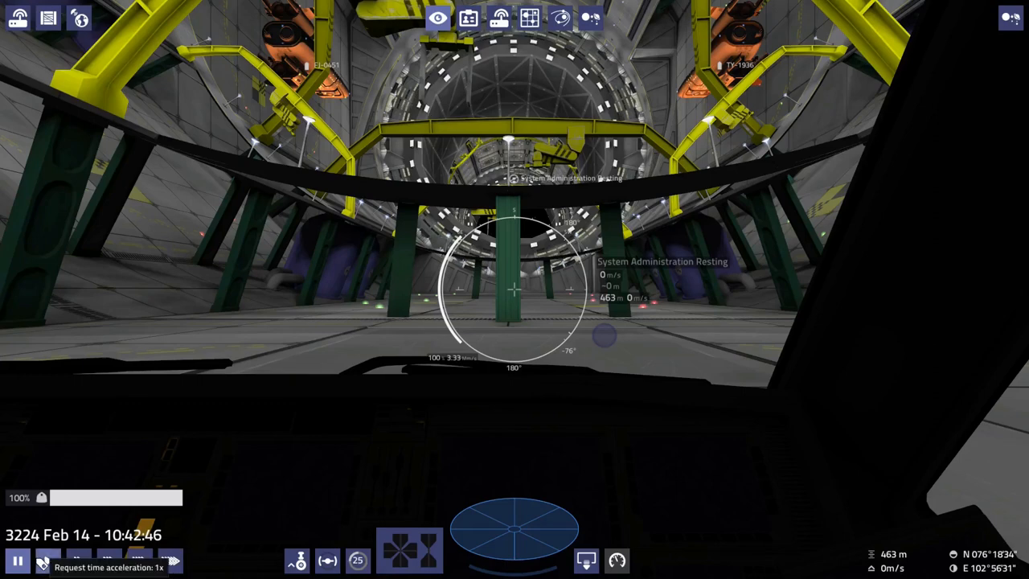
# Reach the station bulletin board and bring up the Nearby Delivery offer to OPLI Wisdom
pyautogui.click(469, 17)
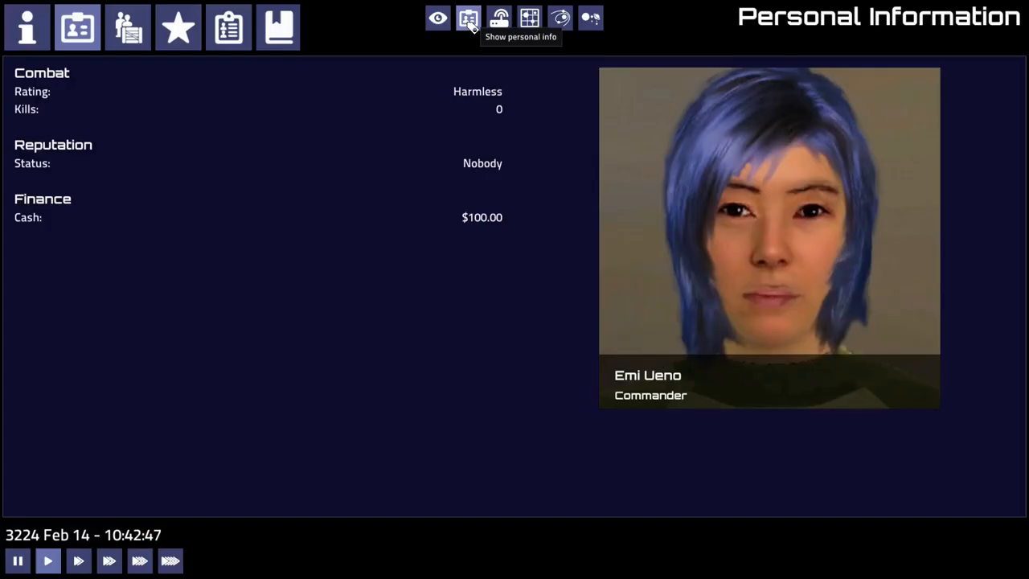
pyautogui.click(26, 25)
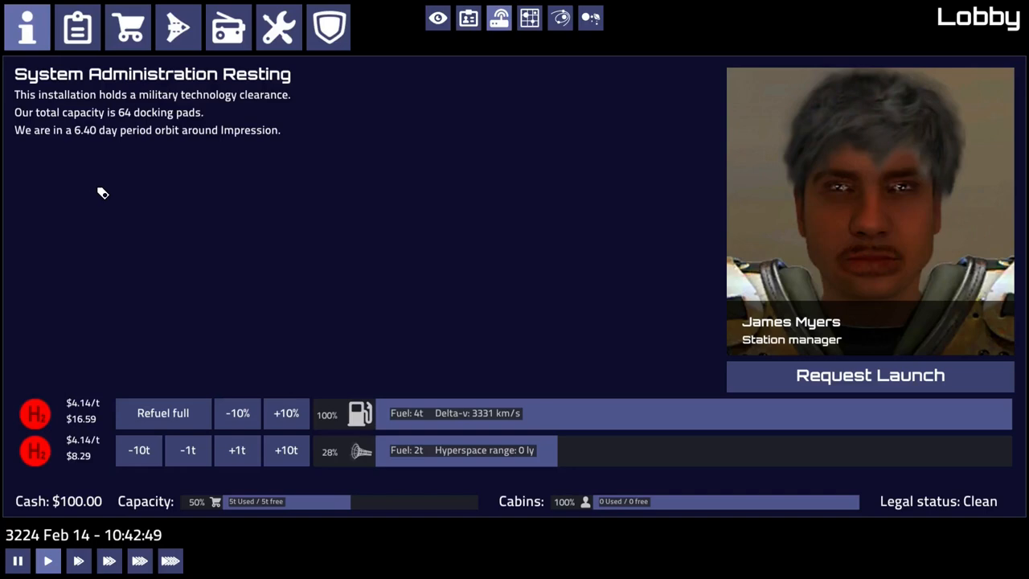
pyautogui.click(78, 26)
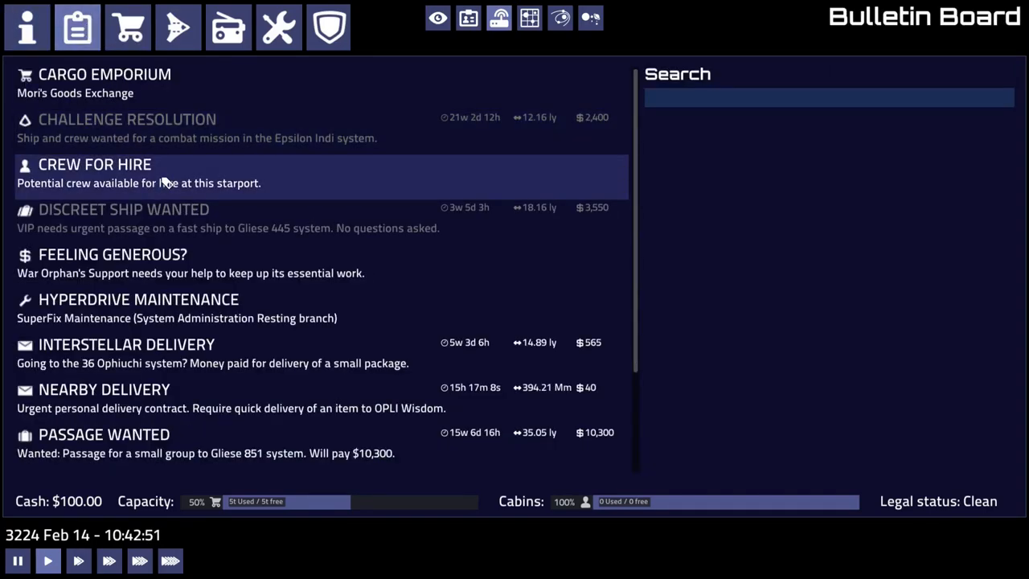
pyautogui.moveTo(205, 363)
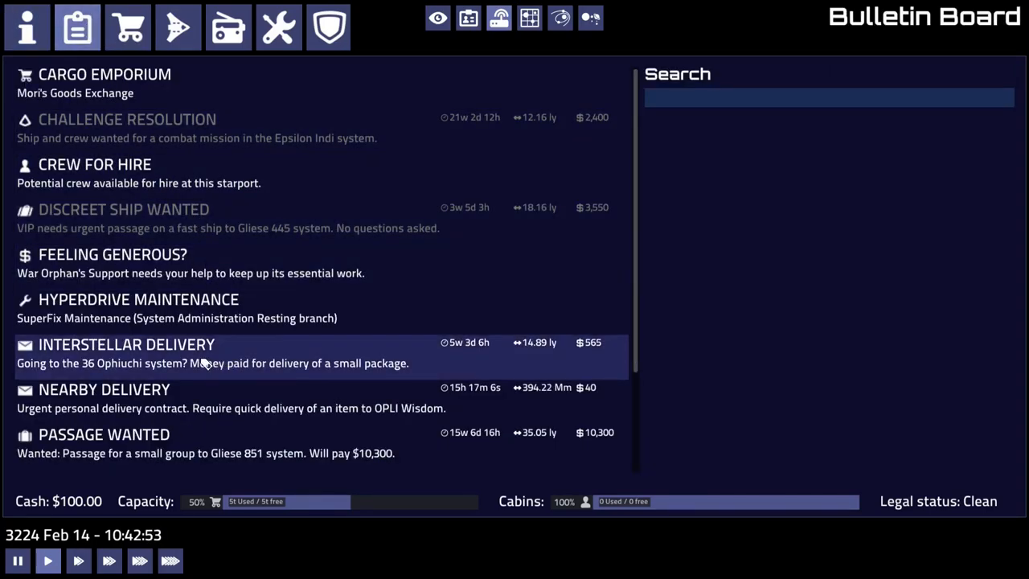
pyautogui.scroll(-3)
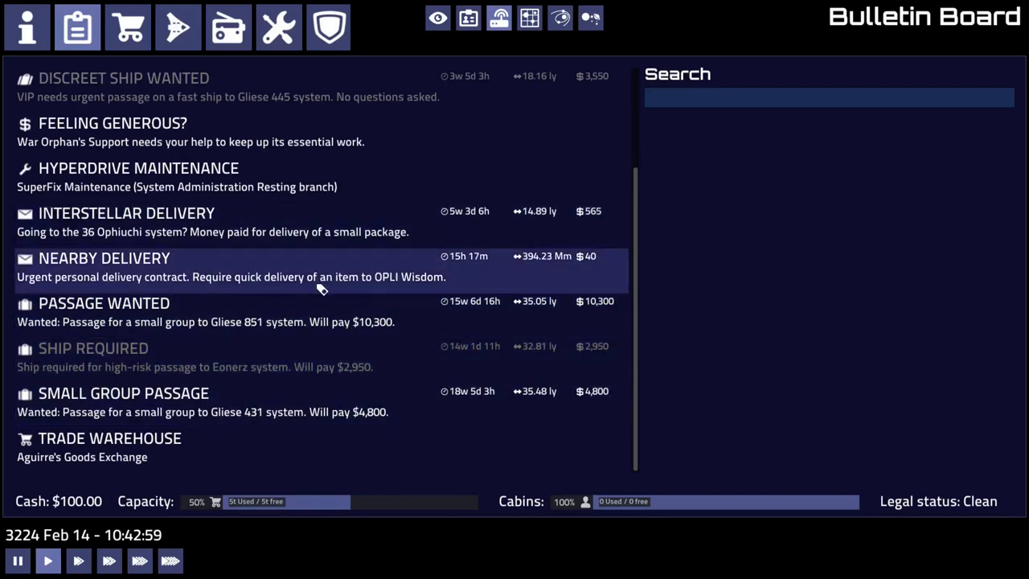
pyautogui.moveTo(415, 333)
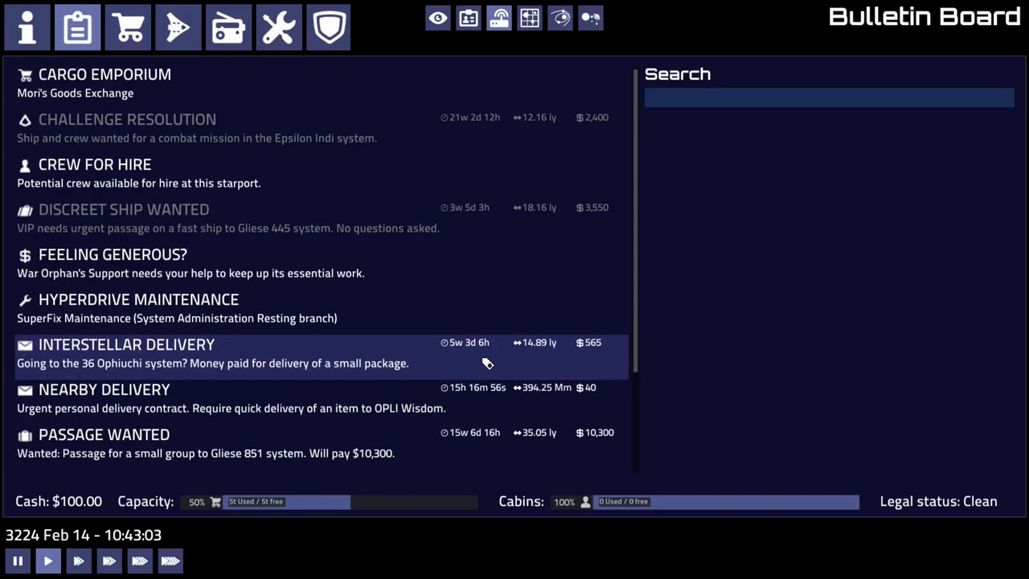
pyautogui.scroll(-3)
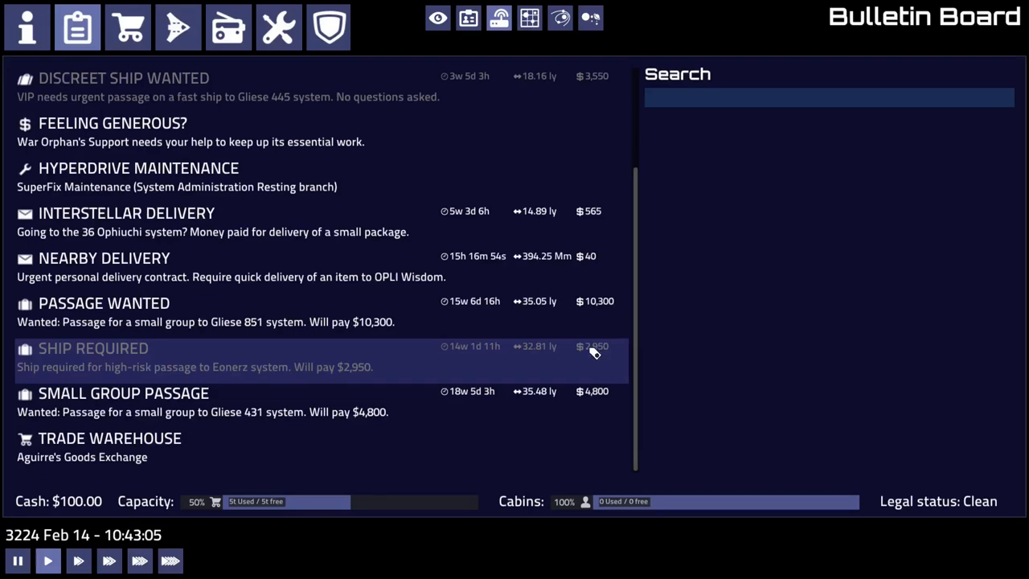
pyautogui.moveTo(379, 286)
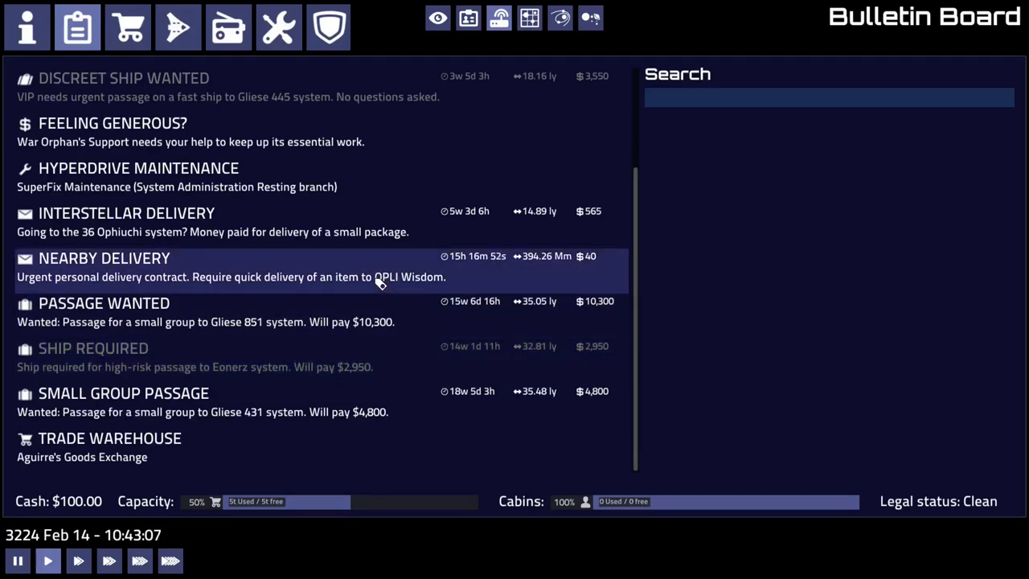
pyautogui.click(104, 257)
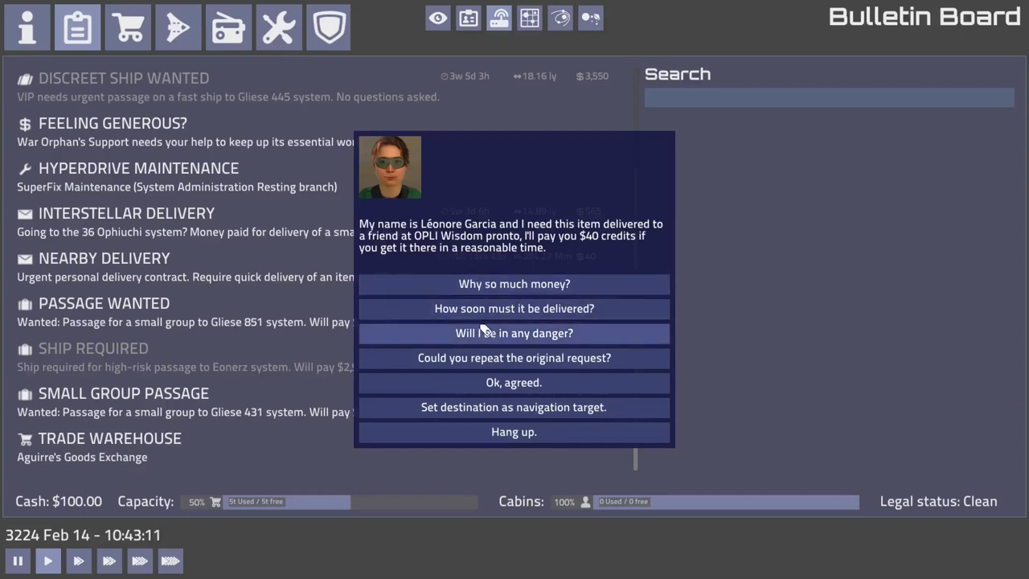
pyautogui.moveTo(388, 296)
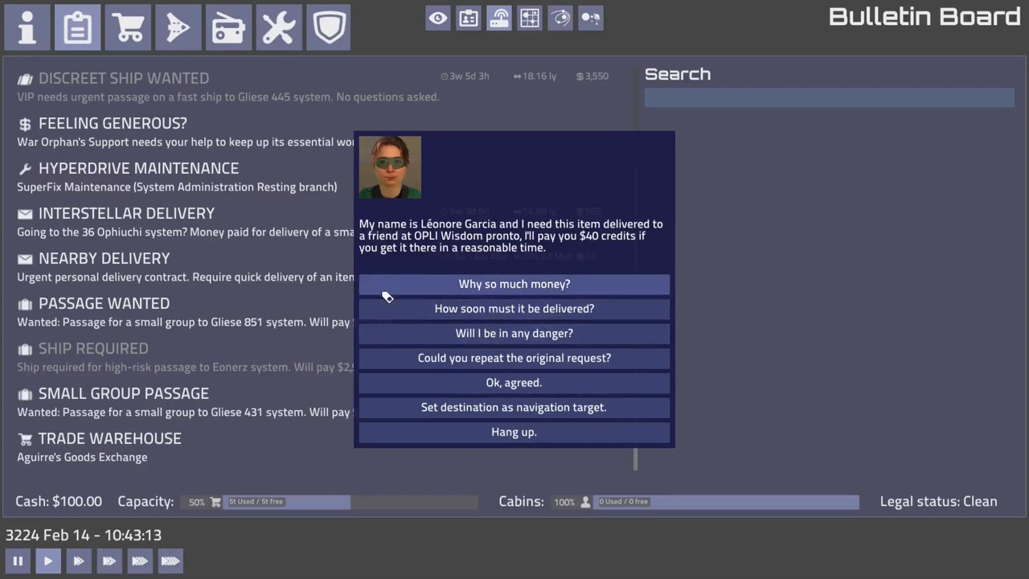
pyautogui.moveTo(372, 286)
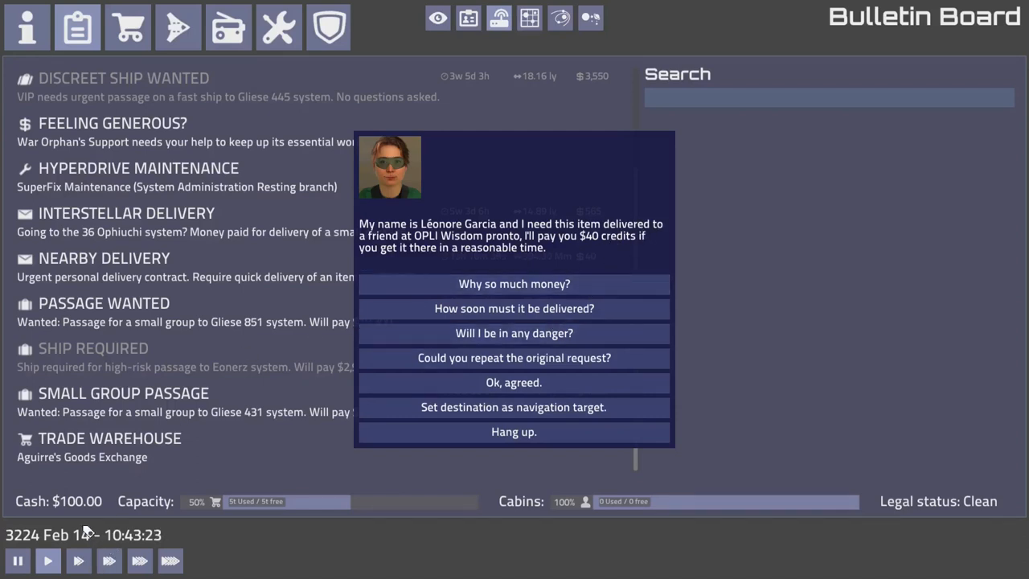
pyautogui.moveTo(598, 249)
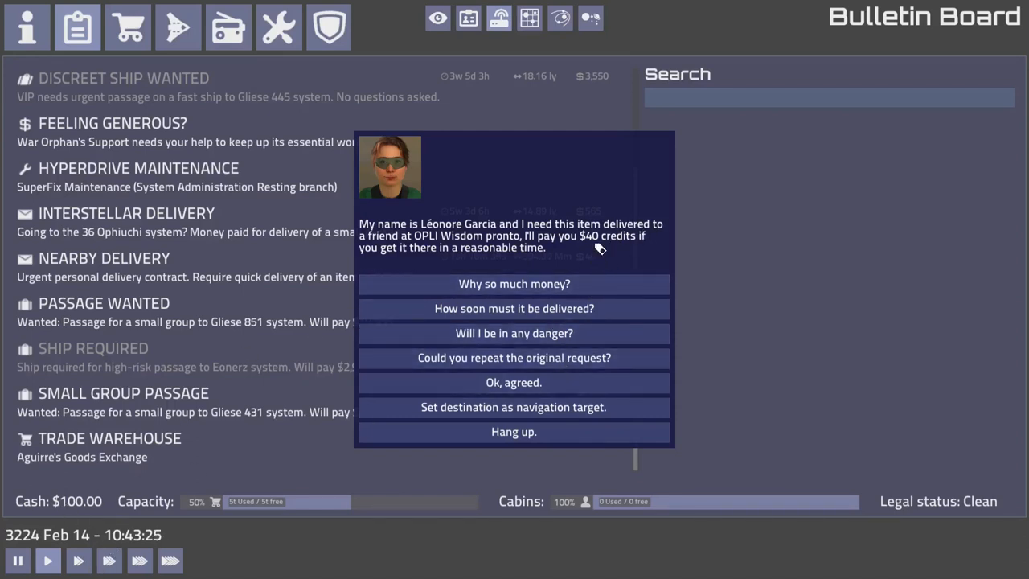
# Agree to the $40 delivery and set OPLI Wisdom as the navigation target
pyautogui.click(514, 383)
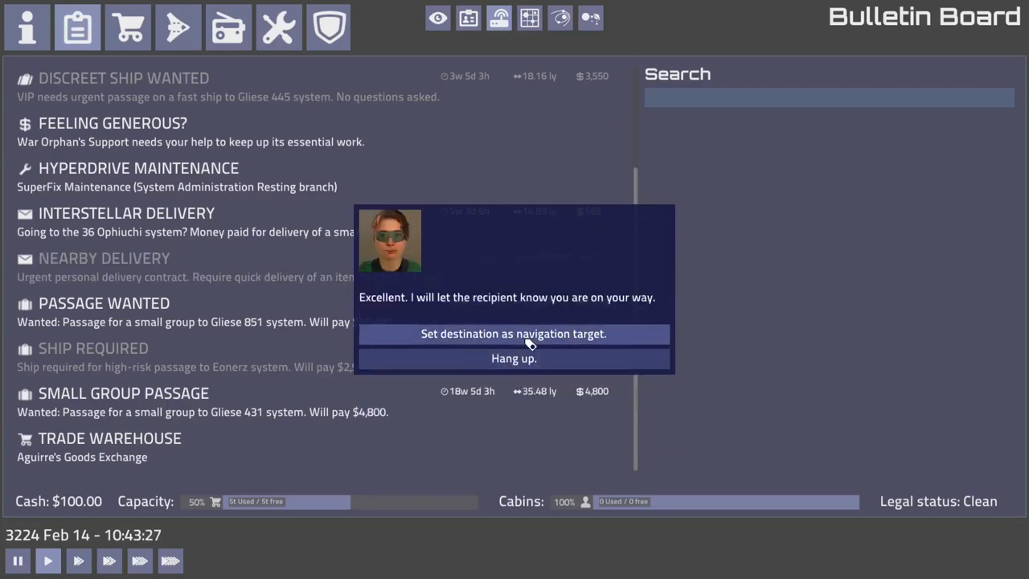
pyautogui.click(513, 333)
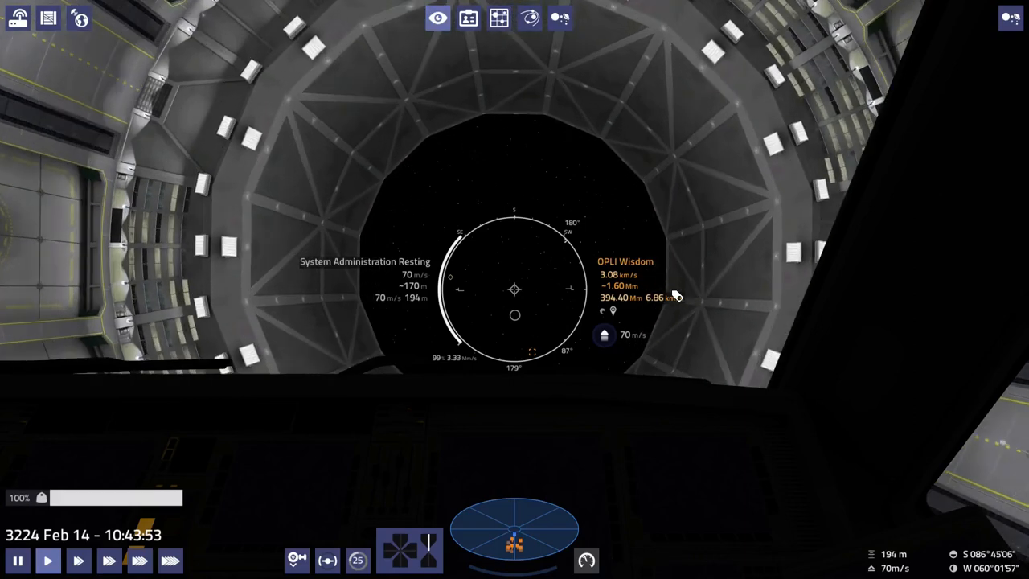
# Switch the launched ship into forward cruise toward OPLI Wisdom
pyautogui.click(605, 336)
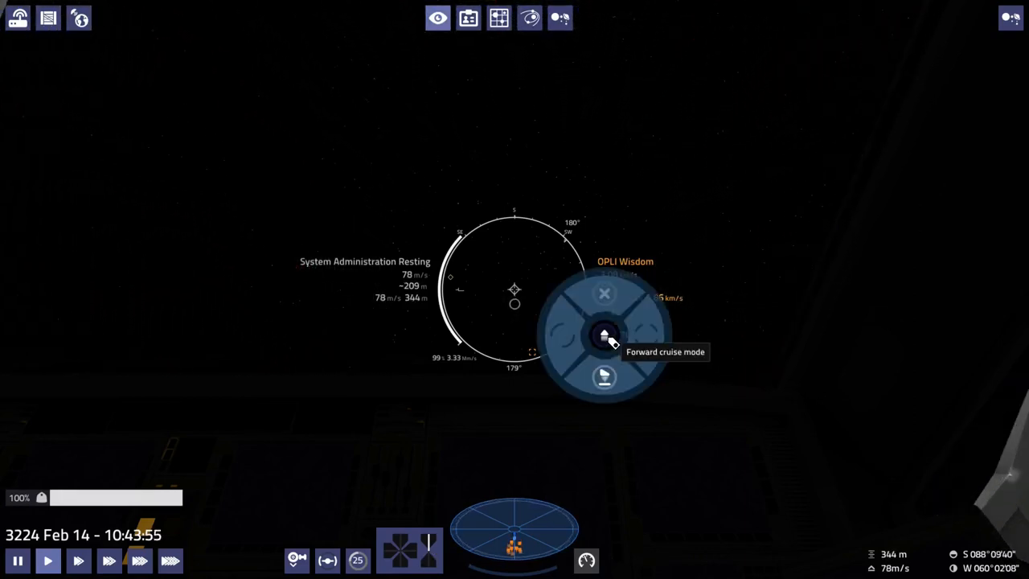
pyautogui.click(604, 336)
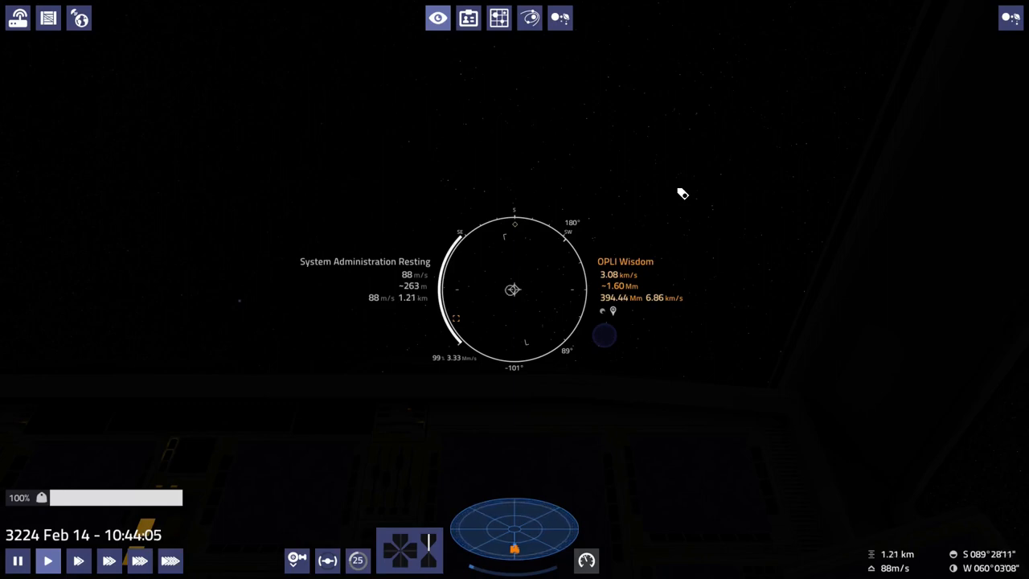
pyautogui.moveTo(714, 52)
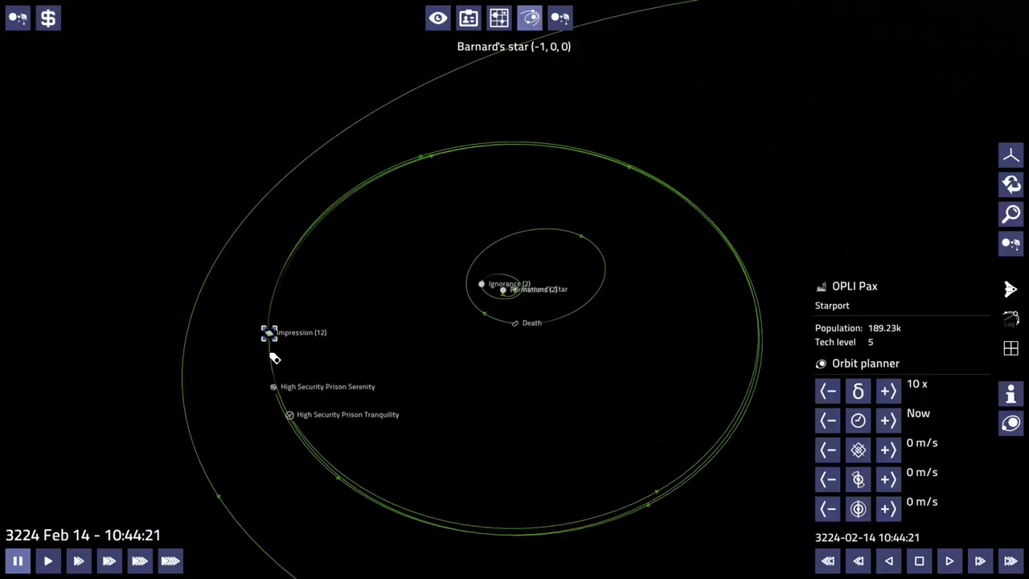
# Focus the system map on the gas giant Impression and its orbiting bodies
pyautogui.click(270, 331)
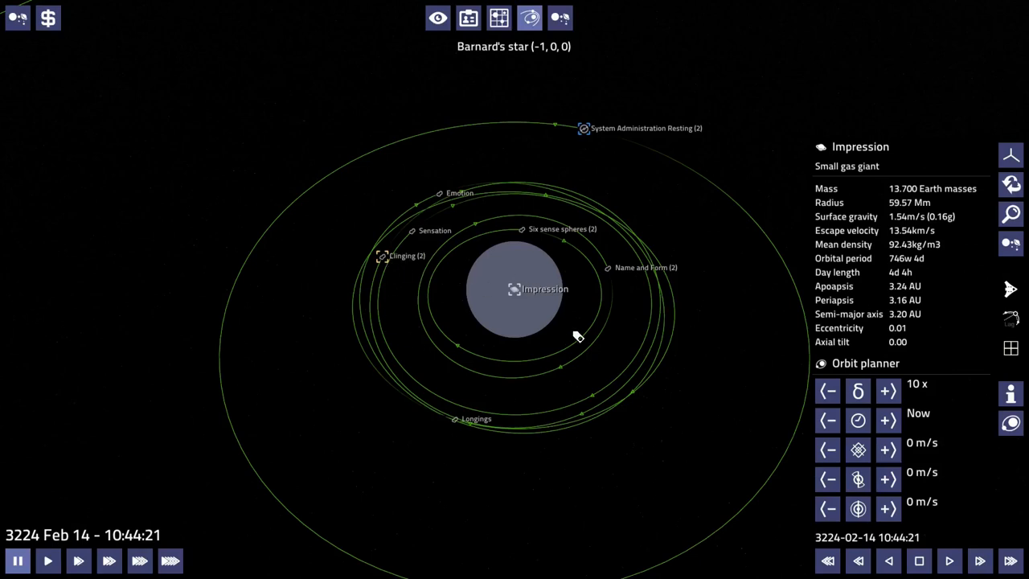
pyautogui.moveTo(553, 319)
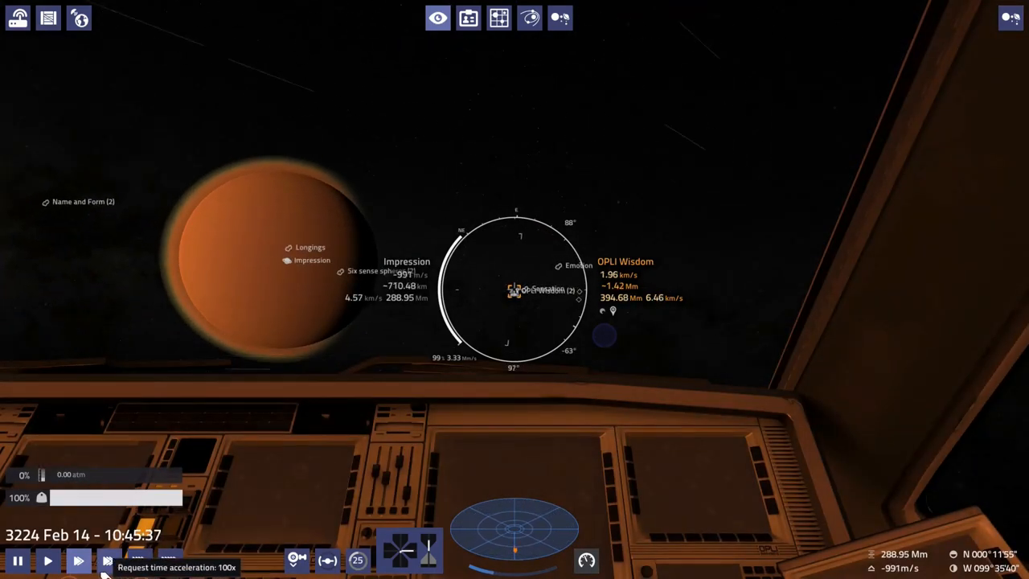
# Run time at 100x so the distance to OPLI Wisdom falls to about 365 Mm
pyautogui.click(110, 559)
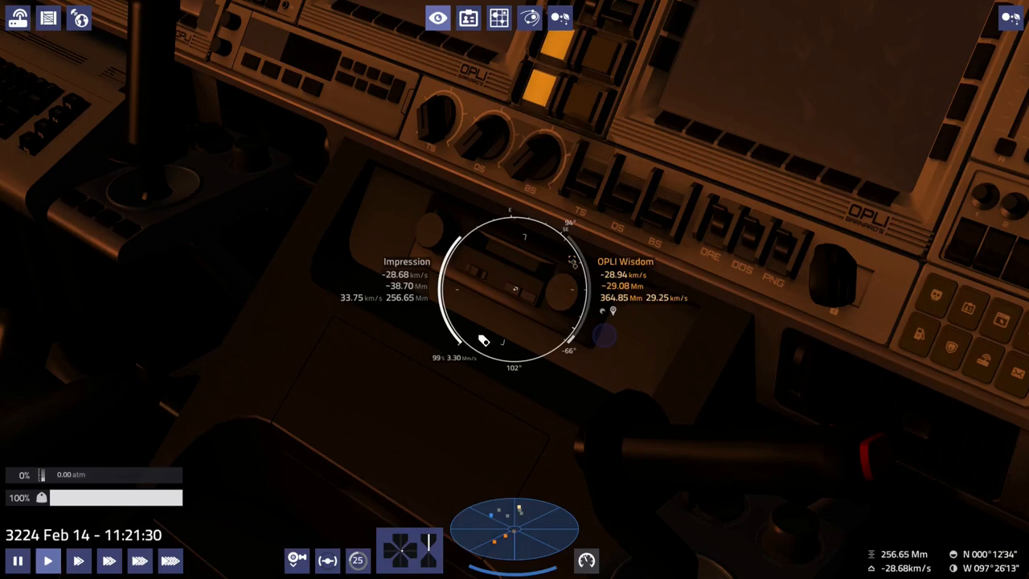
pyautogui.moveTo(450, 193)
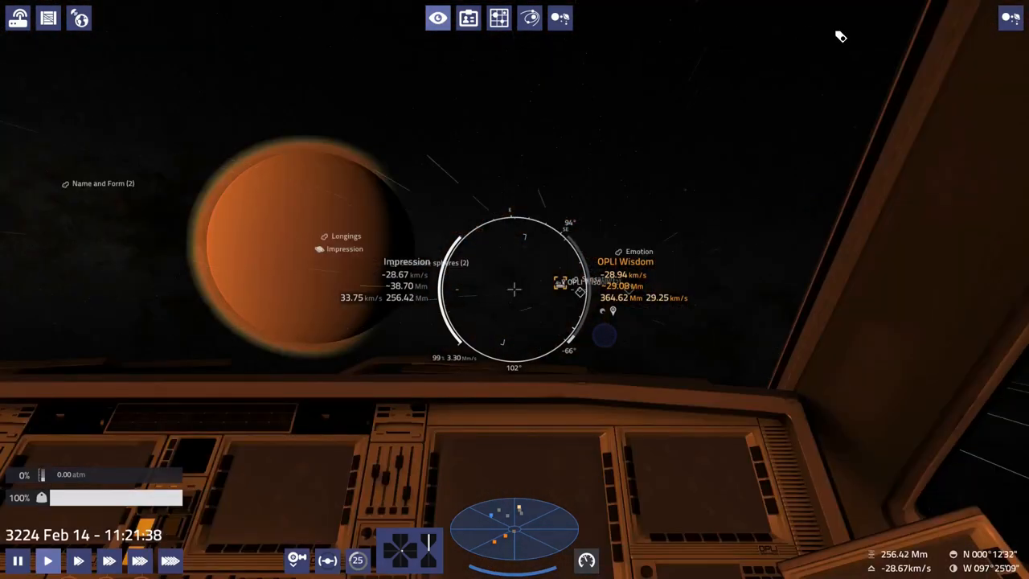
pyautogui.moveTo(634, 263)
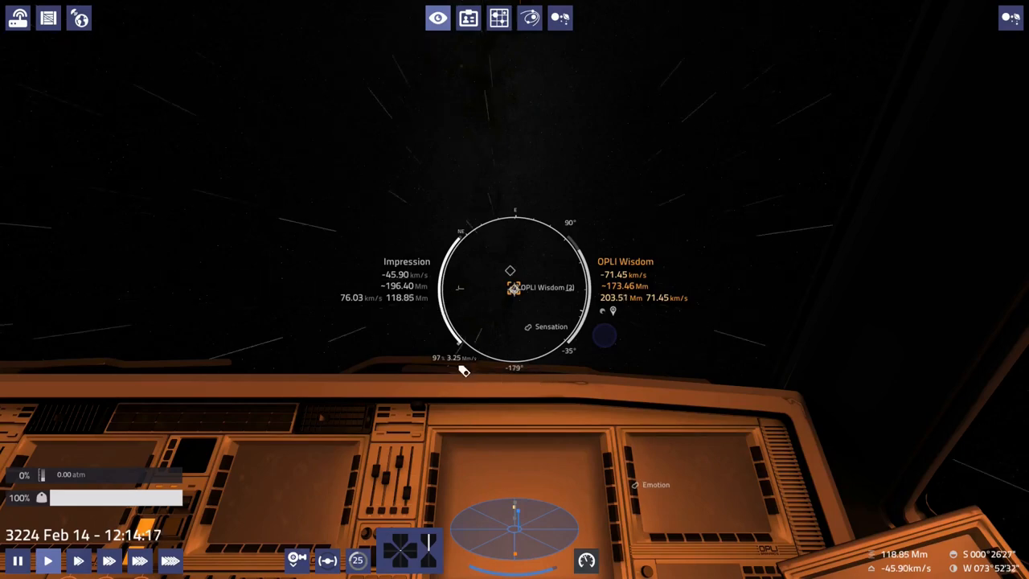
pyautogui.moveTo(528, 302)
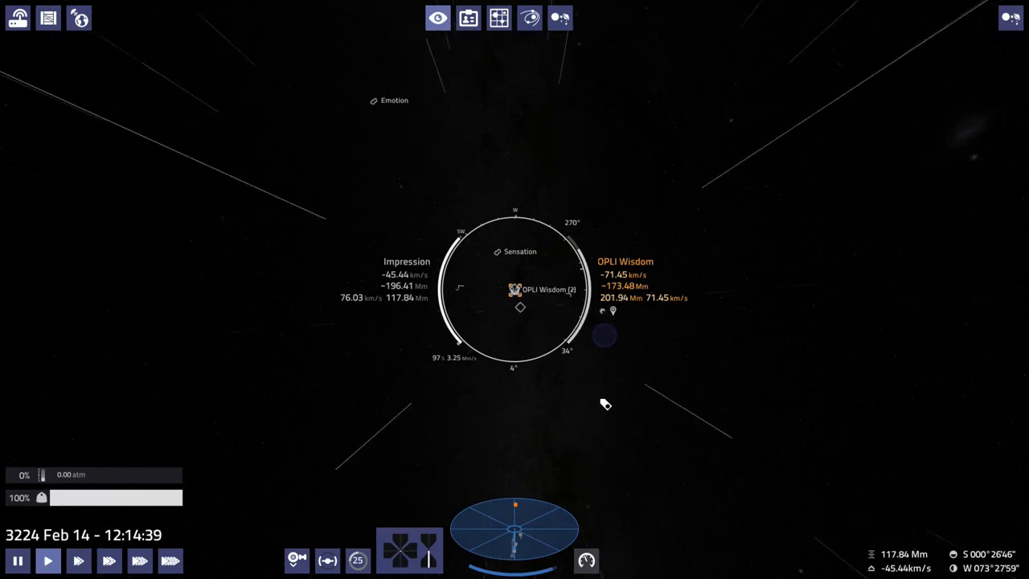
# Adjust time acceleration up to 10x to close on OPLI Wisdom at about 119 Mm
pyautogui.click(109, 559)
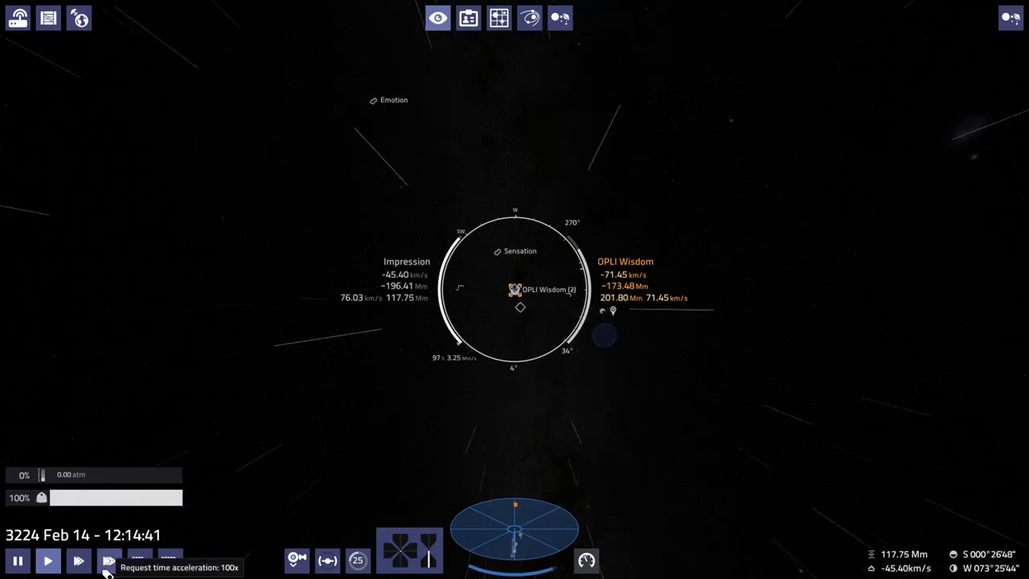
pyautogui.click(77, 559)
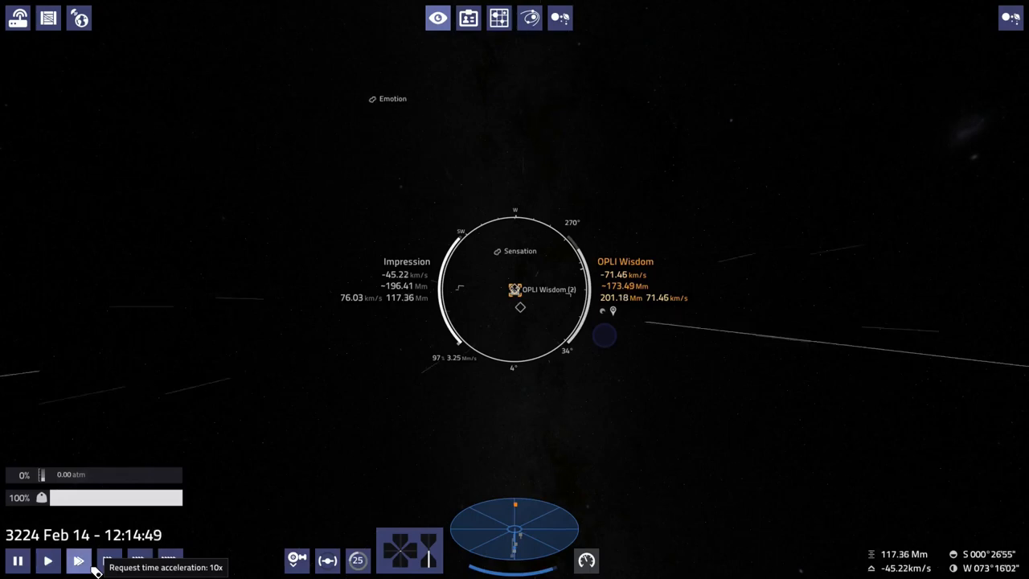
pyautogui.click(109, 559)
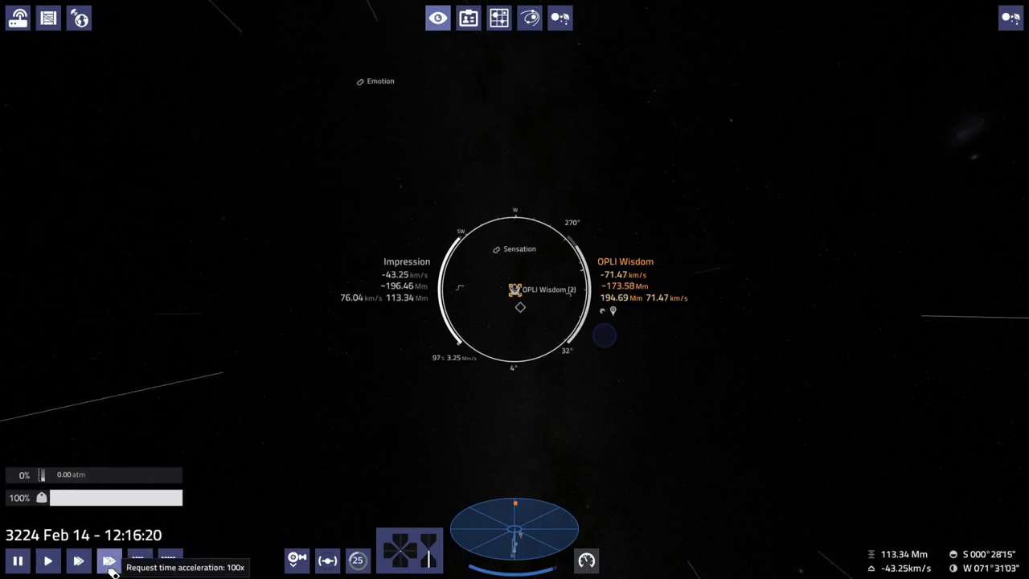
pyautogui.click(109, 560)
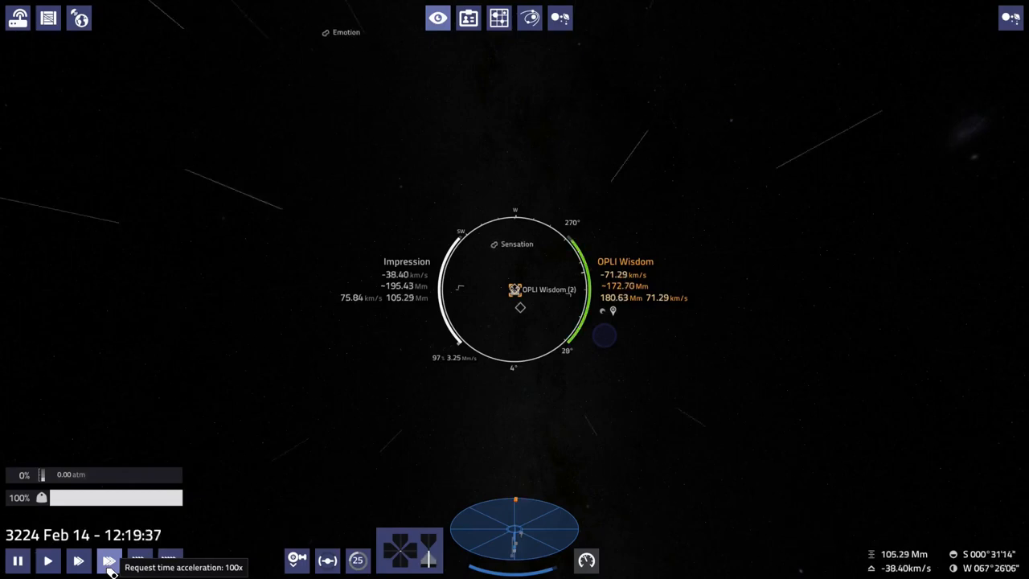
pyautogui.click(77, 559)
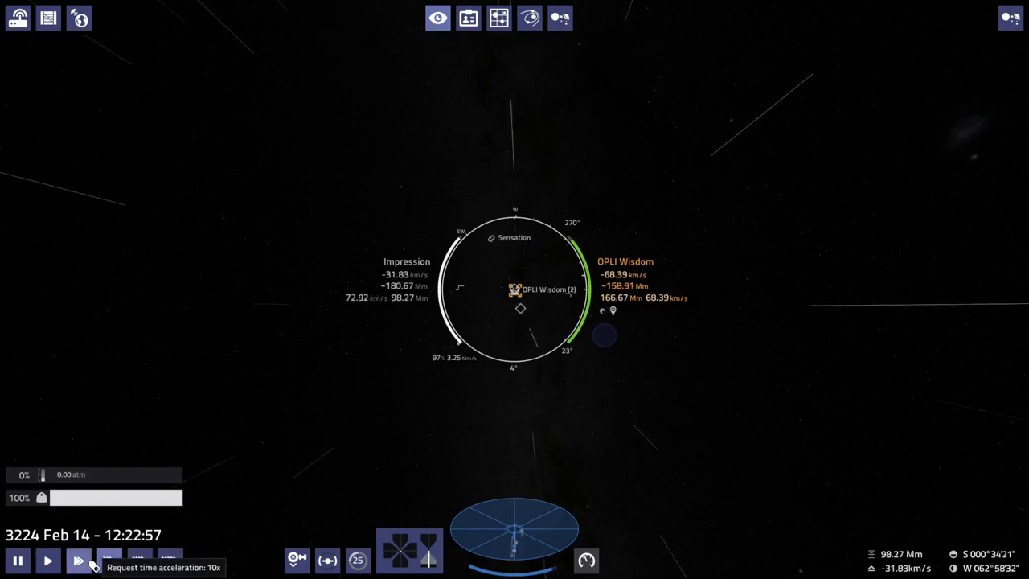
pyautogui.click(77, 560)
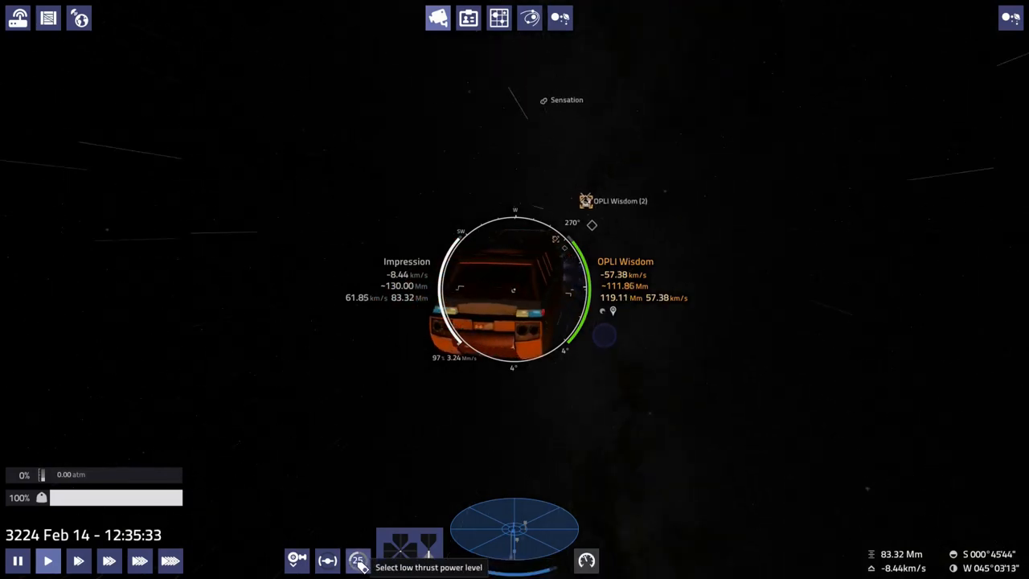
# Leave the external camera and return to the cockpit HUD view near OPLI Wisdom
pyautogui.click(357, 559)
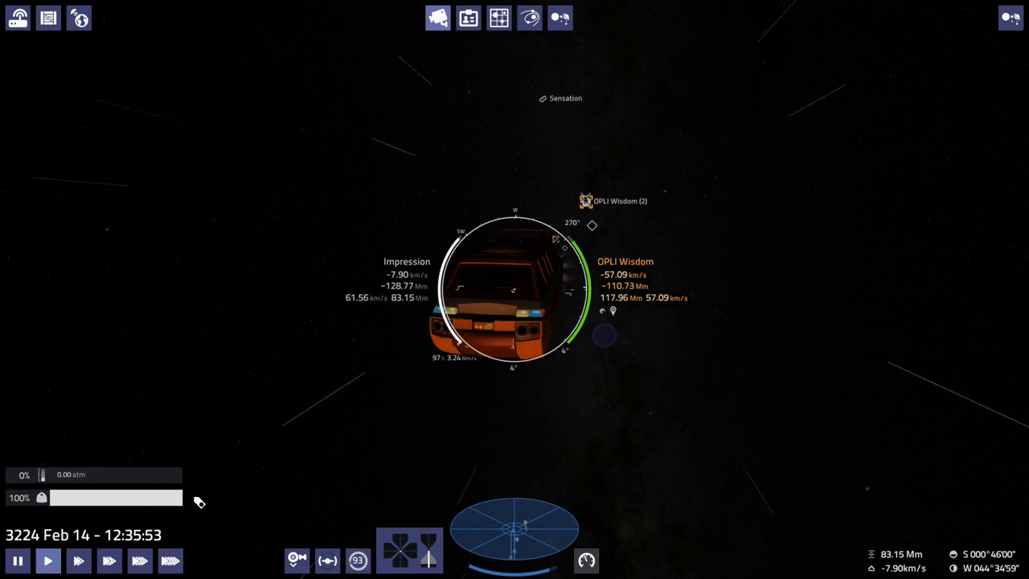
pyautogui.moveTo(269, 264)
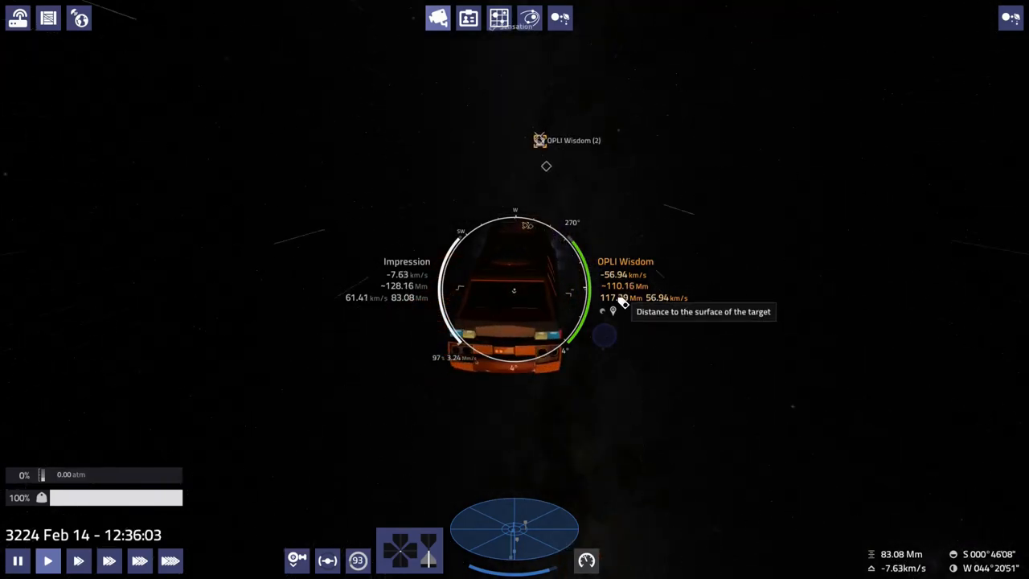
pyautogui.click(437, 18)
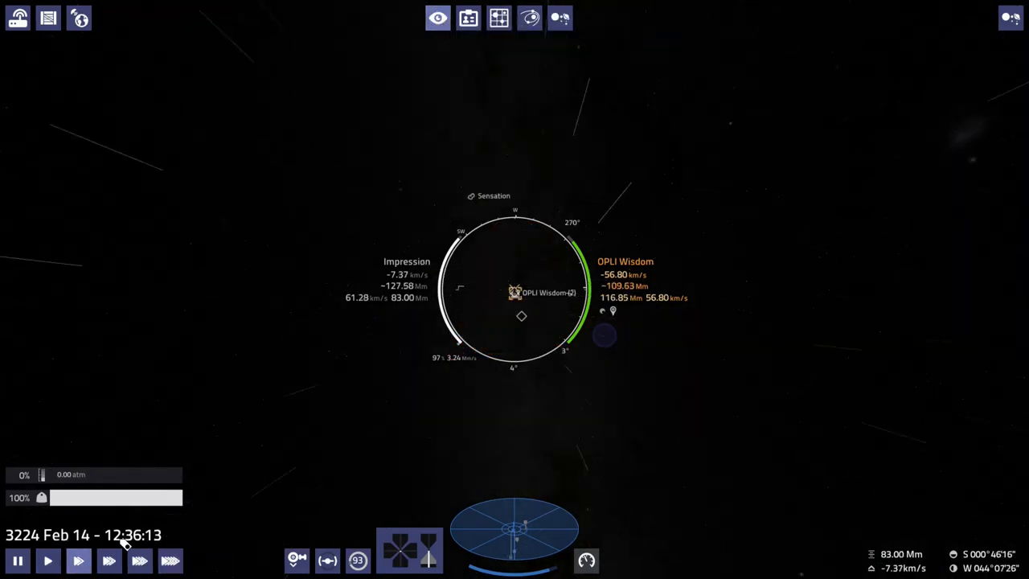
# Accelerate time to 10x while the ship closes from about 117 Mm toward OPLI Wisdom
pyautogui.click(77, 559)
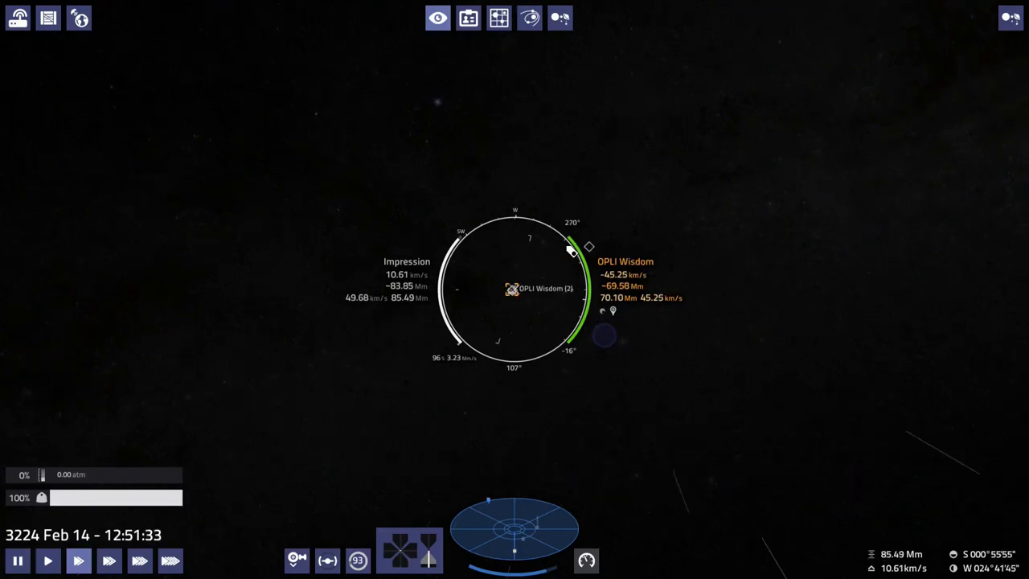
pyautogui.moveTo(784, 383)
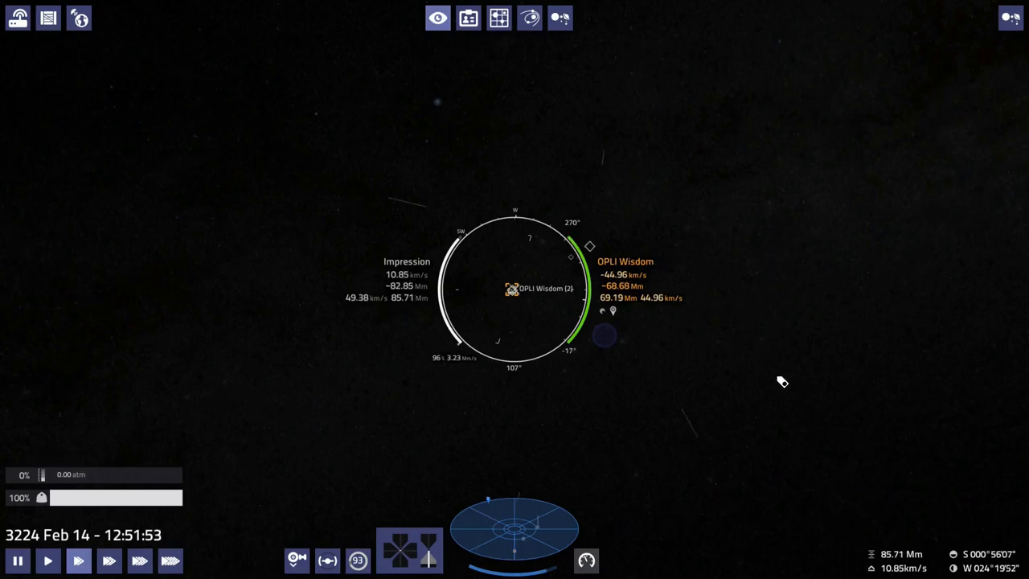
pyautogui.moveTo(765, 387)
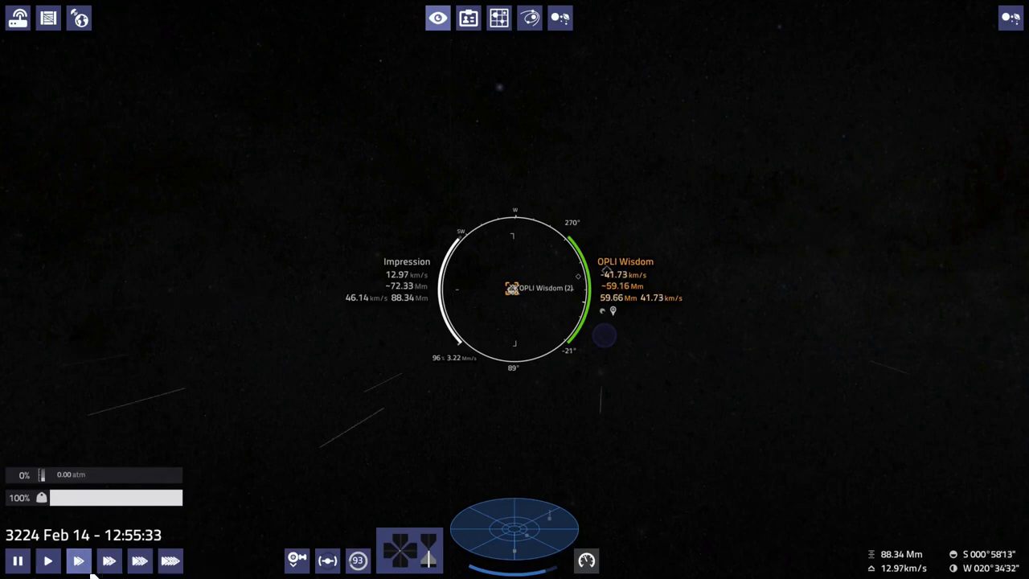
# Fast-forward the approach at 100x then 10x, pause at normal speed, and resume 10x inside 2 Mm of OPLI Wisdom
pyautogui.click(109, 559)
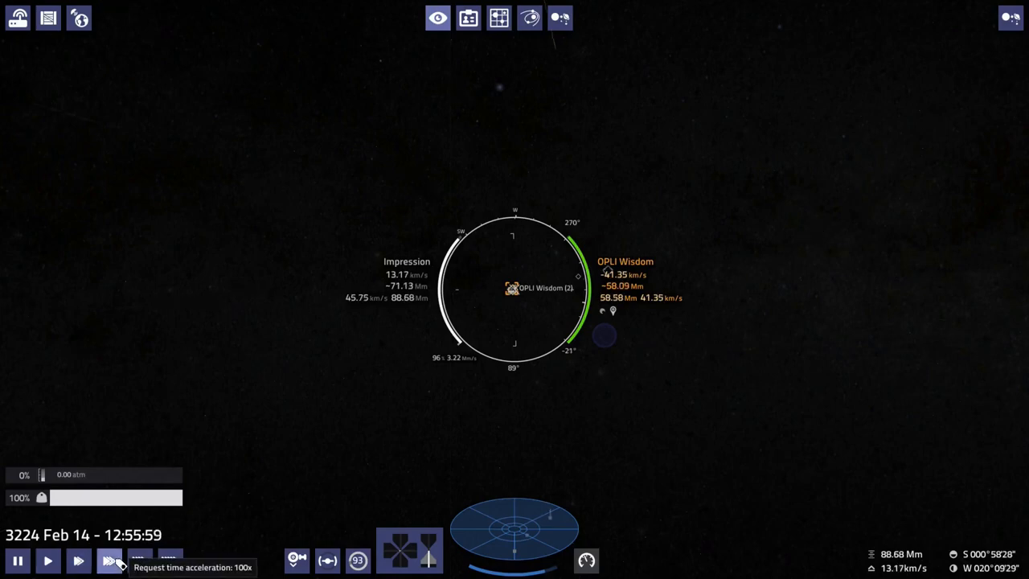
pyautogui.click(77, 559)
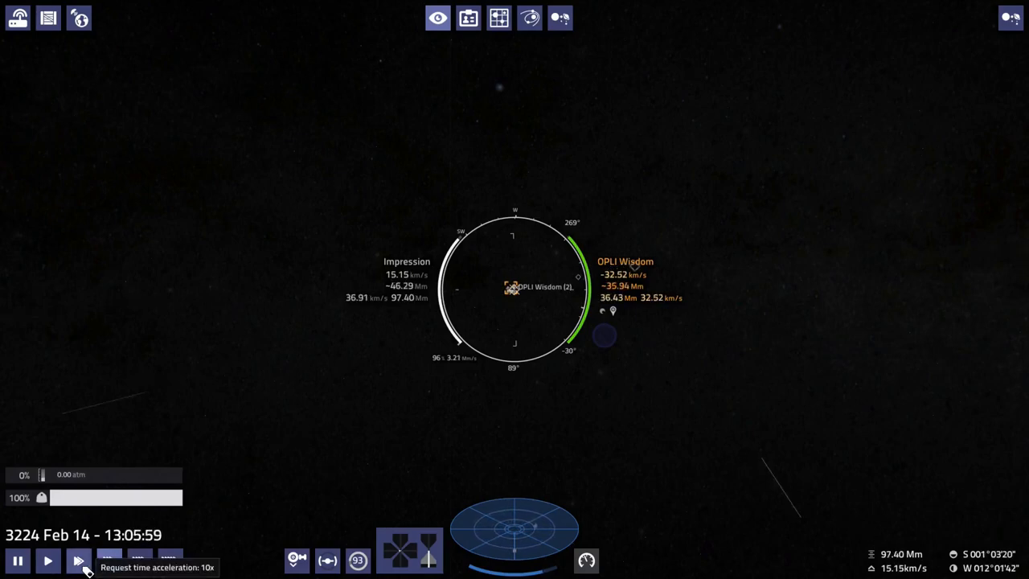
pyautogui.click(79, 560)
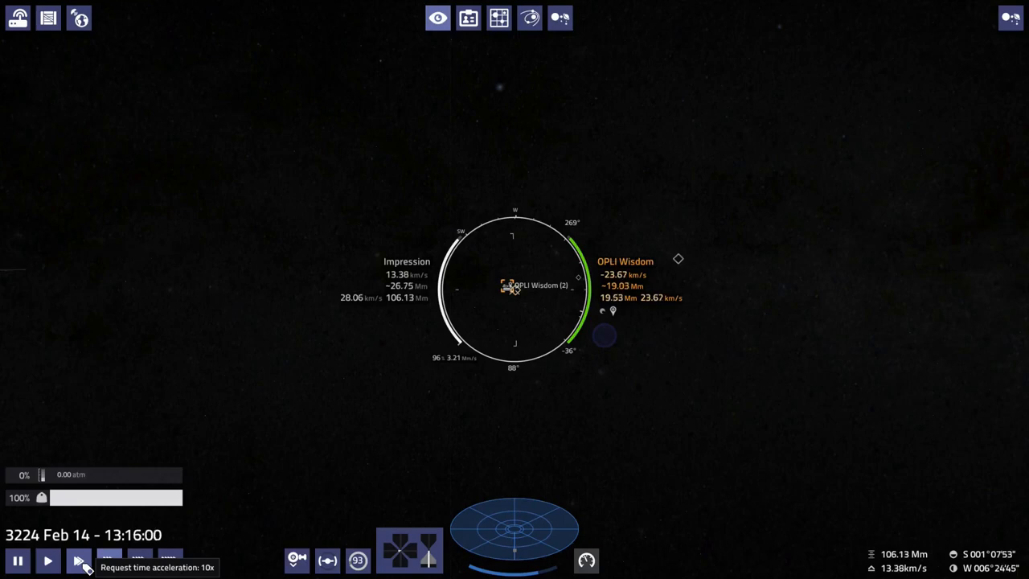
pyautogui.click(77, 560)
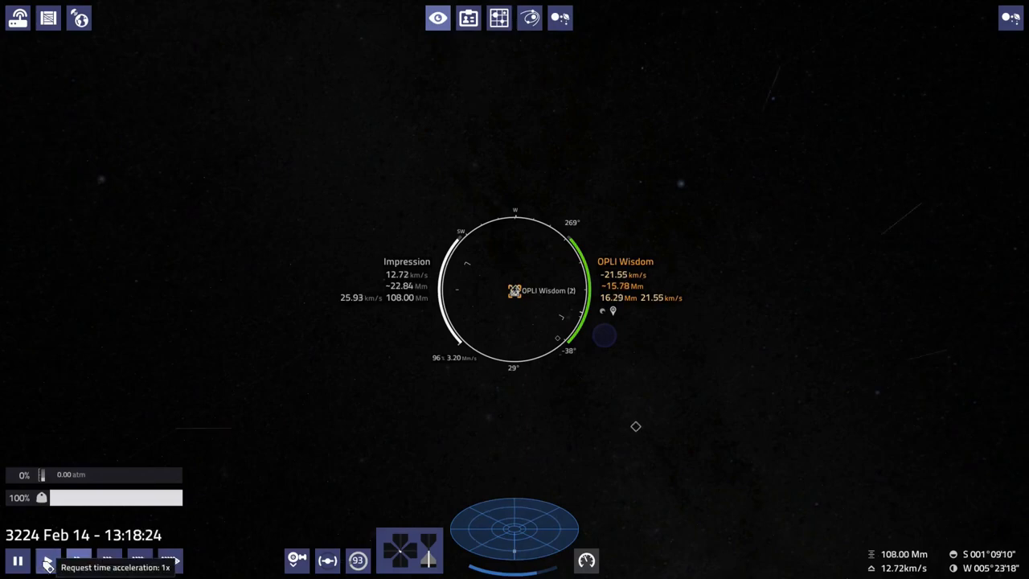
pyautogui.click(1010, 18)
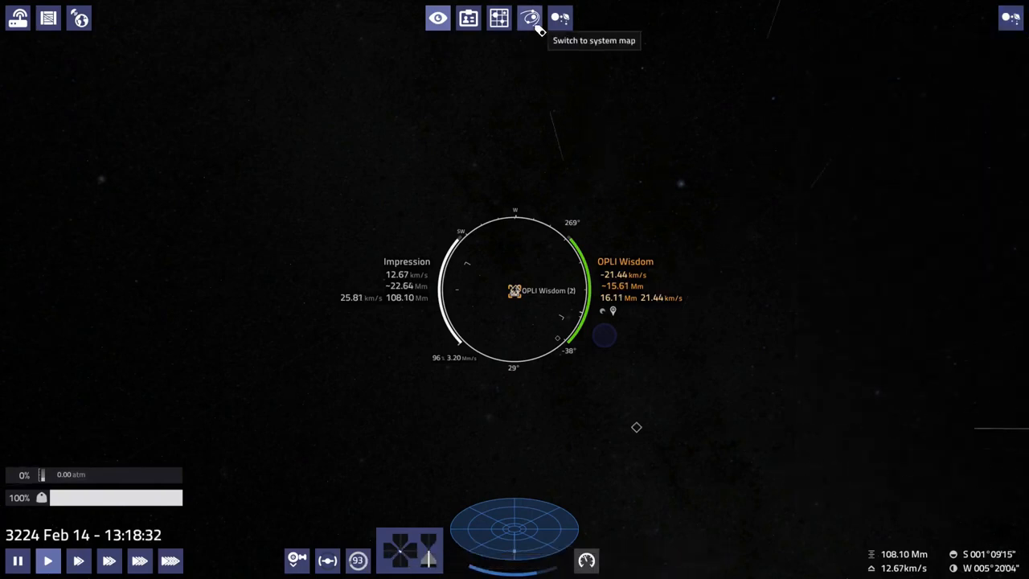
pyautogui.moveTo(314, 141)
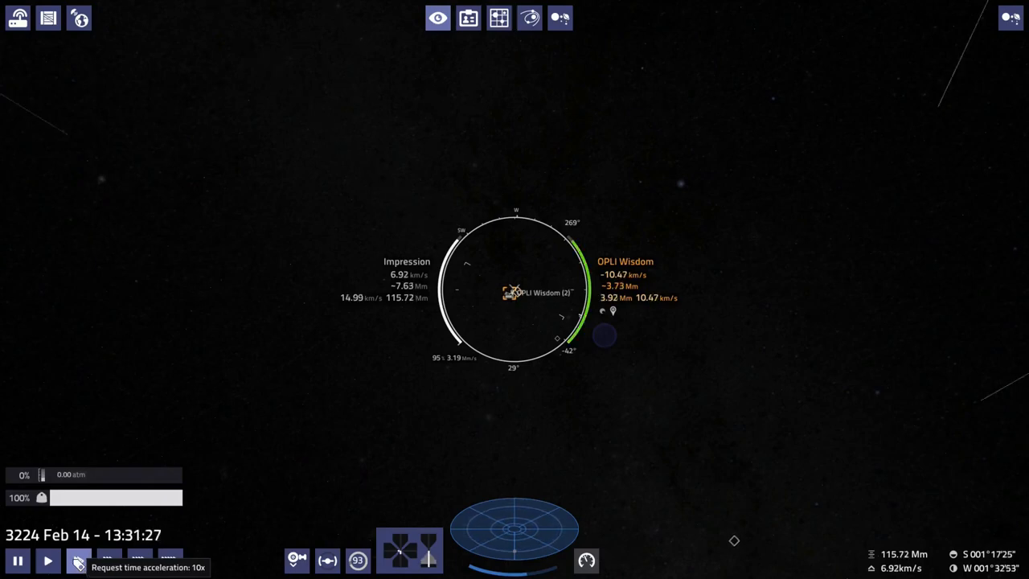
pyautogui.click(77, 559)
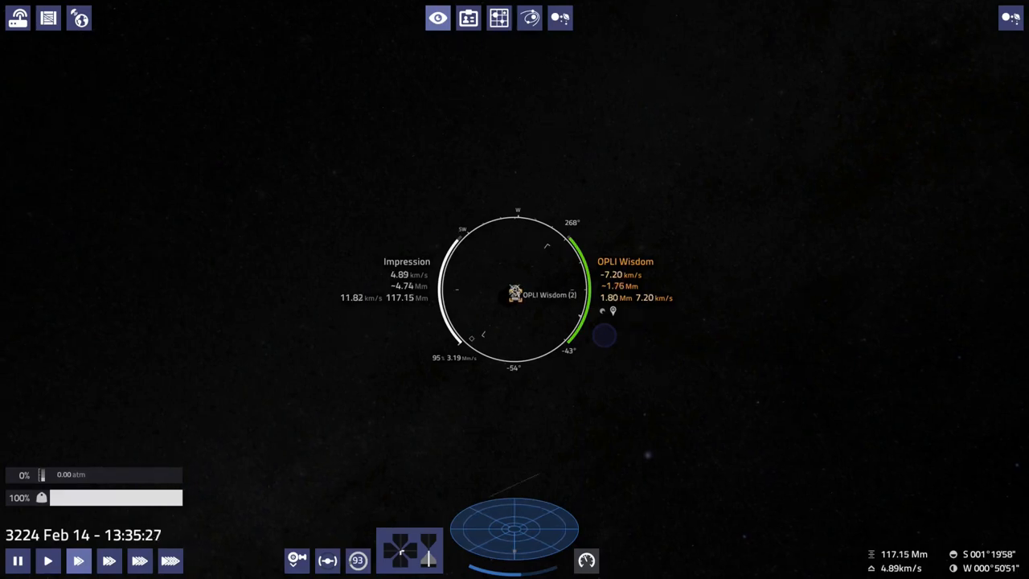
pyautogui.moveTo(714, 379)
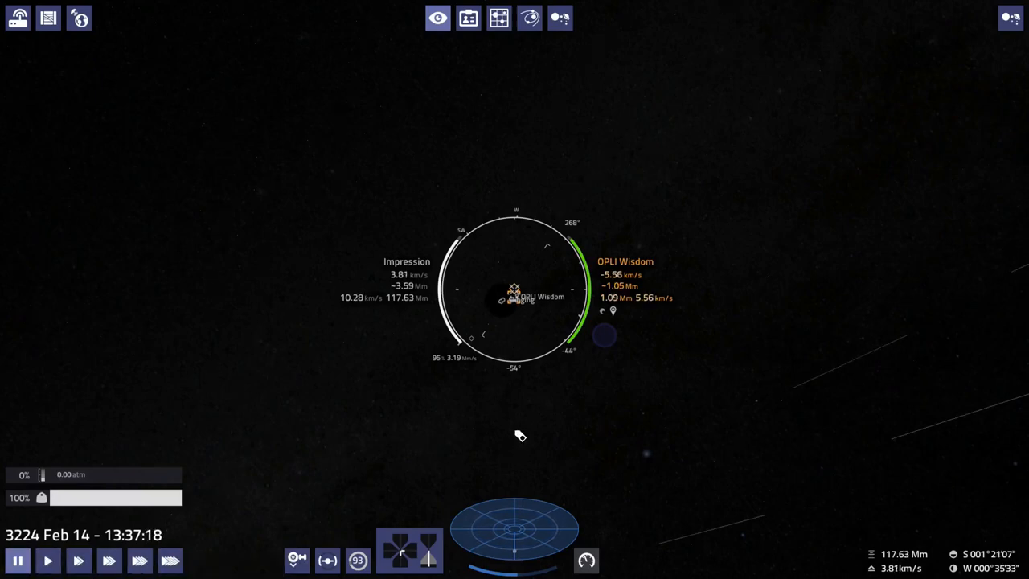
pyautogui.moveTo(527, 290)
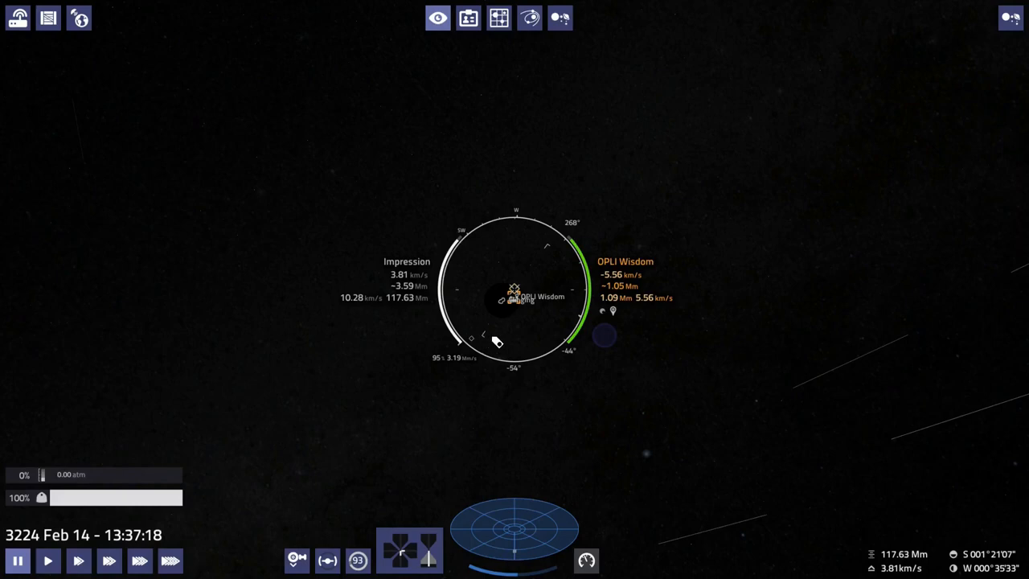
pyautogui.moveTo(508, 309)
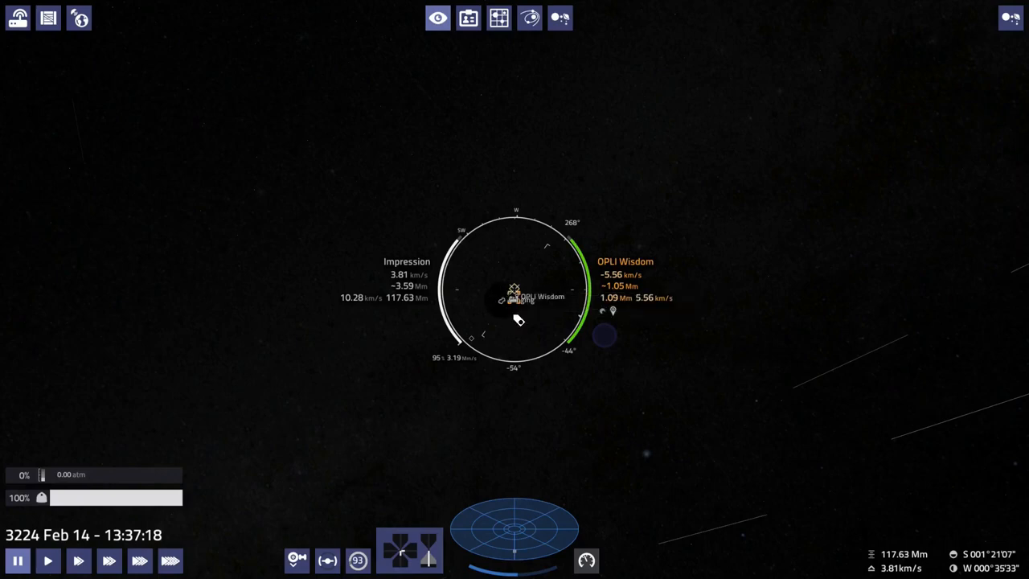
pyautogui.moveTo(498, 332)
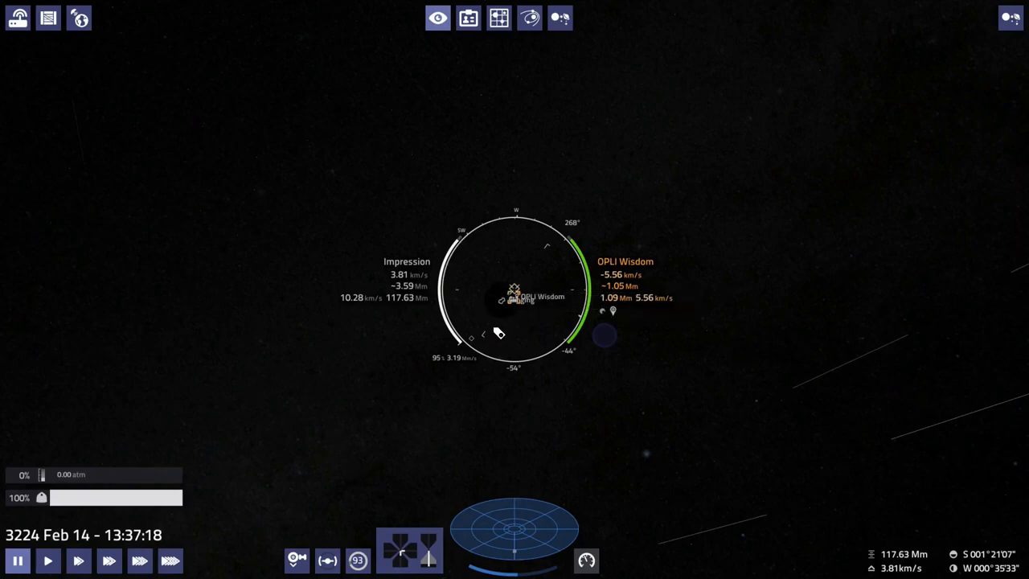
pyautogui.moveTo(541, 341)
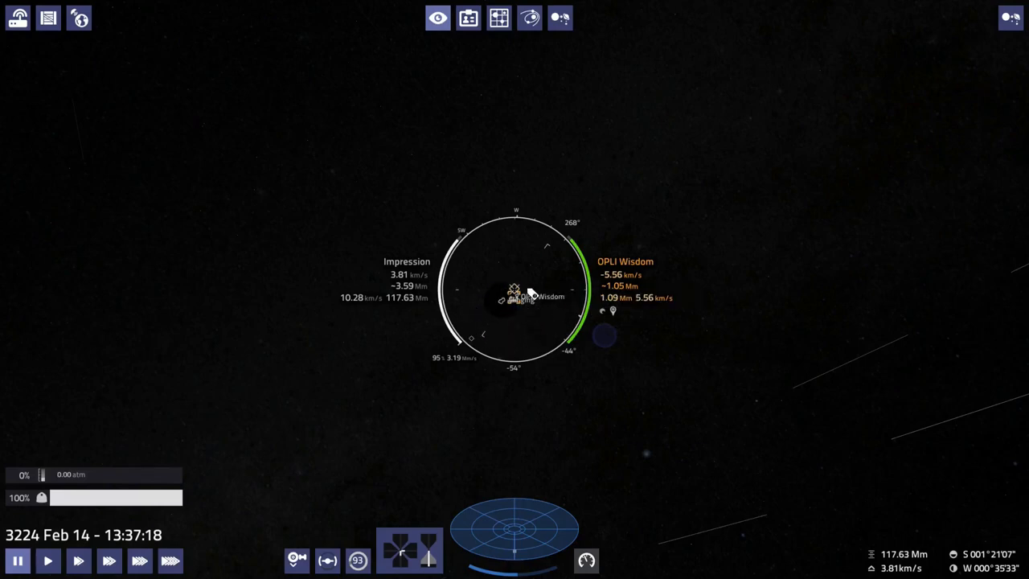
pyautogui.moveTo(492, 327)
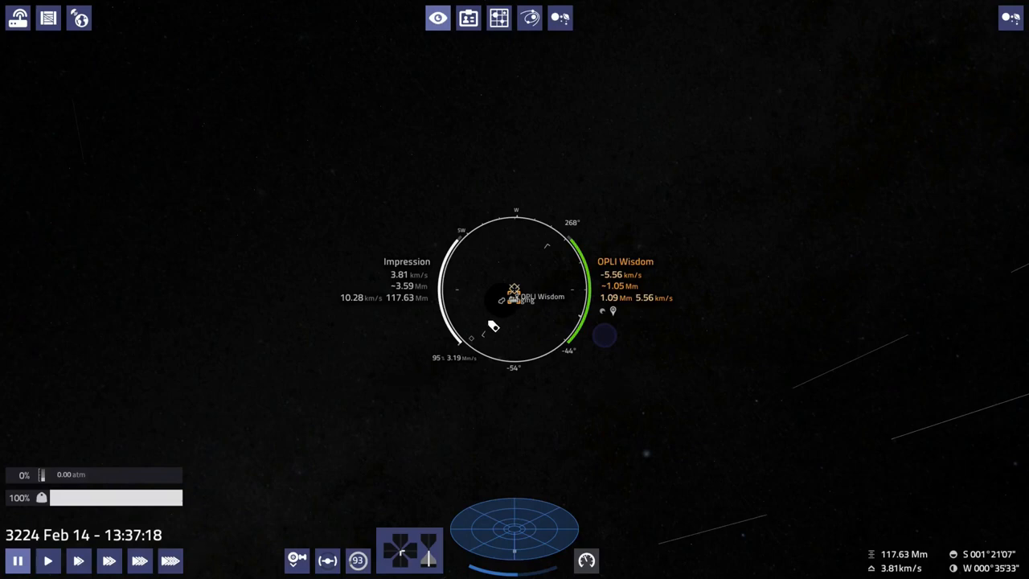
pyautogui.moveTo(515, 355)
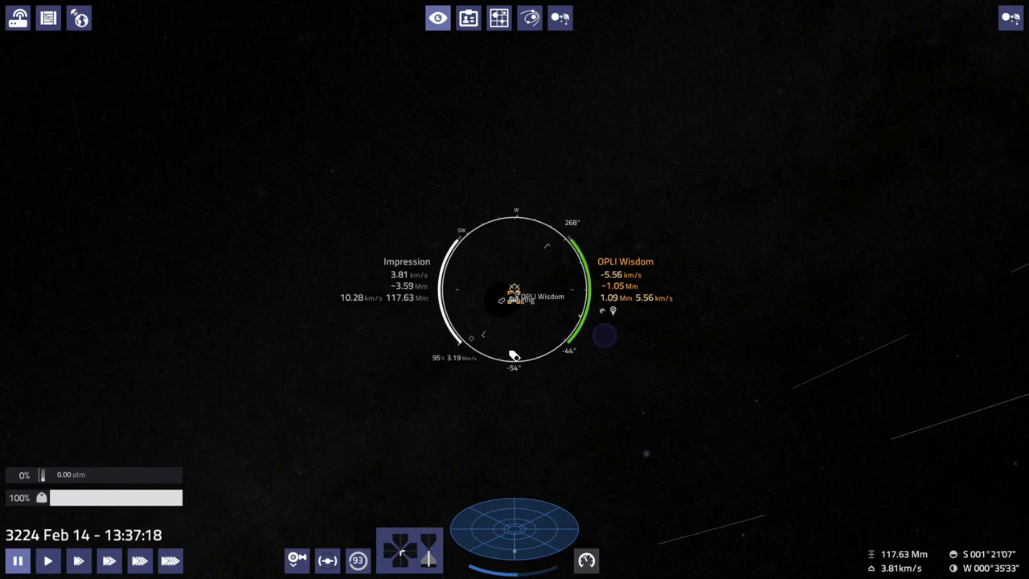
pyautogui.moveTo(511, 322)
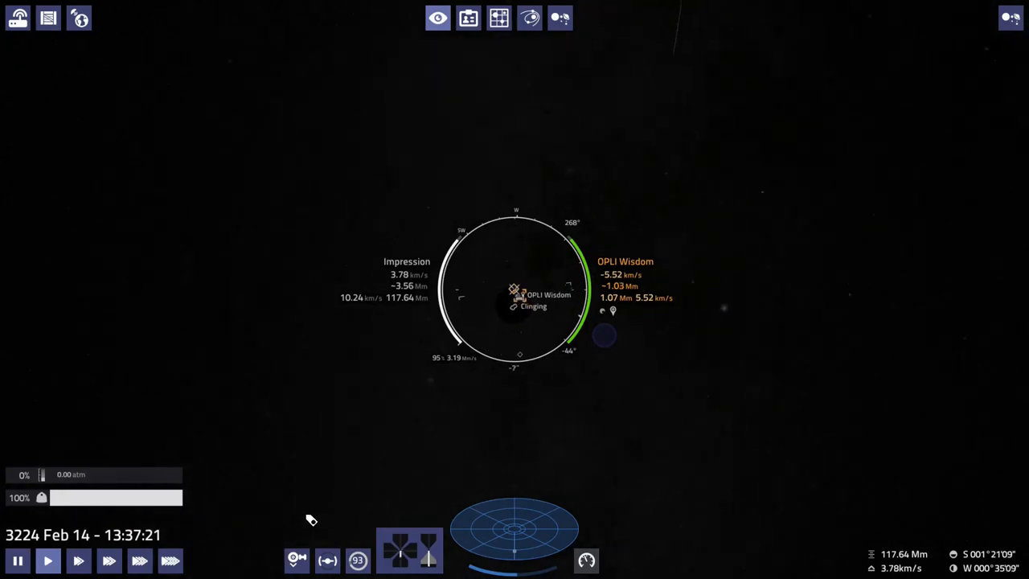
pyautogui.moveTo(714, 373)
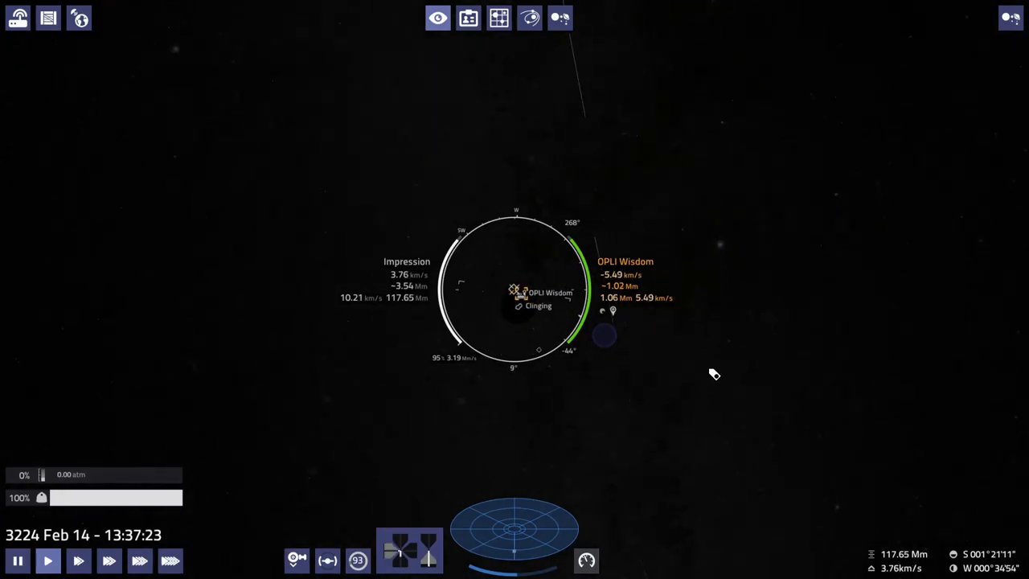
pyautogui.moveTo(726, 370)
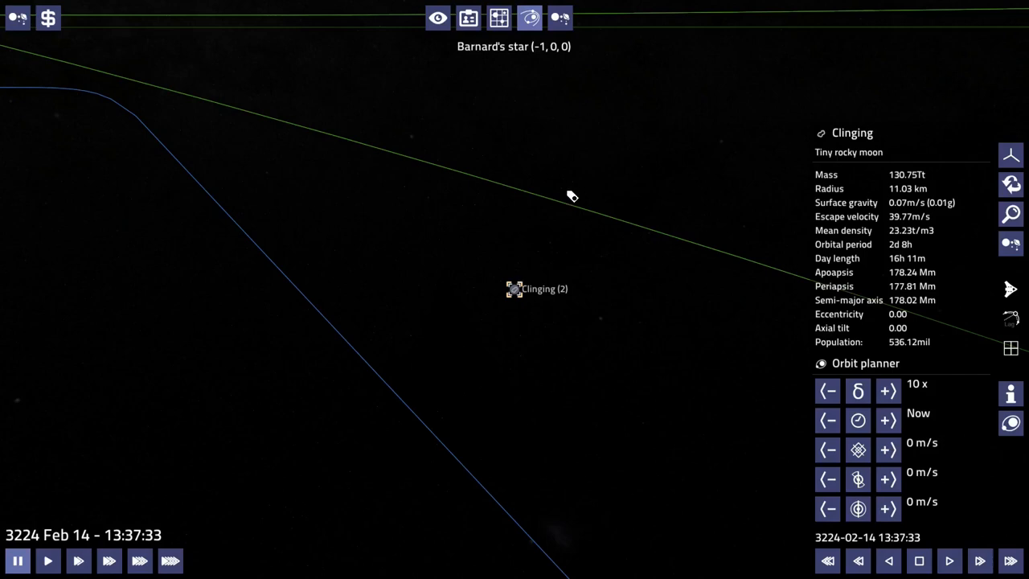
pyautogui.moveTo(437, 17)
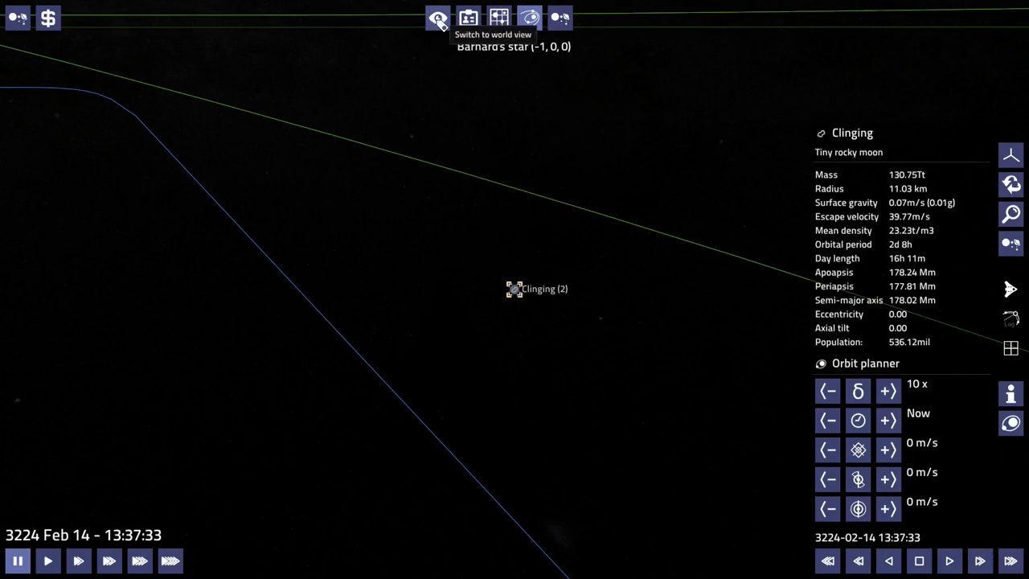
# Return to the ship's flight view after a glance at the system map and accelerate time to 10x at about 590 km out
pyautogui.click(437, 18)
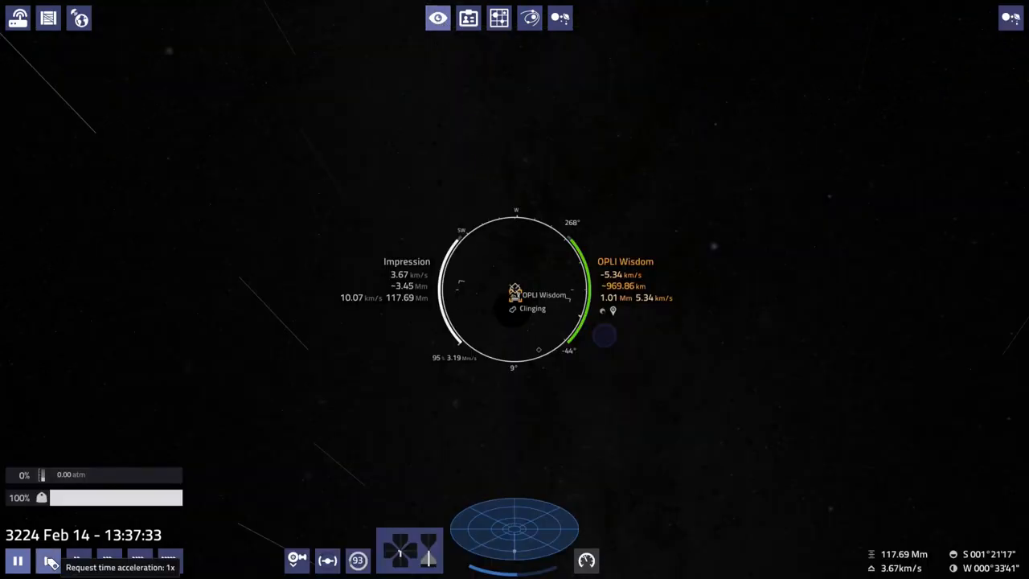
pyautogui.click(48, 559)
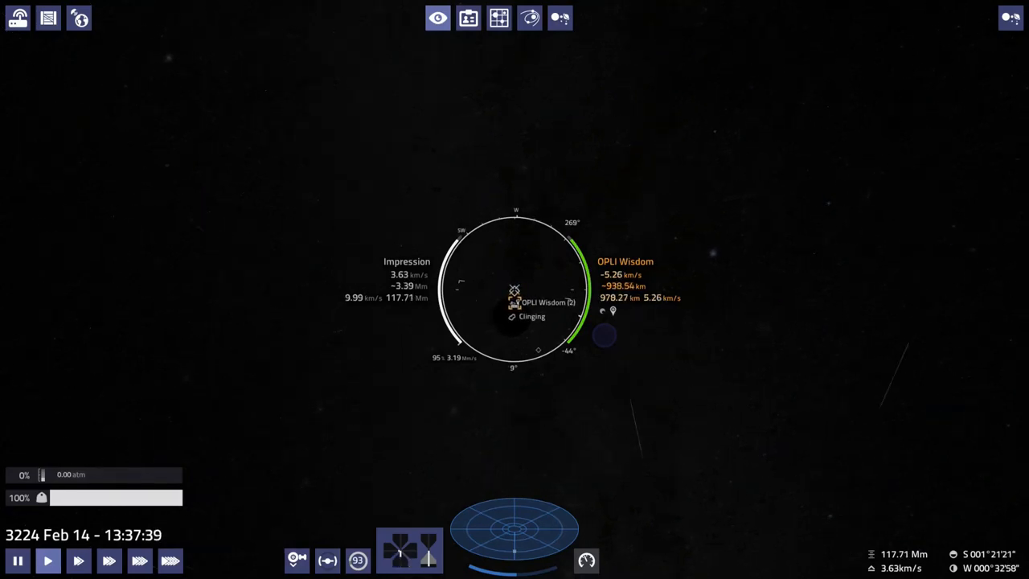
pyautogui.click(529, 18)
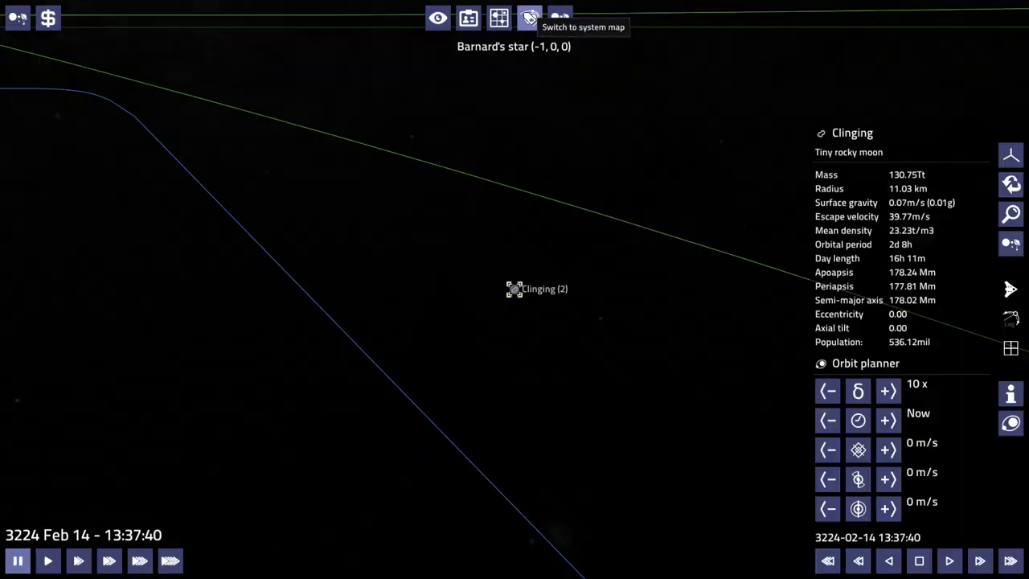
pyautogui.click(529, 18)
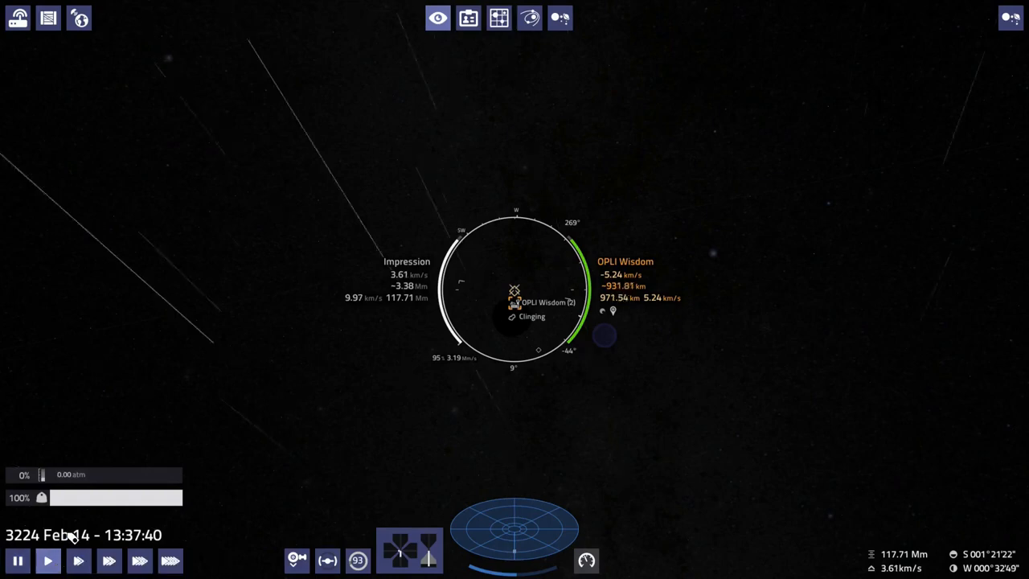
pyautogui.moveTo(689, 397)
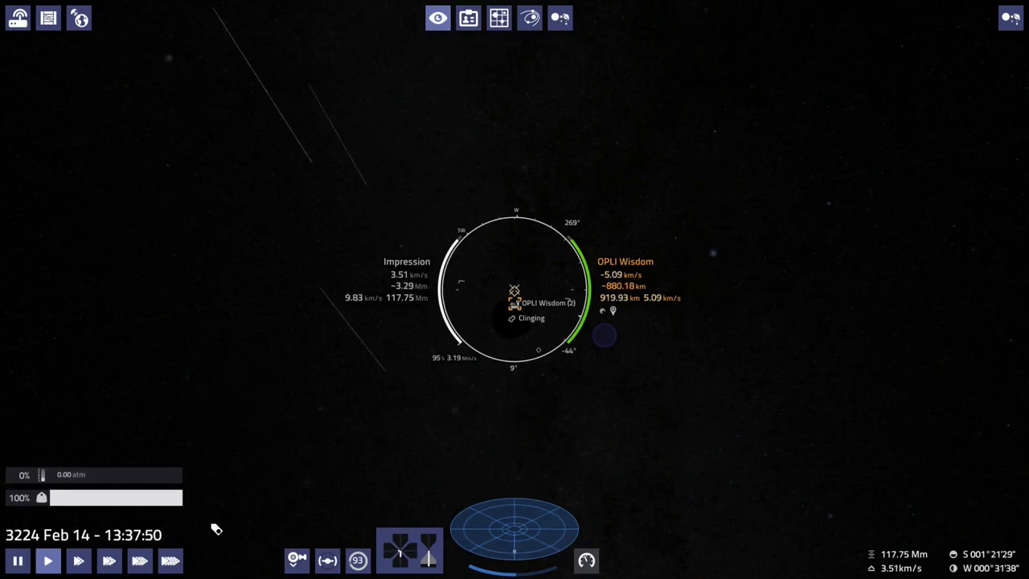
pyautogui.click(77, 560)
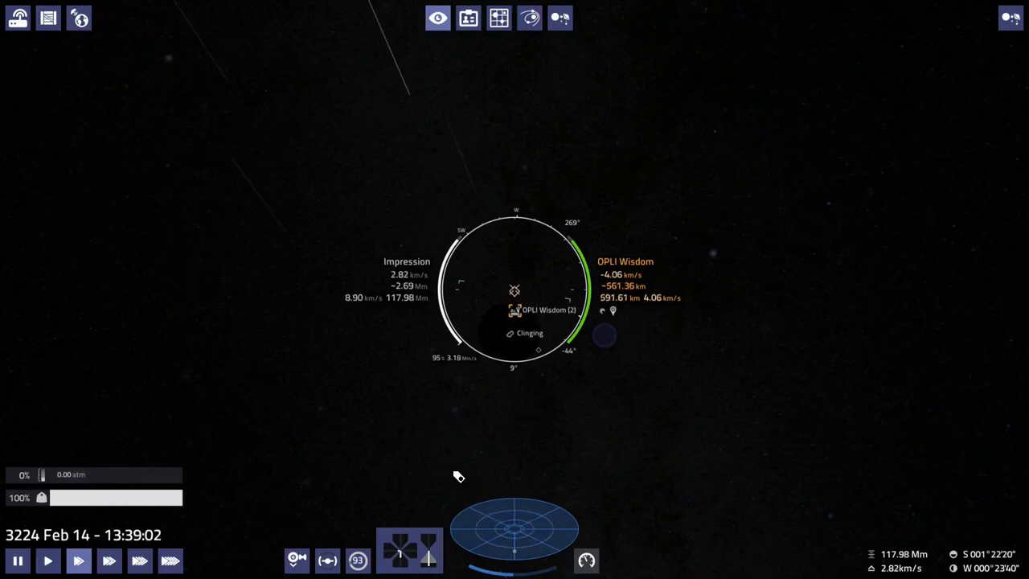
pyautogui.moveTo(527, 410)
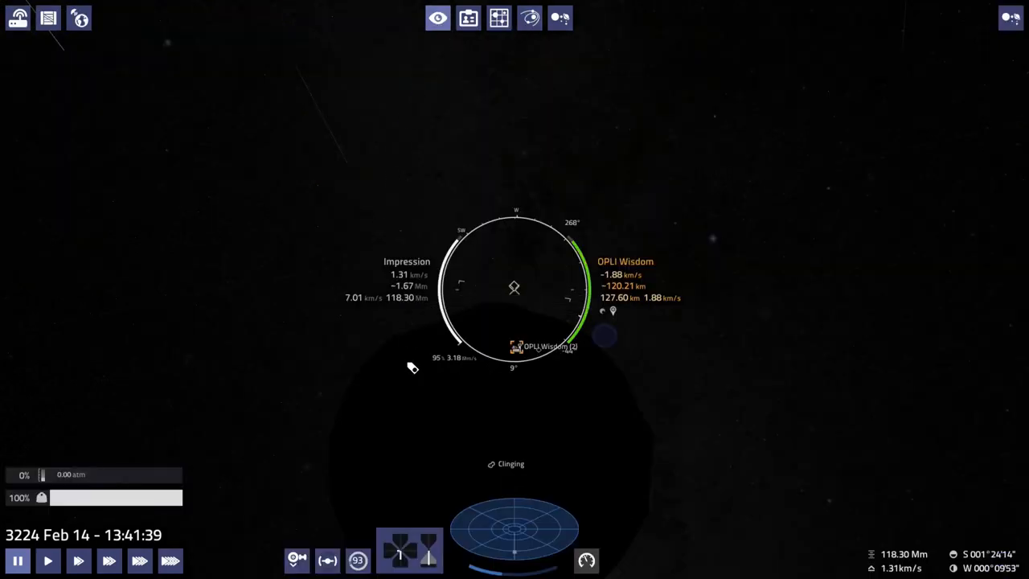
pyautogui.moveTo(458, 464)
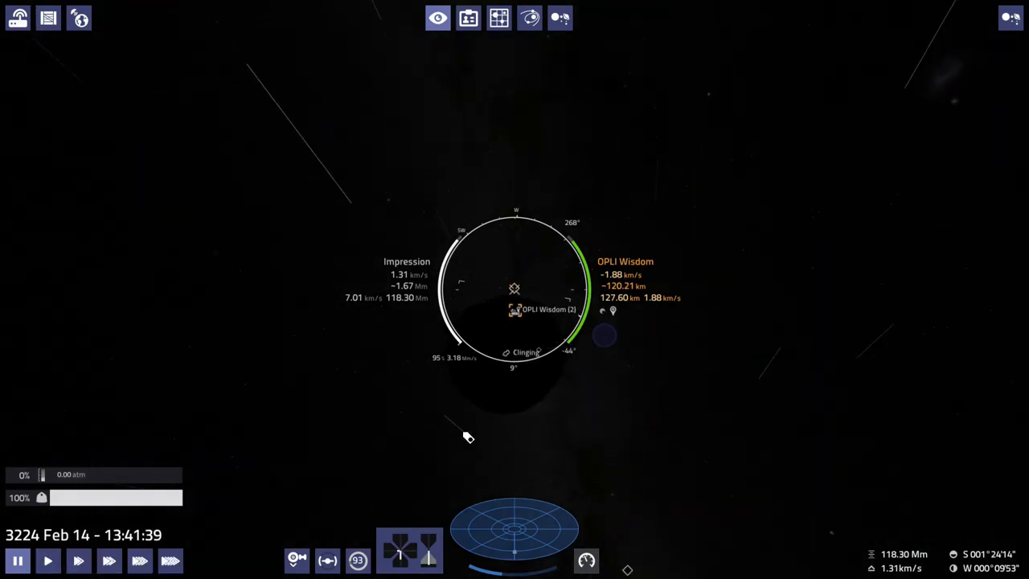
pyautogui.moveTo(544, 432)
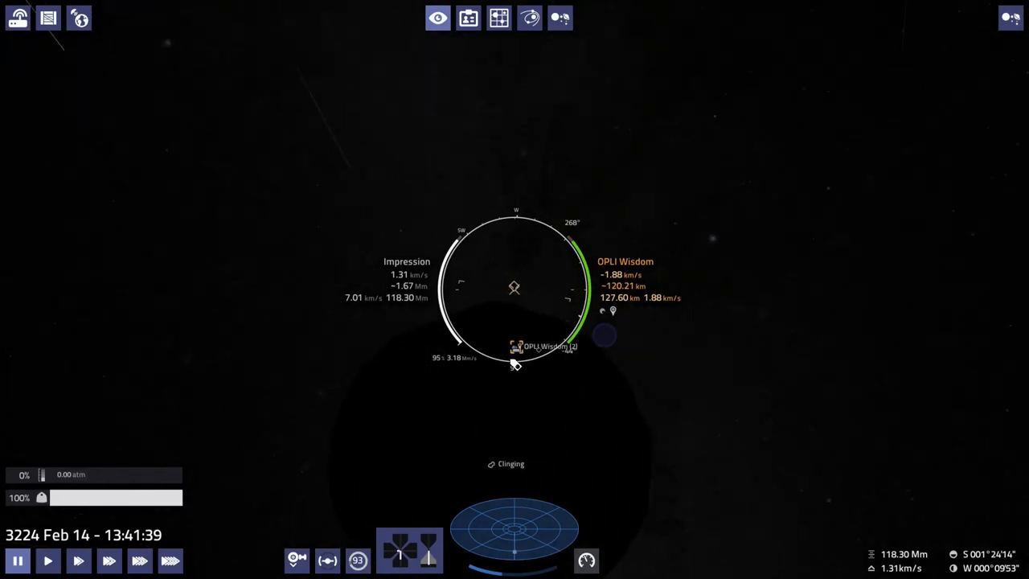
pyautogui.moveTo(603, 376)
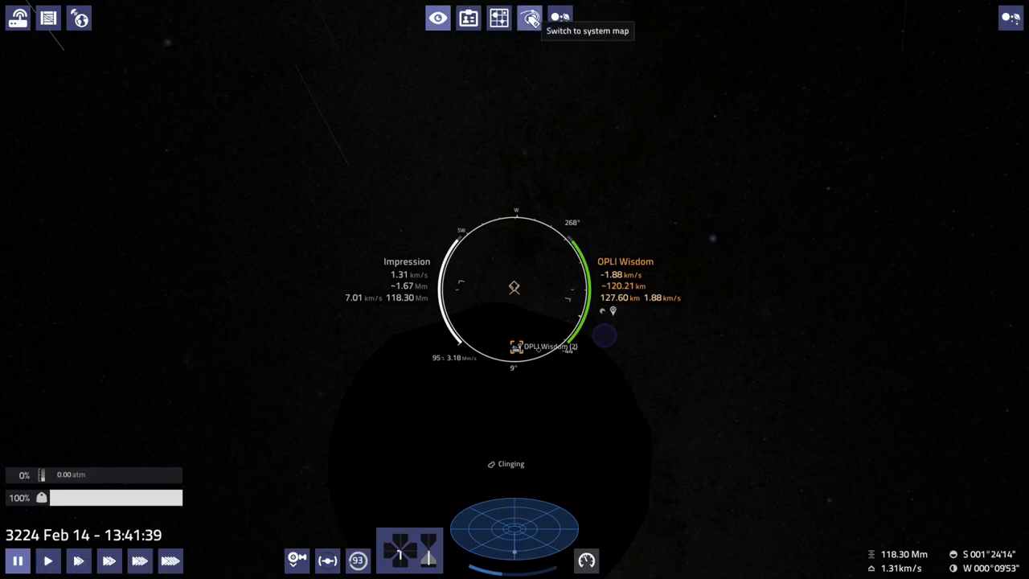
pyautogui.click(529, 18)
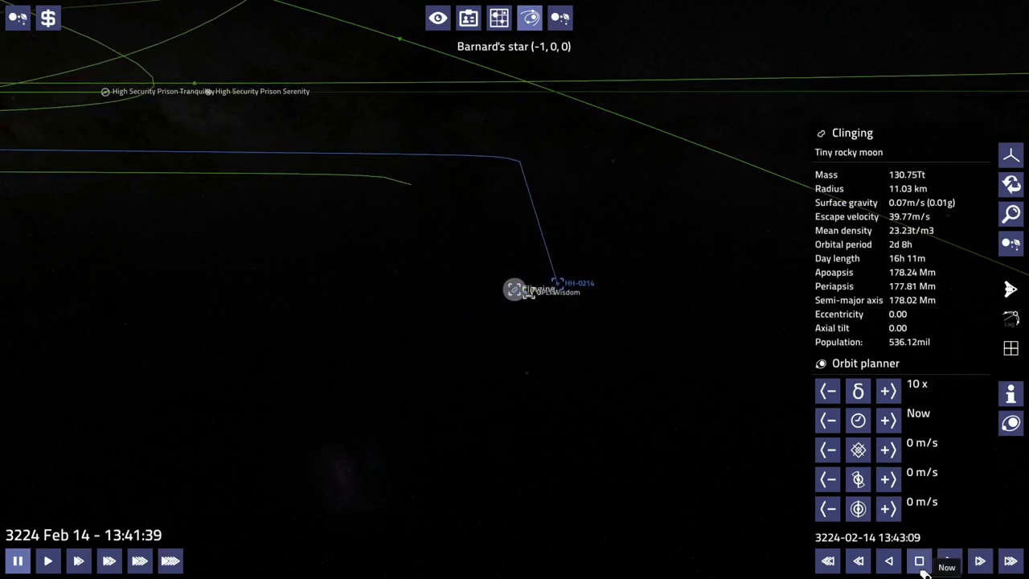
pyautogui.click(979, 559)
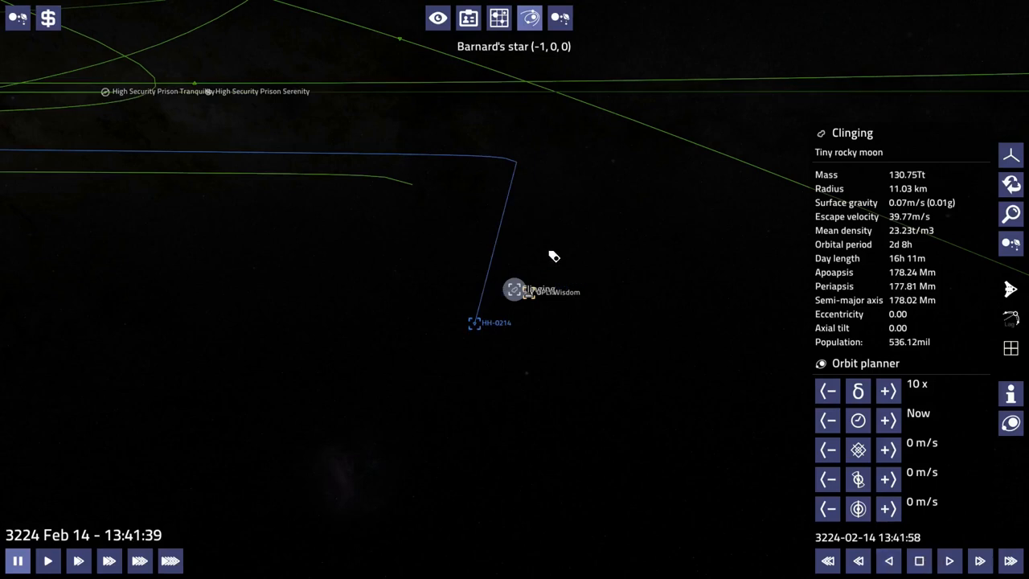
pyautogui.click(920, 559)
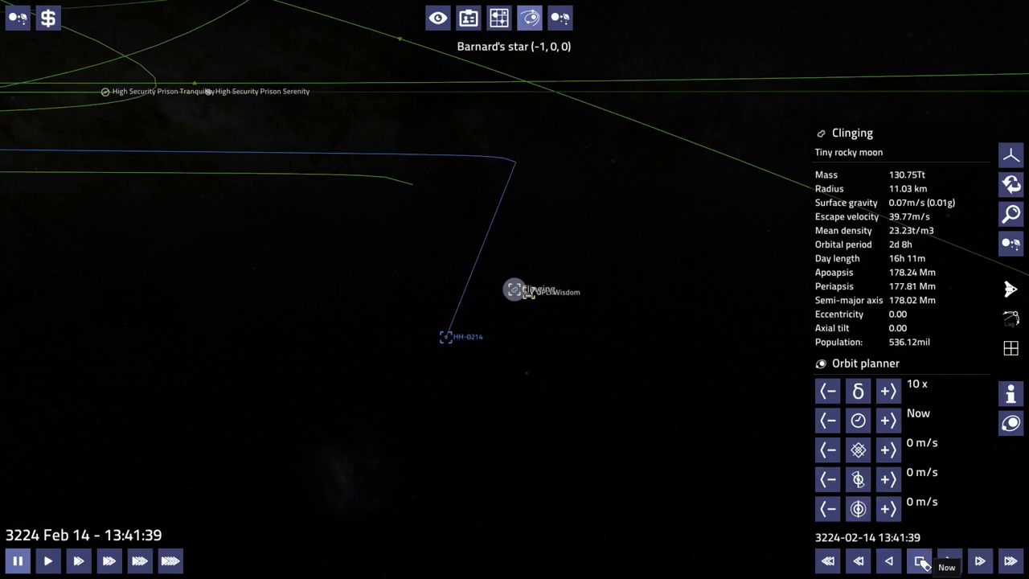
pyautogui.moveTo(437, 18)
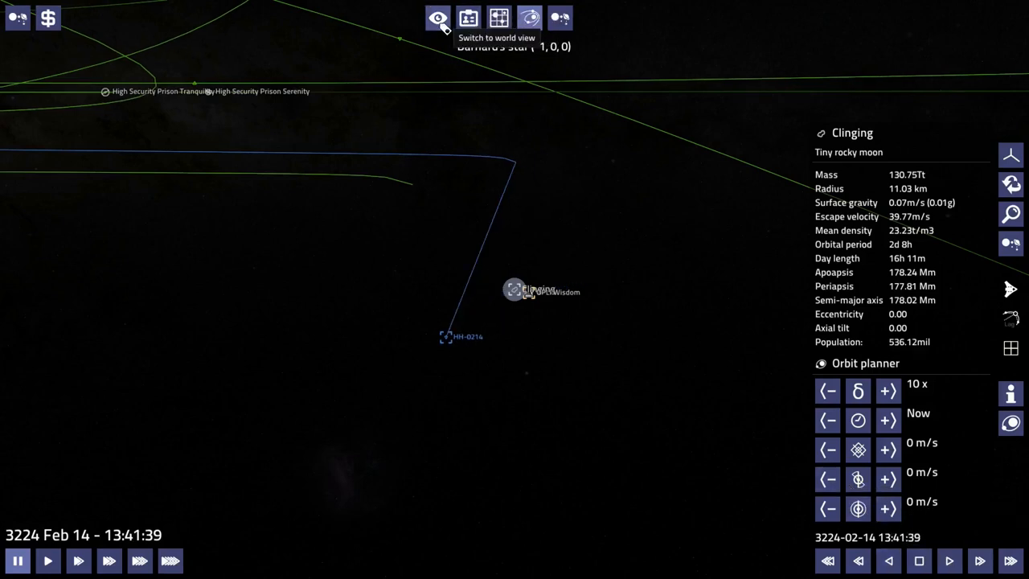
pyautogui.click(437, 17)
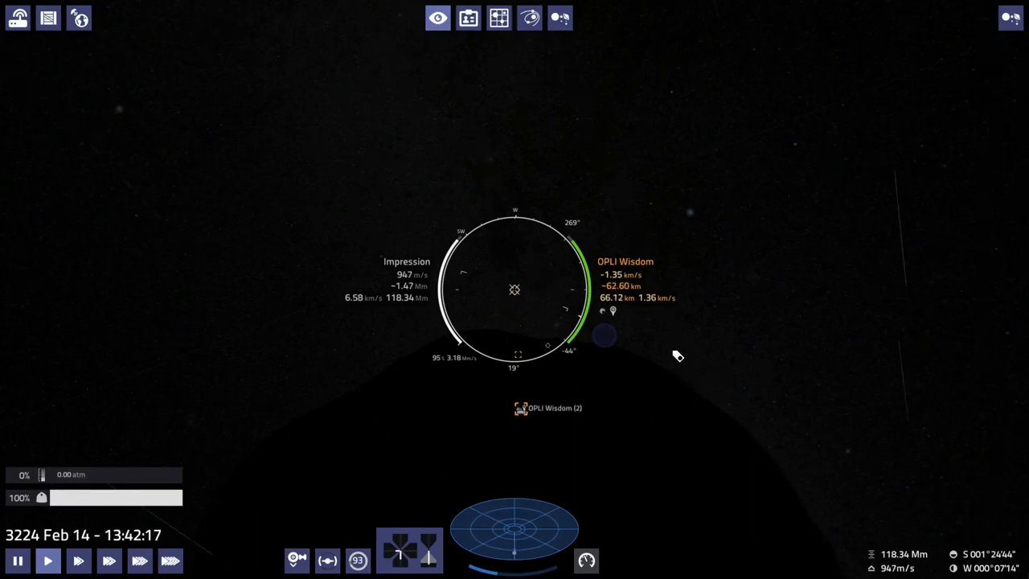
pyautogui.moveTo(688, 360)
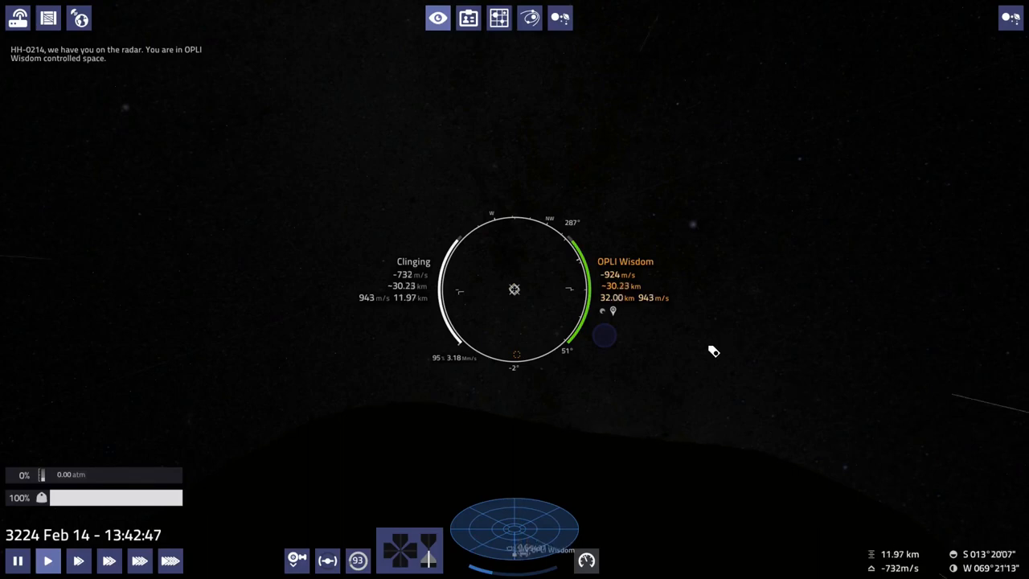
pyautogui.moveTo(836, 322)
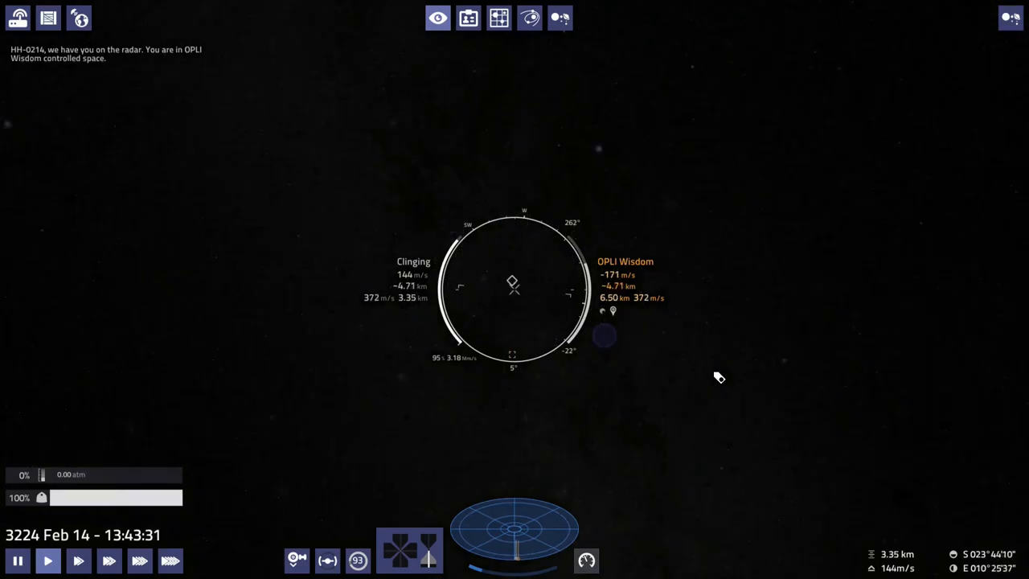
pyautogui.moveTo(726, 369)
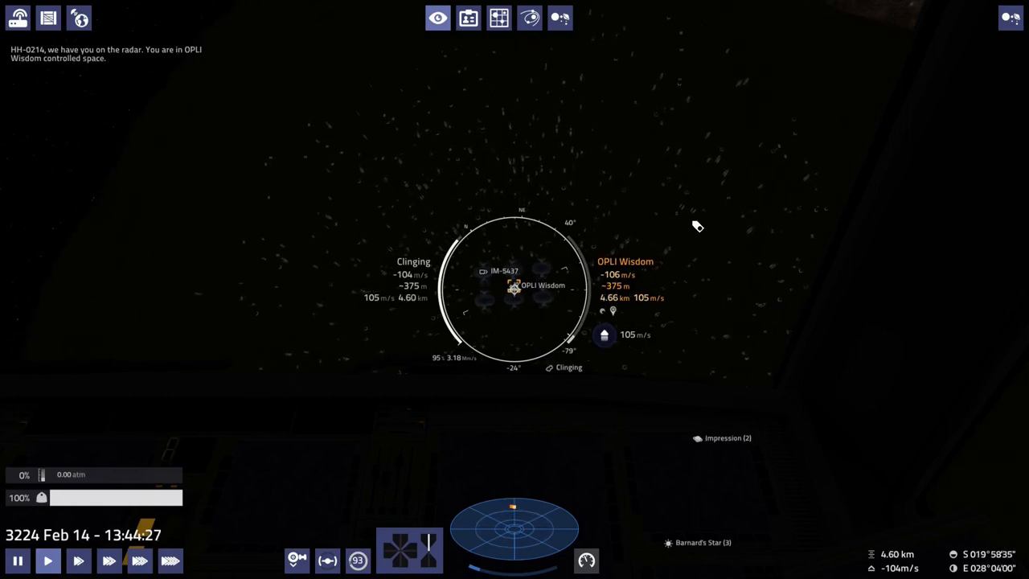
pyautogui.moveTo(646, 271)
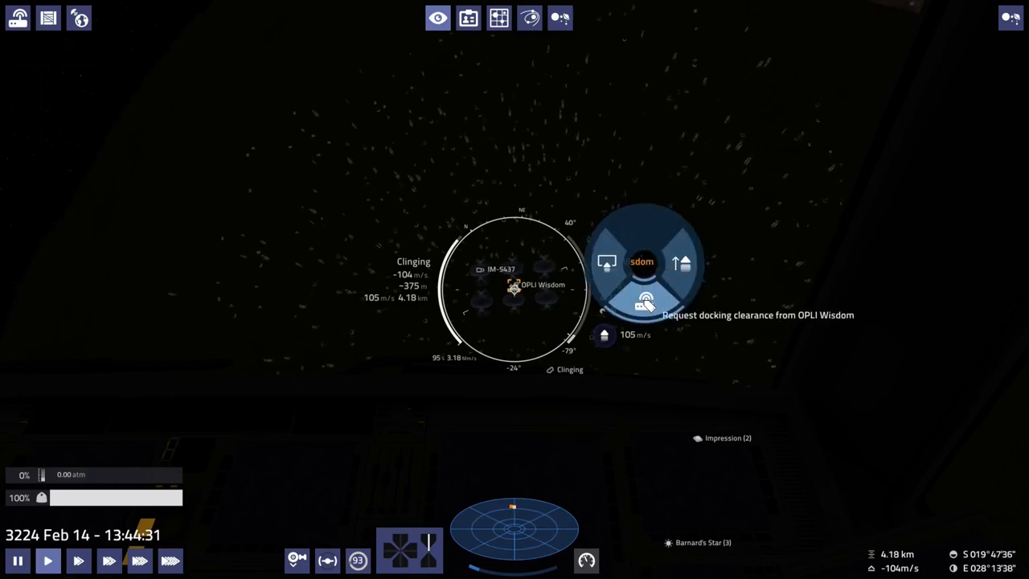
# Request docking clearance from OPLI Wisdom, check the active delivery mission list, and return to the flight view
pyautogui.click(646, 299)
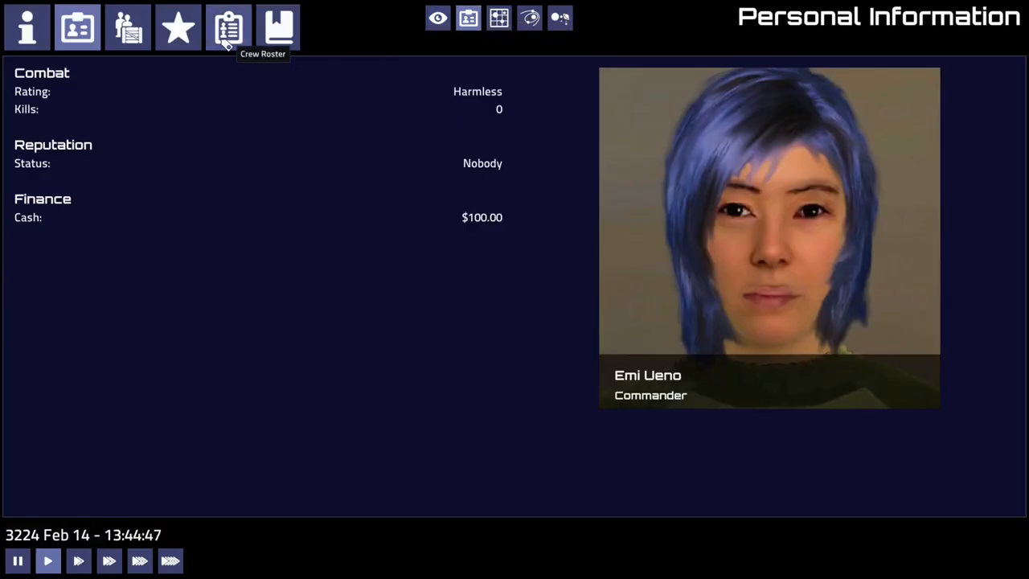
pyautogui.click(177, 26)
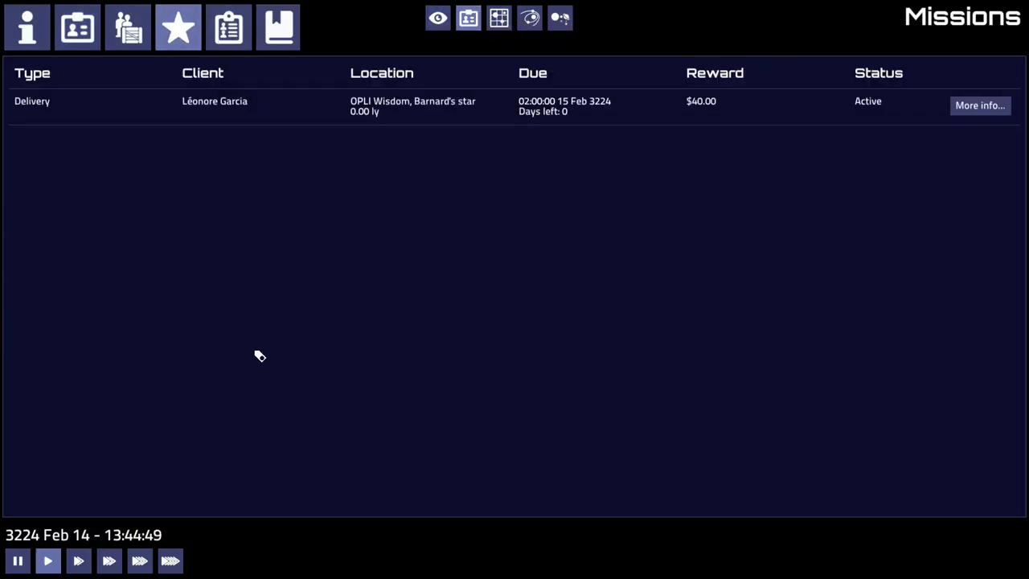
pyautogui.moveTo(437, 18)
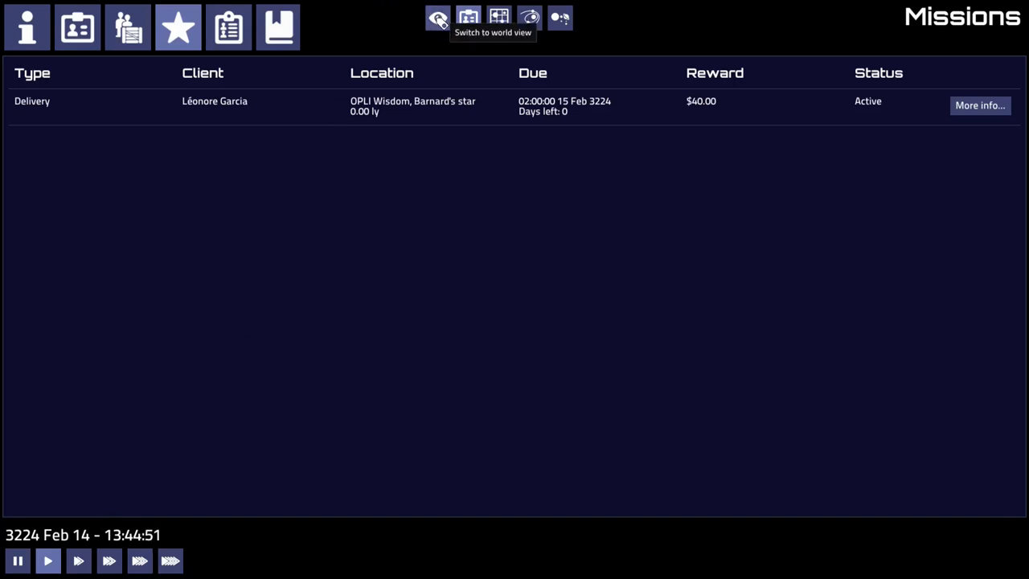
pyautogui.click(438, 16)
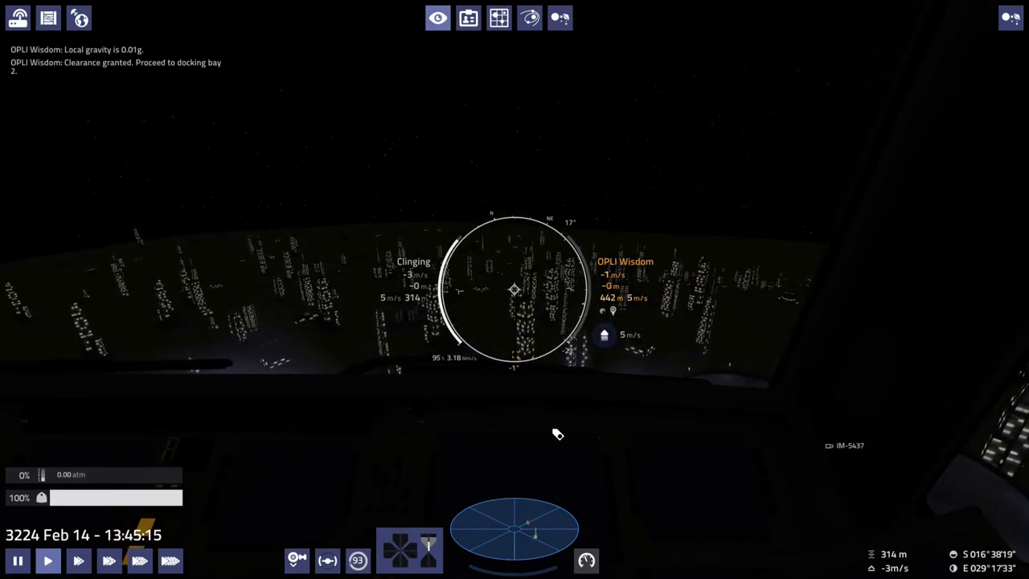
# Lower the landing gear once bay 2 clearance is granted, about 313 m from OPLI Wisdom
pyautogui.click(296, 559)
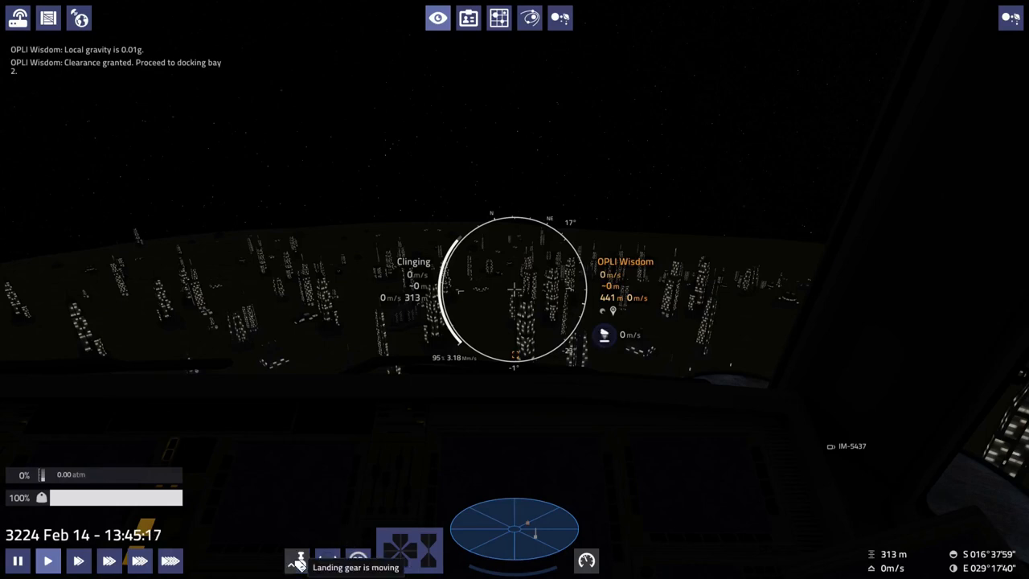
pyautogui.moveTo(576, 479)
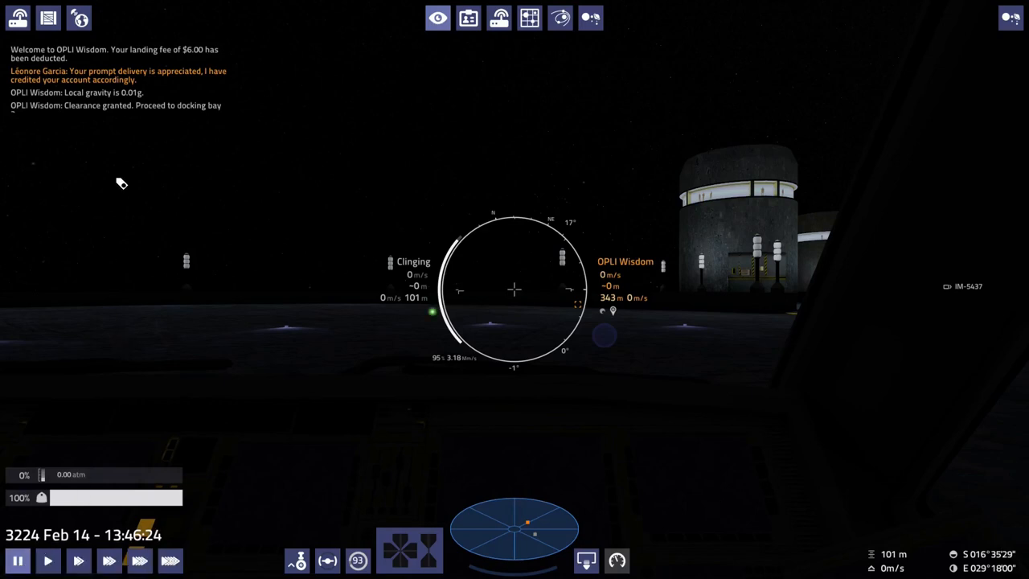
pyautogui.moveTo(440, 47)
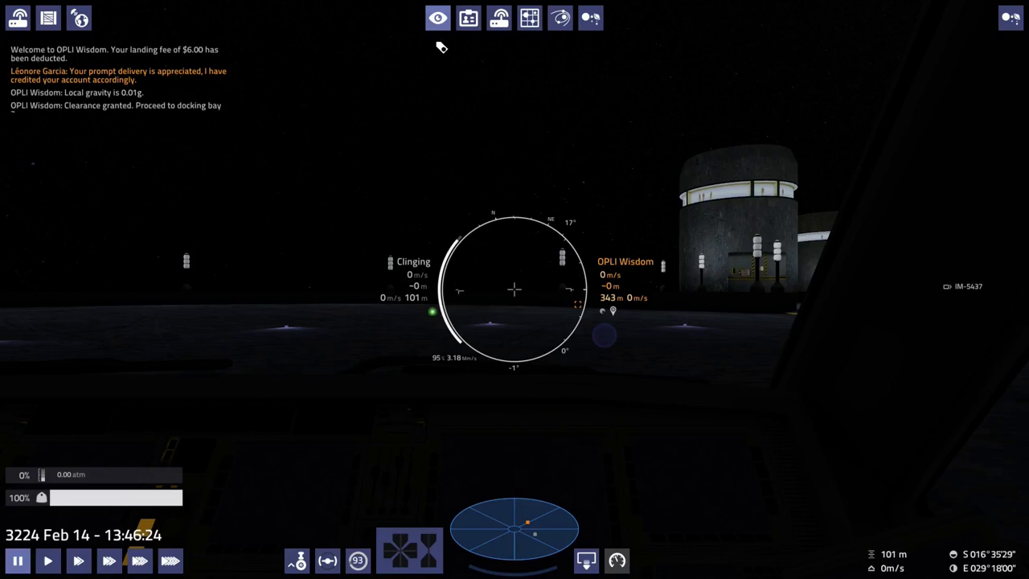
# View Economy & Trade after landing, showing the paid delivery and $134 cash
pyautogui.click(128, 26)
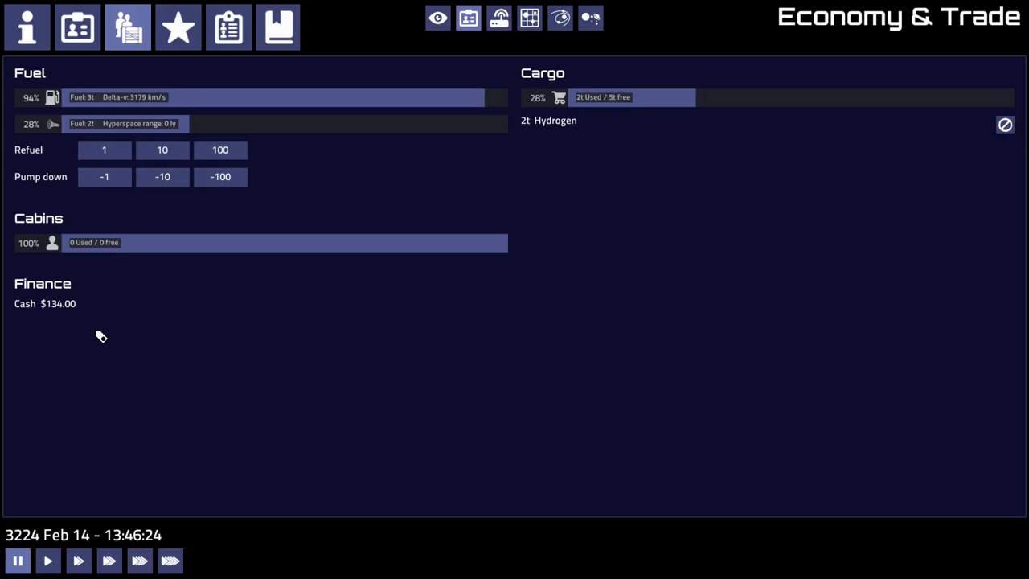
pyautogui.moveTo(455, 235)
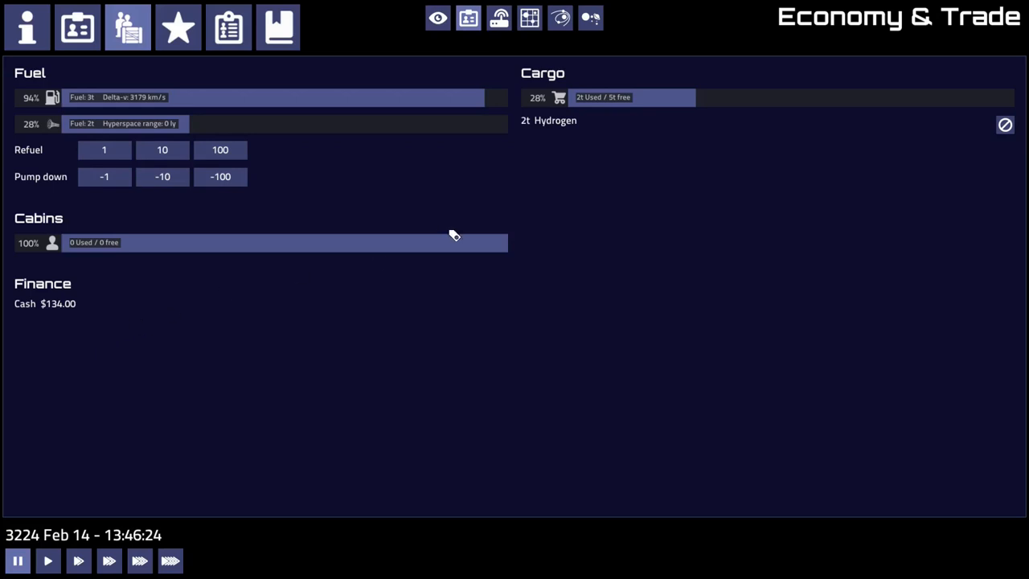
pyautogui.moveTo(322, 55)
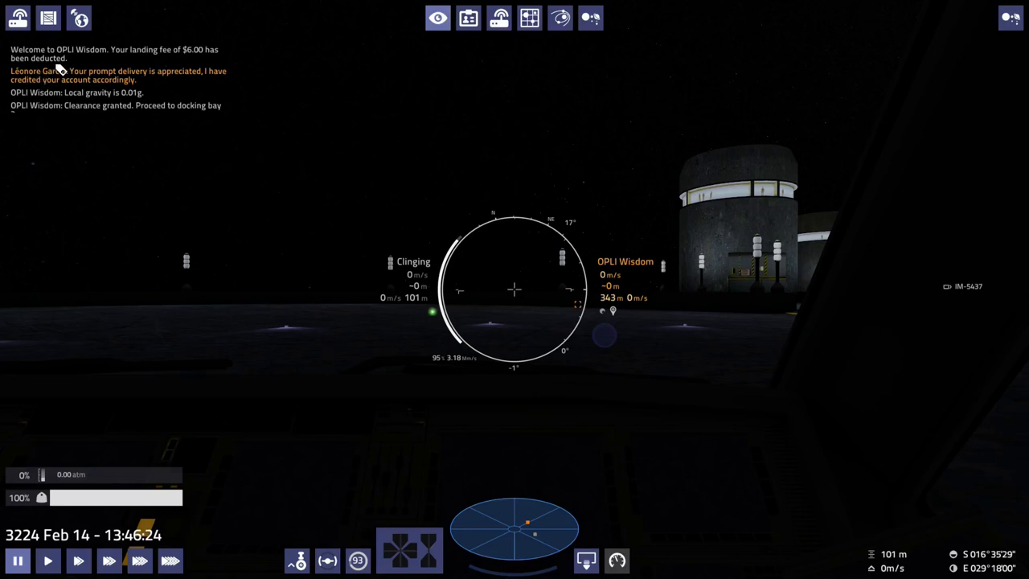
pyautogui.moveTo(174, 73)
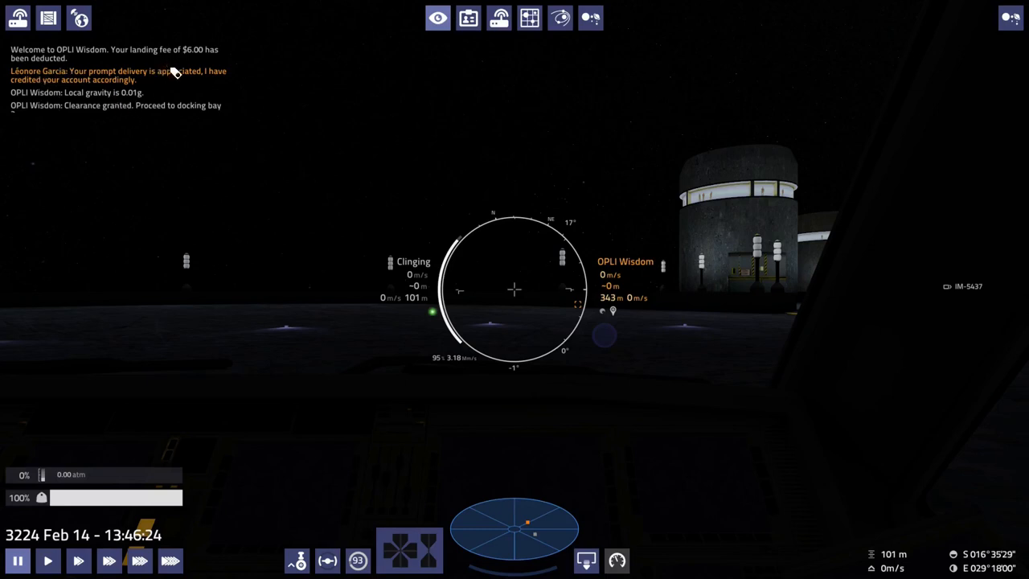
pyautogui.moveTo(368, 64)
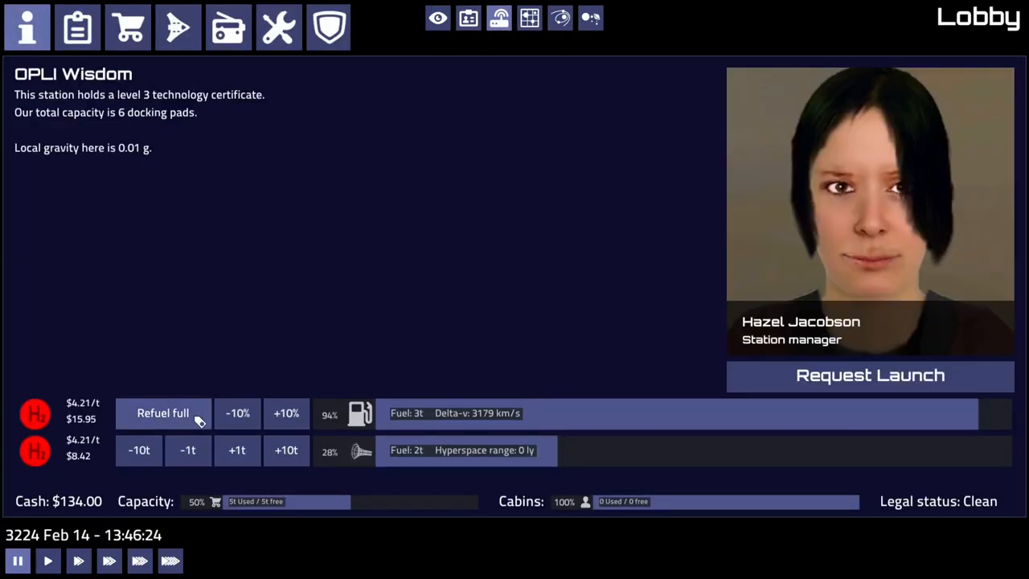
# Refuel the tank to 100% in the Lobby, leaving $133.10, and leave the station screen
pyautogui.click(163, 412)
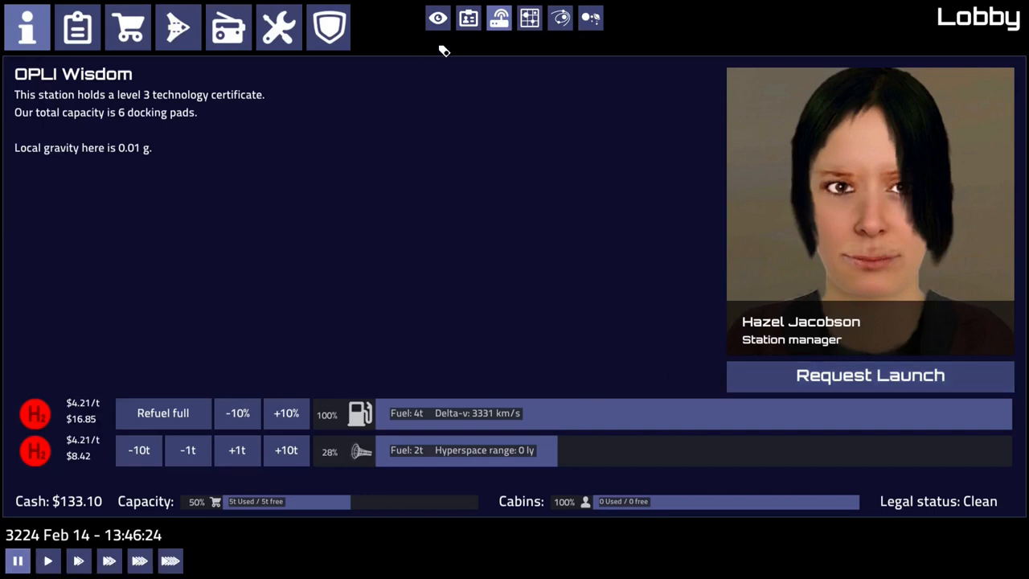
pyautogui.click(868, 374)
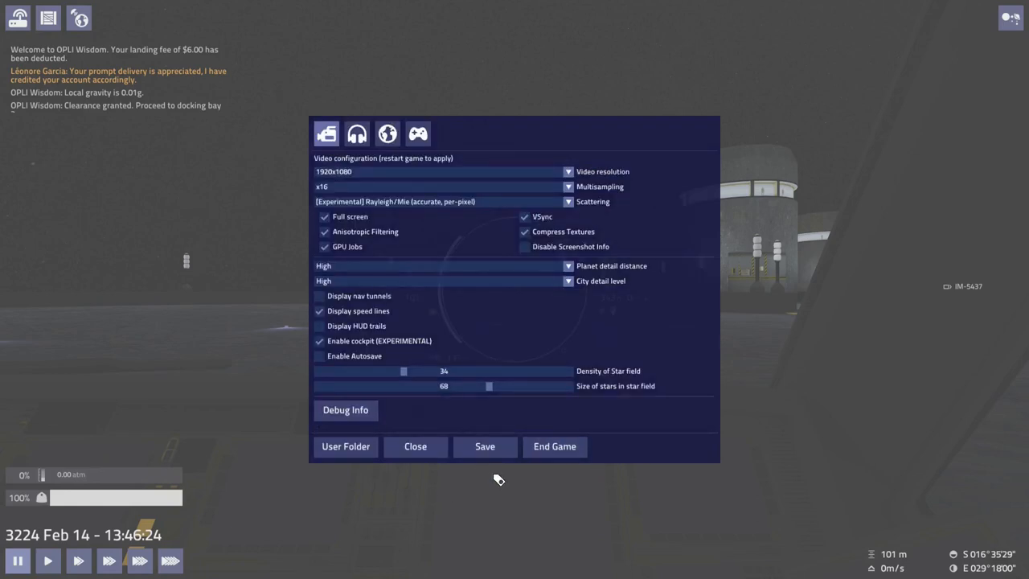
# Close the settings window and show the system map around Clinging with orientation and zoom reset
pyautogui.click(415, 447)
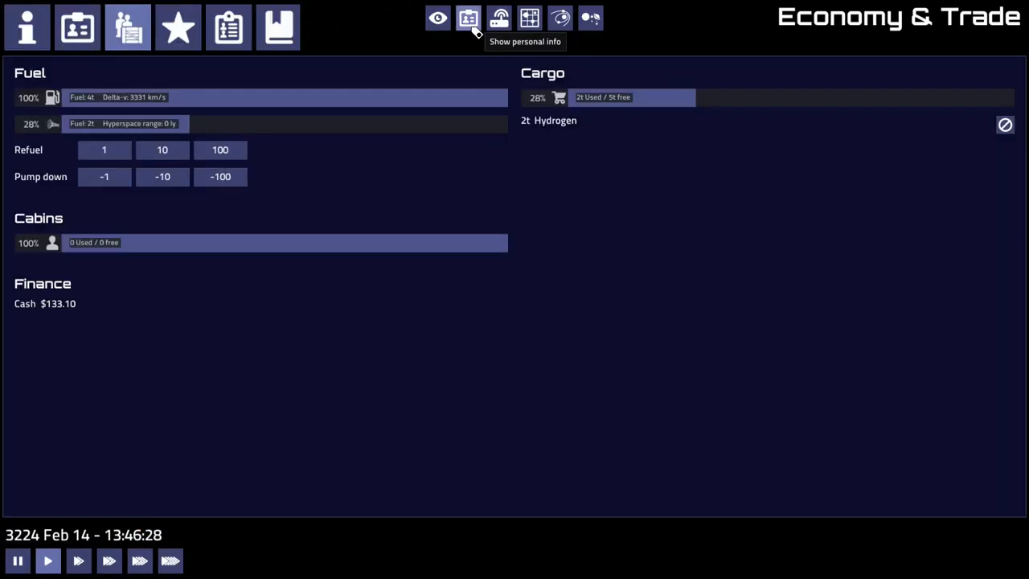
pyautogui.click(560, 18)
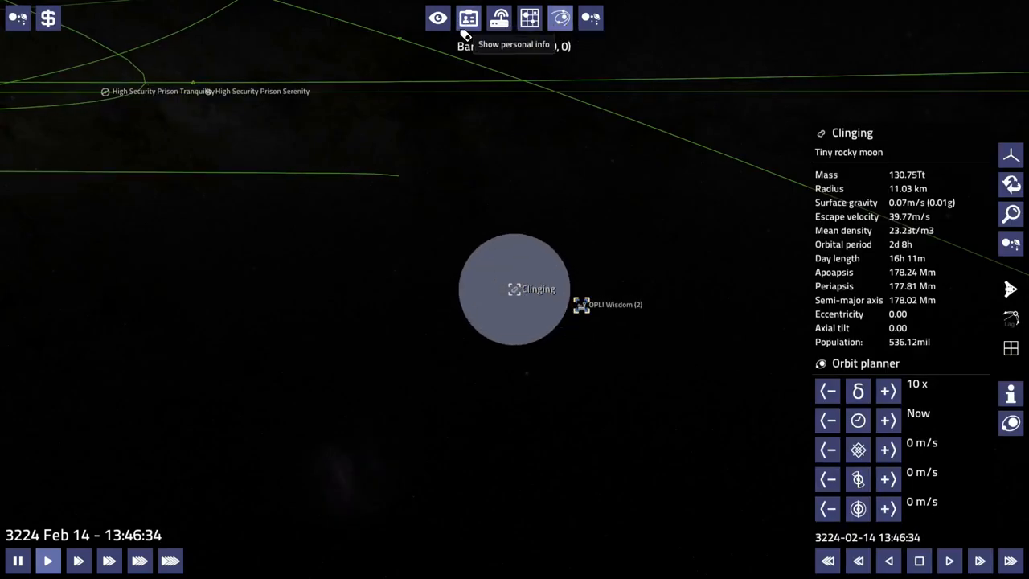
pyautogui.moveTo(438, 18)
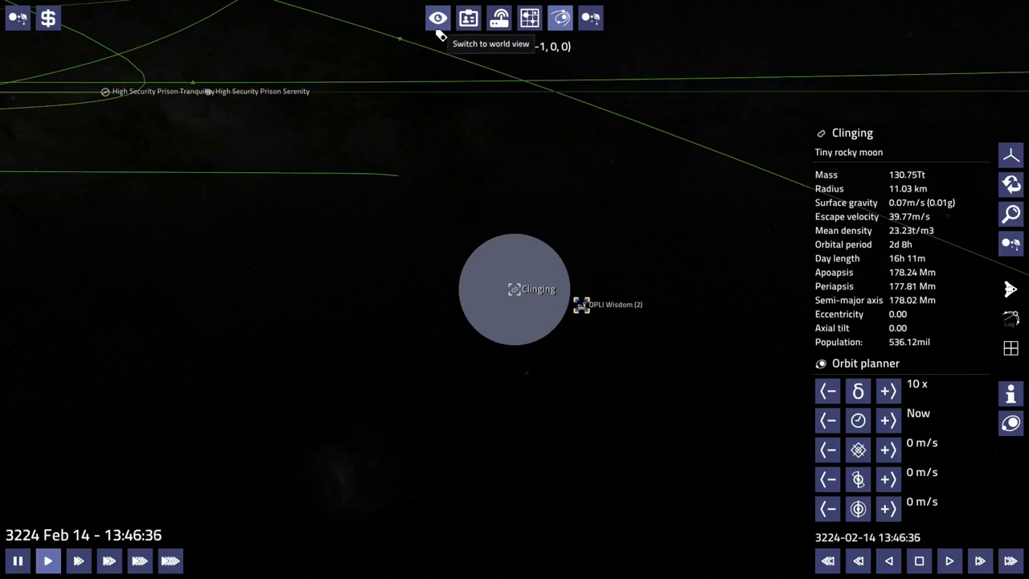
pyautogui.moveTo(1011, 156)
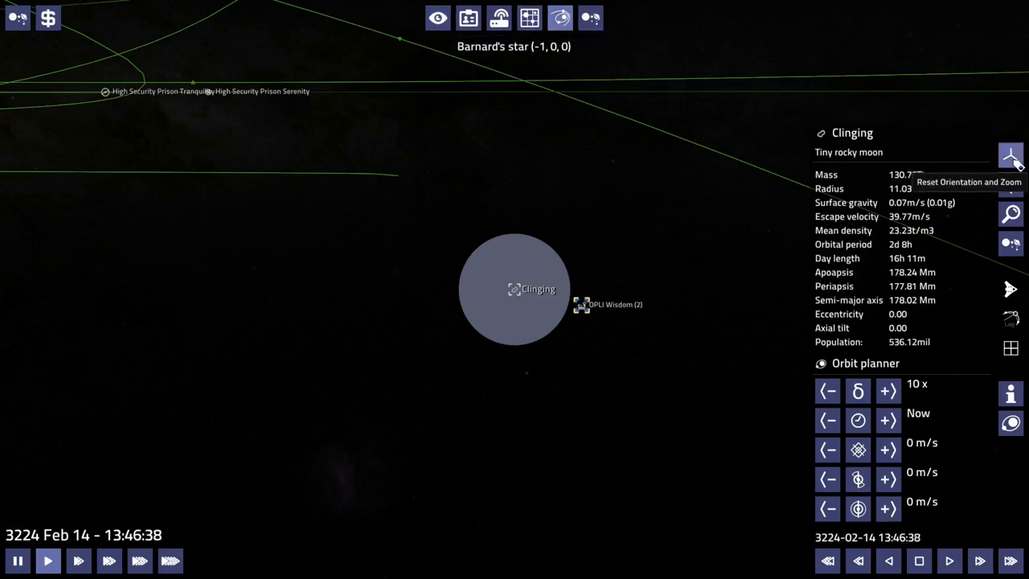
pyautogui.click(1010, 156)
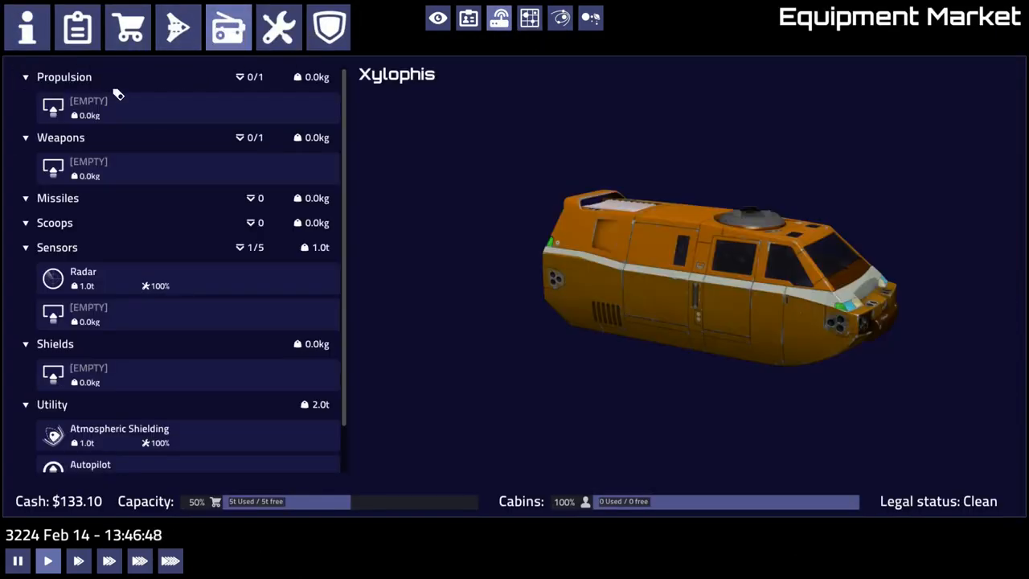
# Select the empty Propulsion slot to list the Class 1 Hyperdrive for $700 under Available For Purchase
pyautogui.click(89, 106)
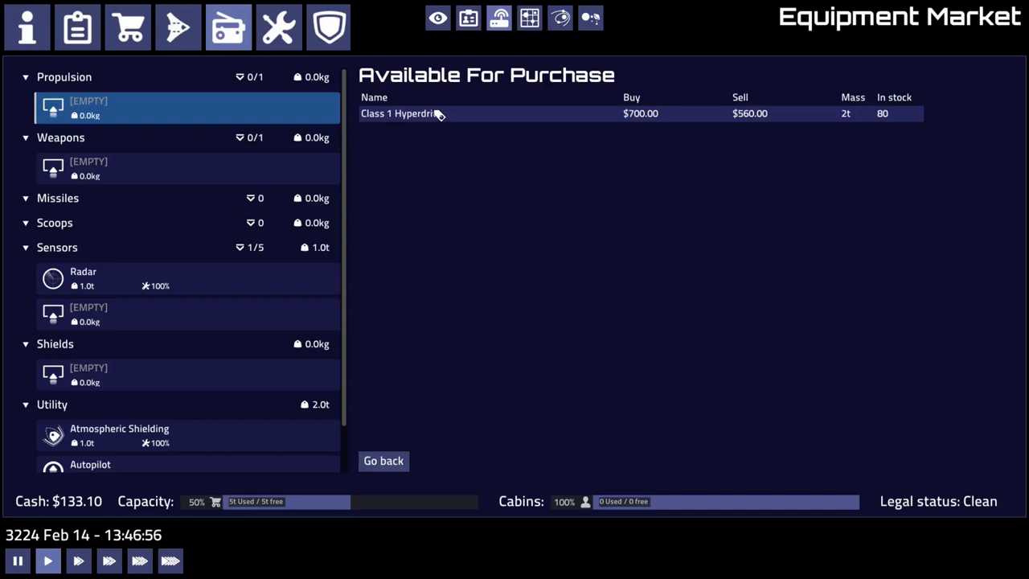
pyautogui.moveTo(79, 508)
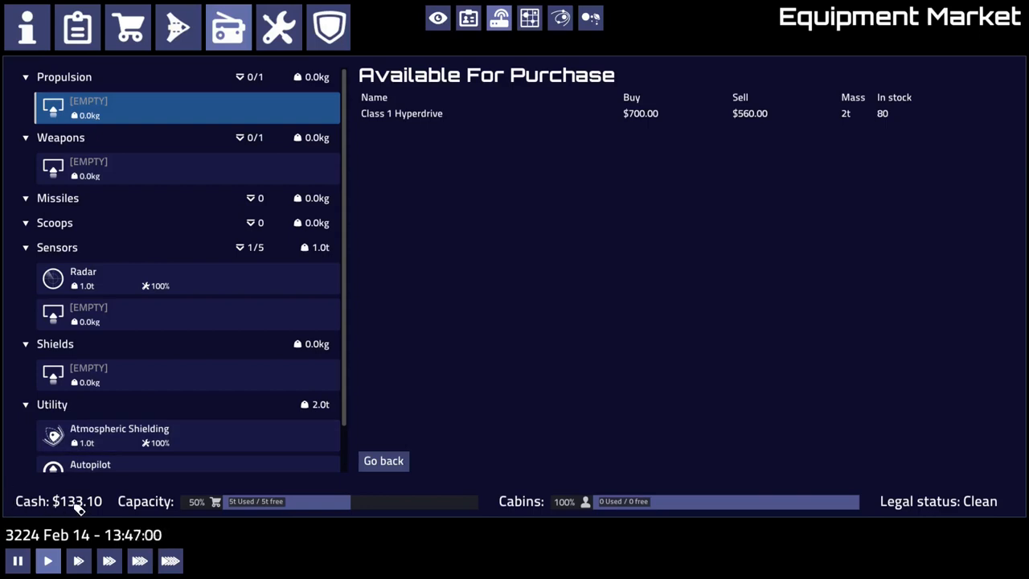
pyautogui.moveTo(496, 186)
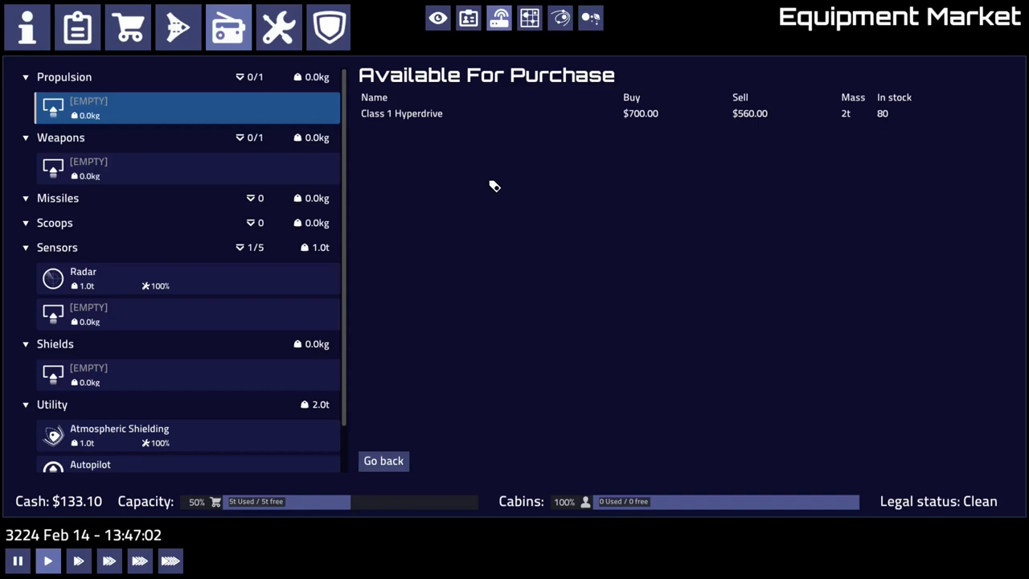
pyautogui.moveTo(802, 267)
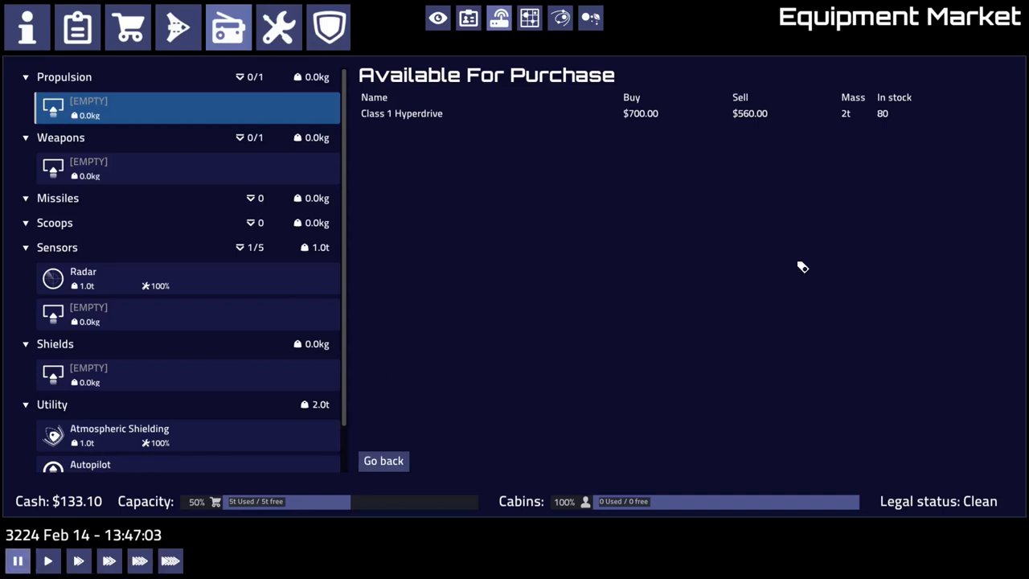
pyautogui.moveTo(772, 296)
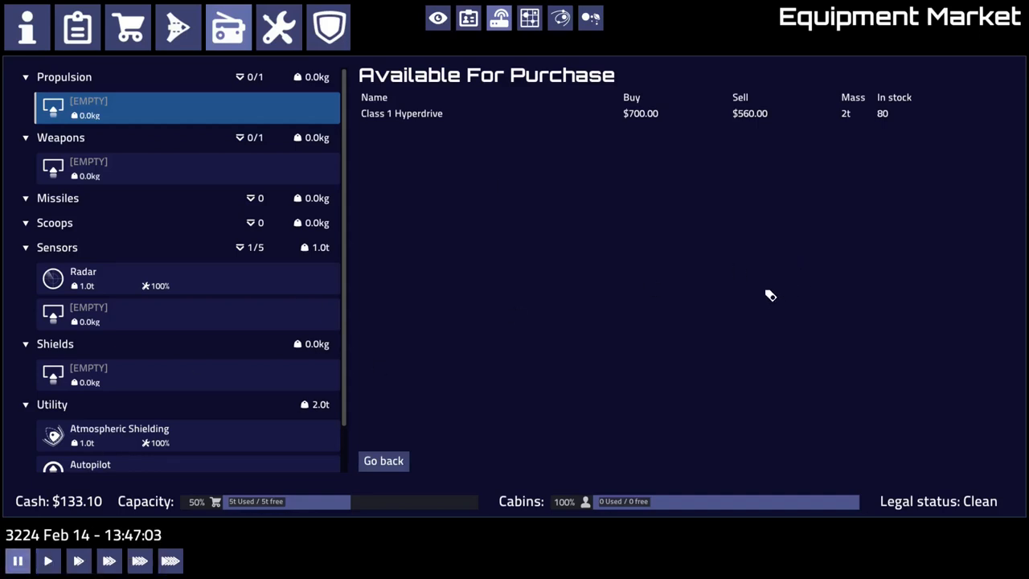
pyautogui.moveTo(759, 135)
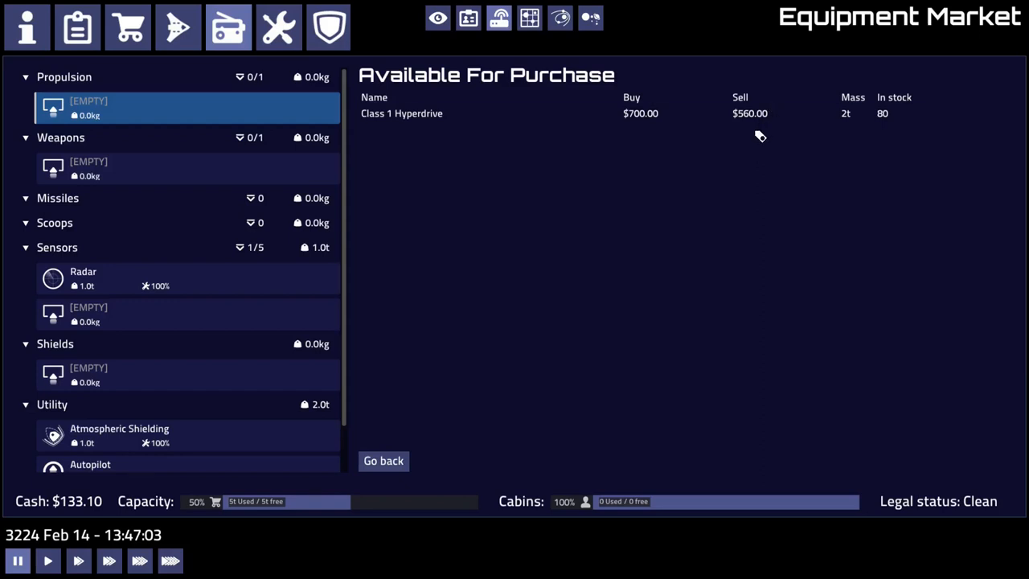
pyautogui.moveTo(550, 212)
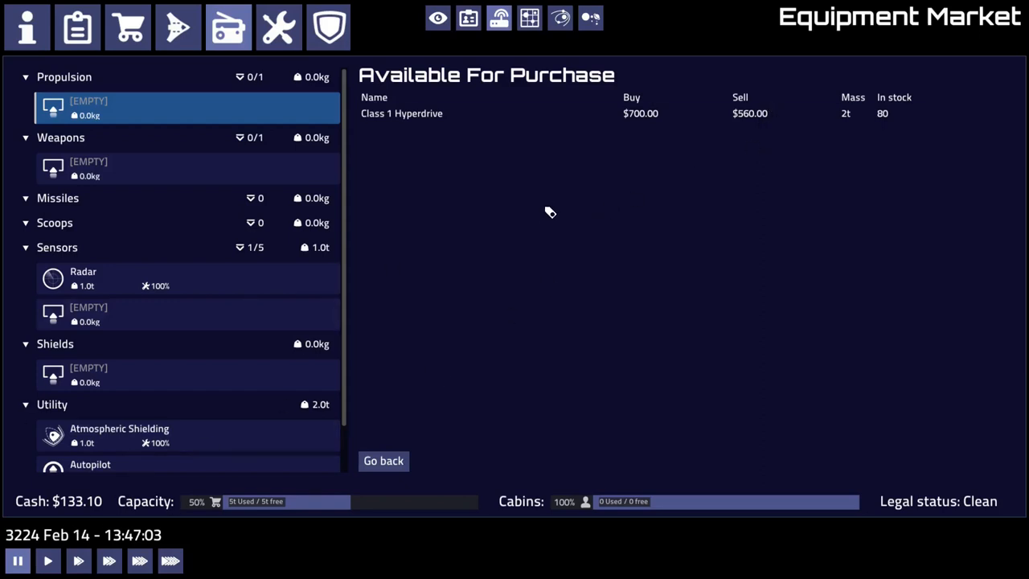
pyautogui.moveTo(515, 297)
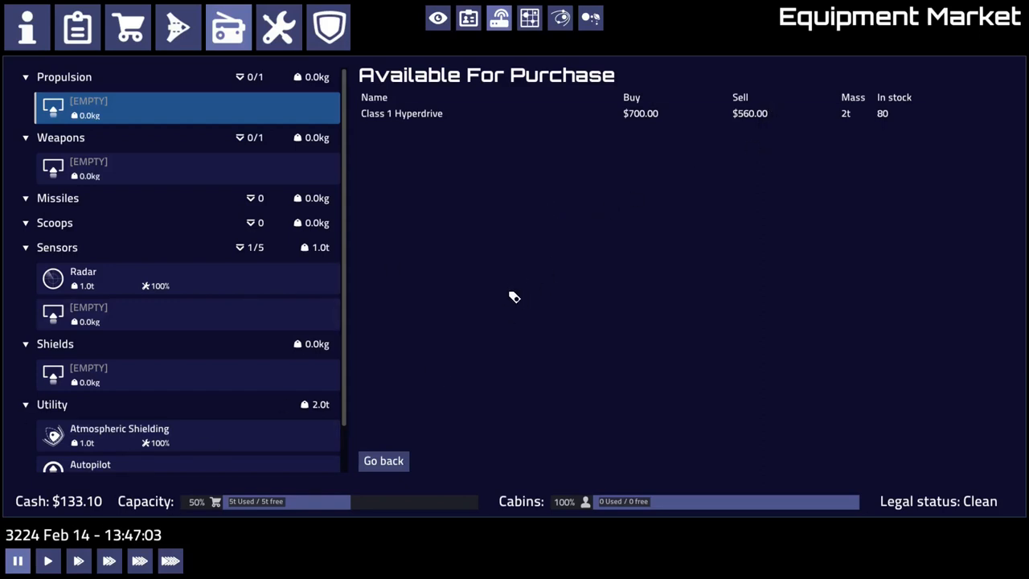